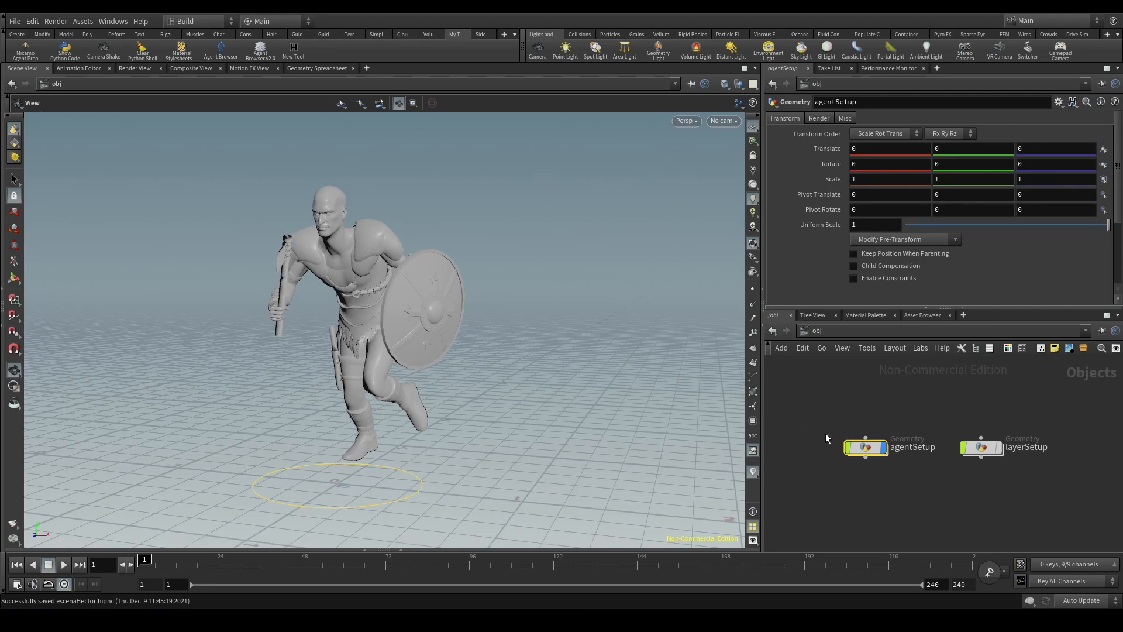
Dive into agentSetup and review morak_clips and morak_prep, previewing the clip on the axe-and-shield warrior.
{"action": "double_click", "coordinate": [865, 447]}
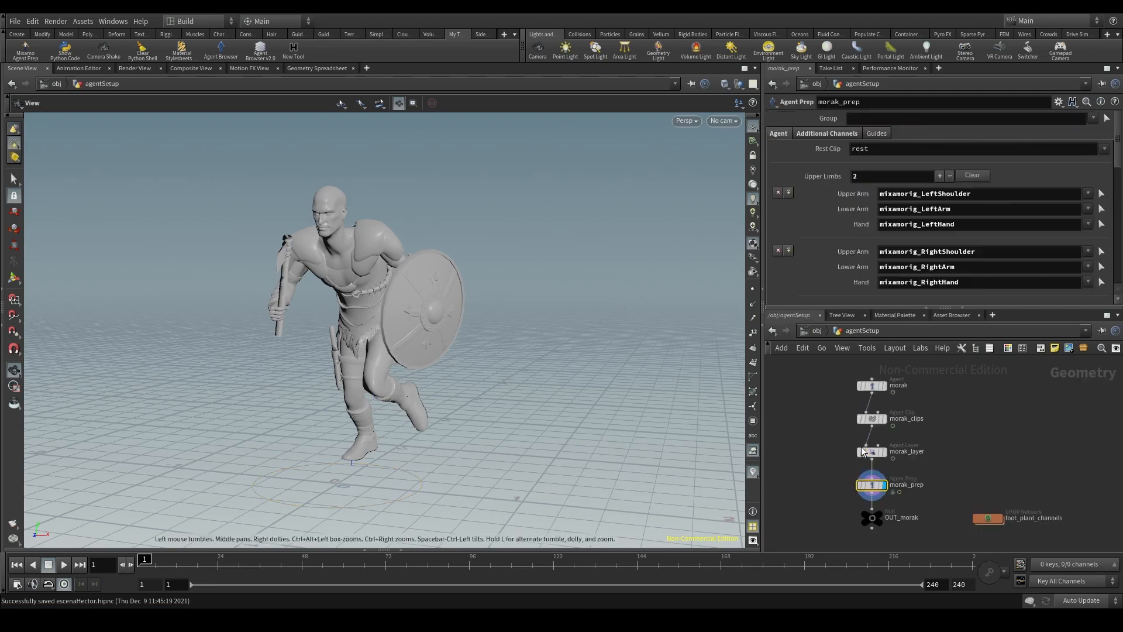
{"action": "mouse_move", "coordinate": [876, 412]}
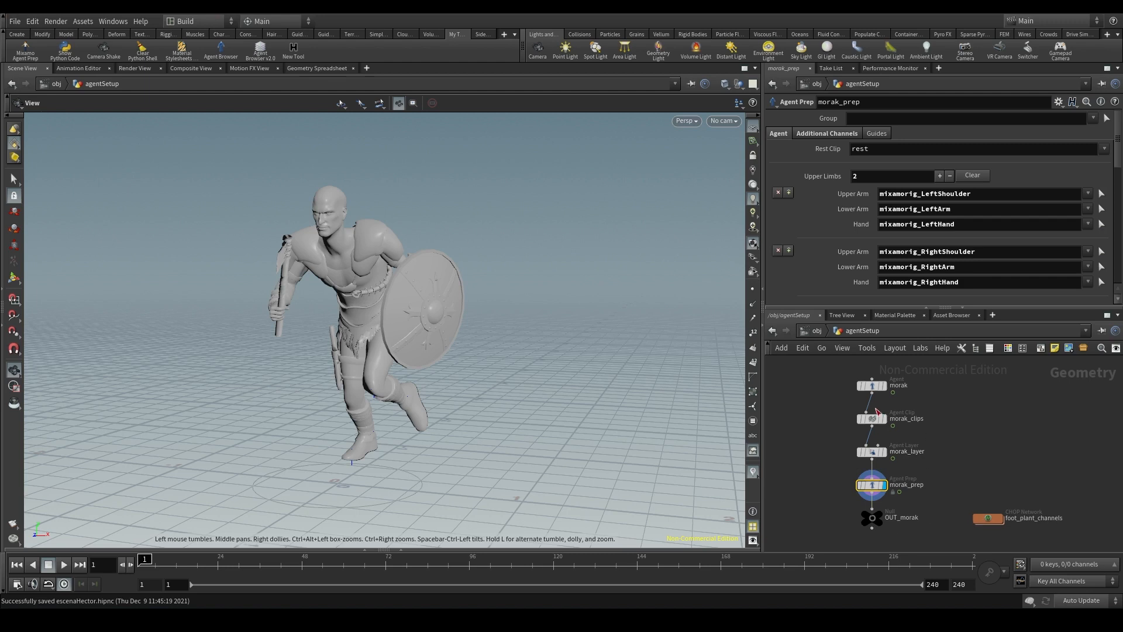
{"action": "left_click", "coordinate": [870, 418]}
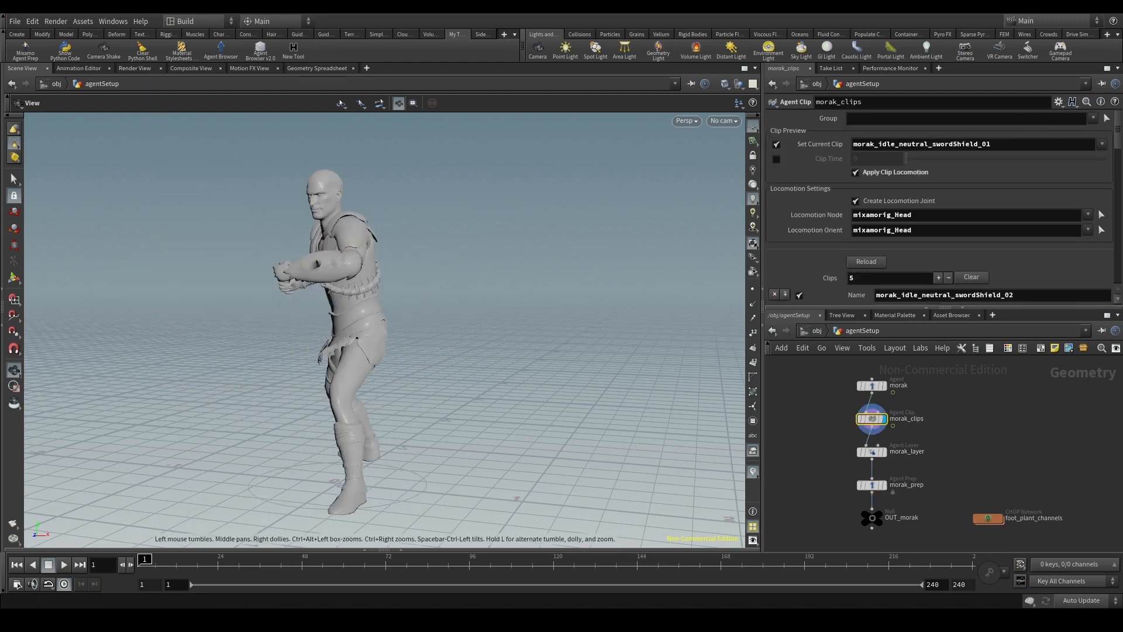
{"action": "left_click", "coordinate": [63, 565]}
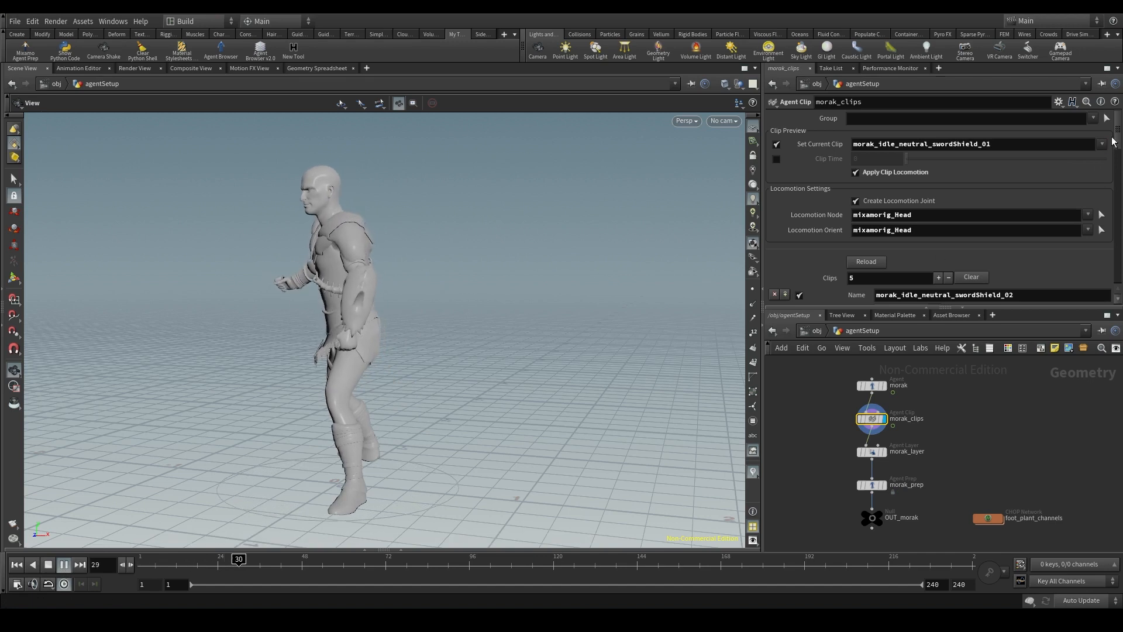
{"action": "left_click", "coordinate": [871, 451]}
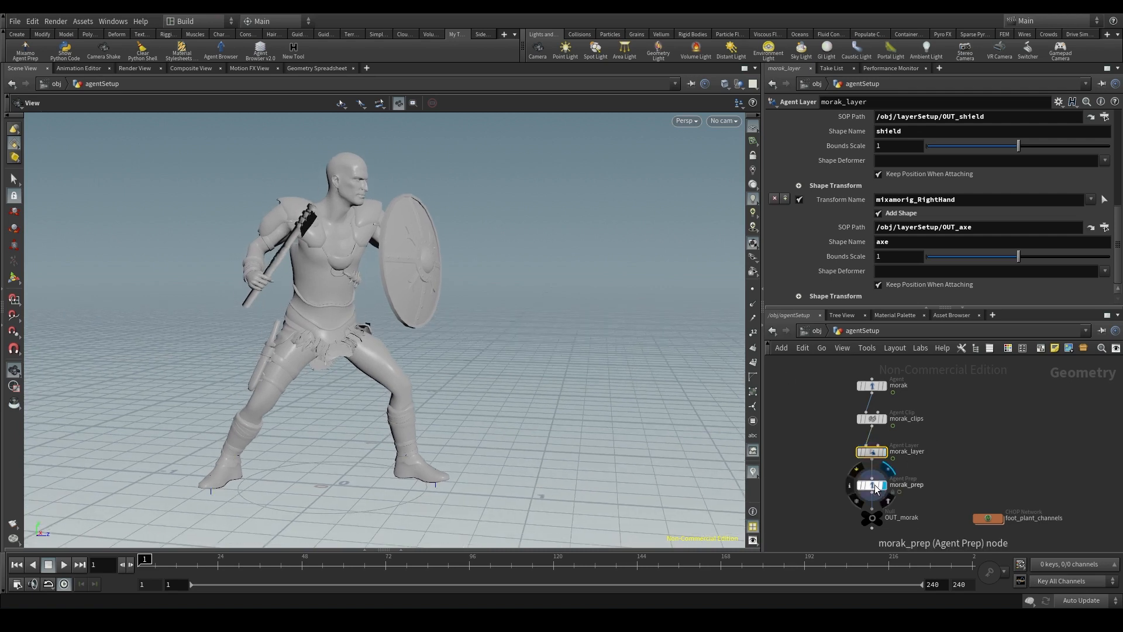
{"action": "left_click", "coordinate": [870, 484]}
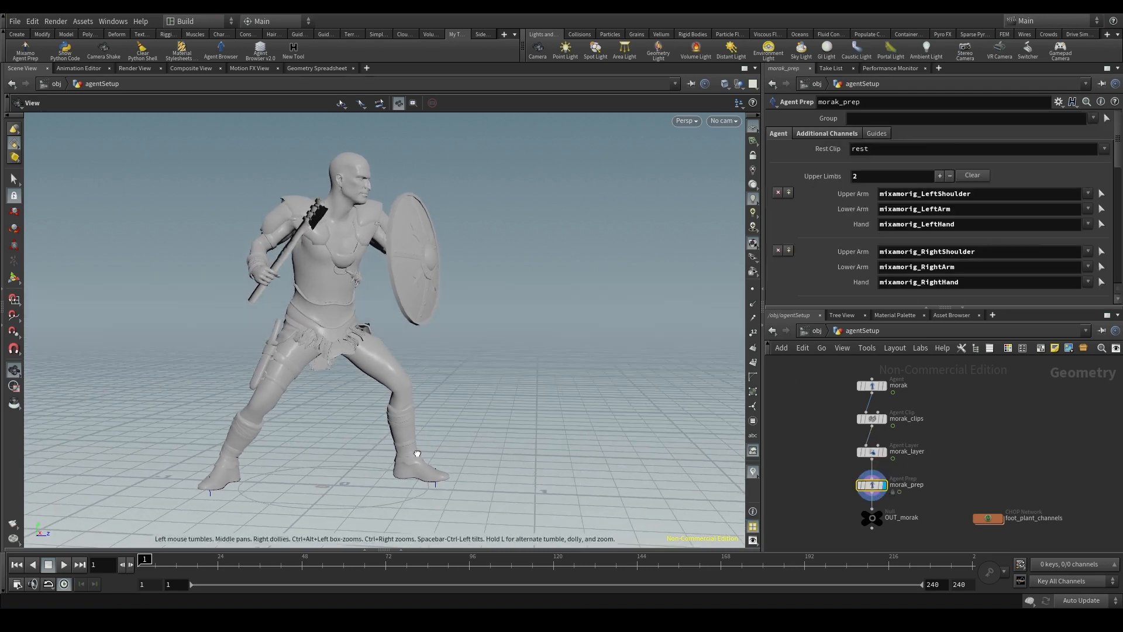
{"action": "left_click_drag", "start_coordinate": [416, 452], "coordinate": [419, 442]}
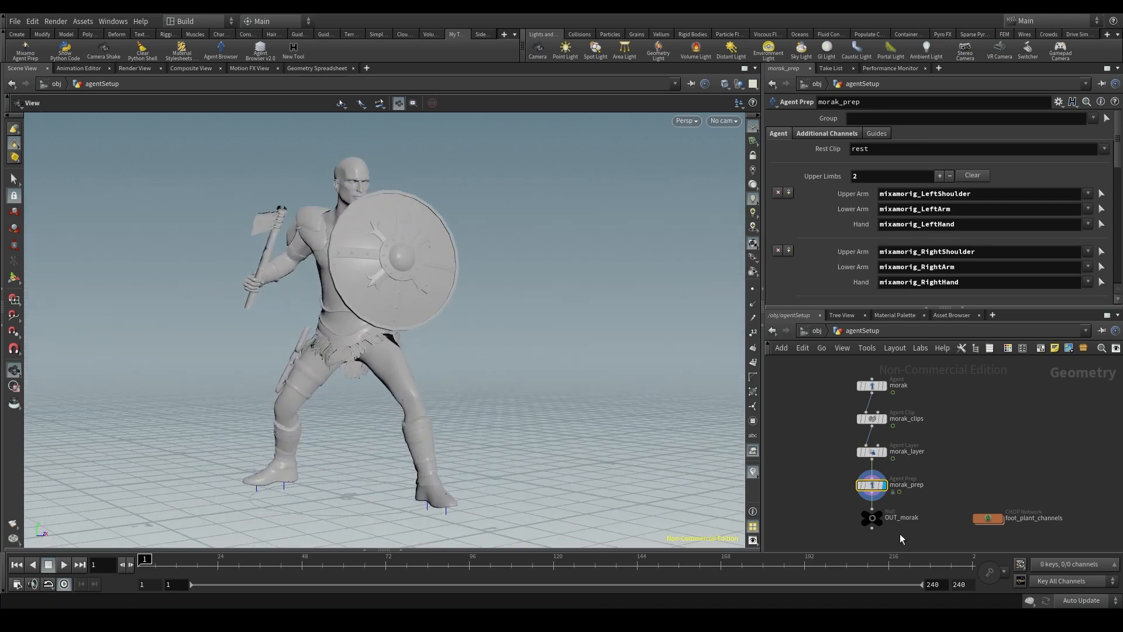
{"action": "mouse_move", "coordinate": [868, 517]}
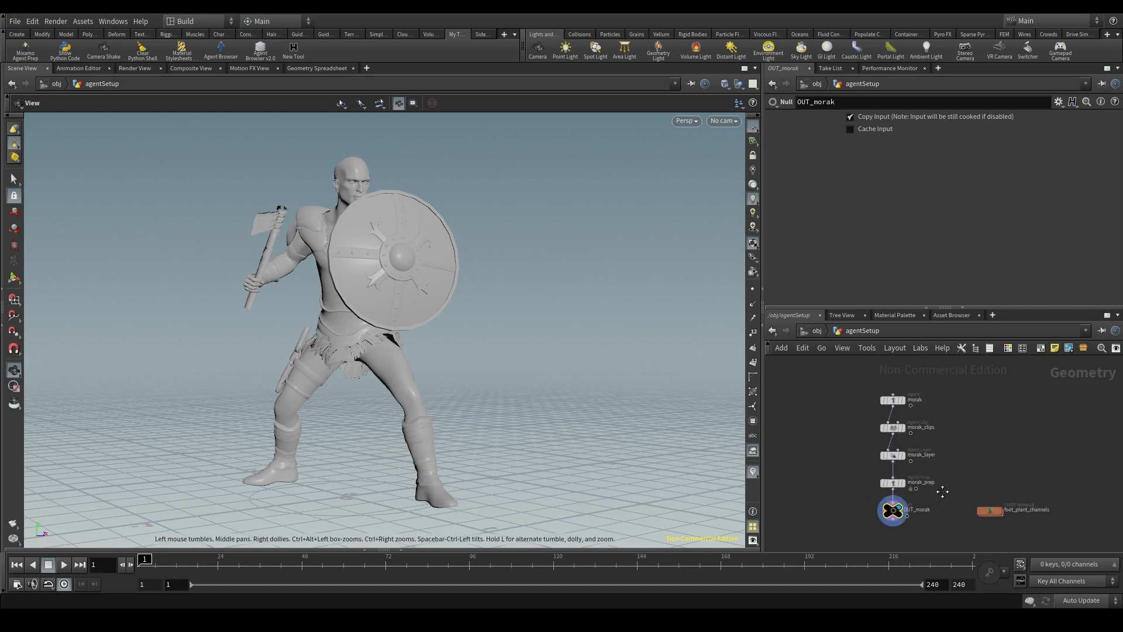
{"action": "left_click", "coordinate": [893, 427]}
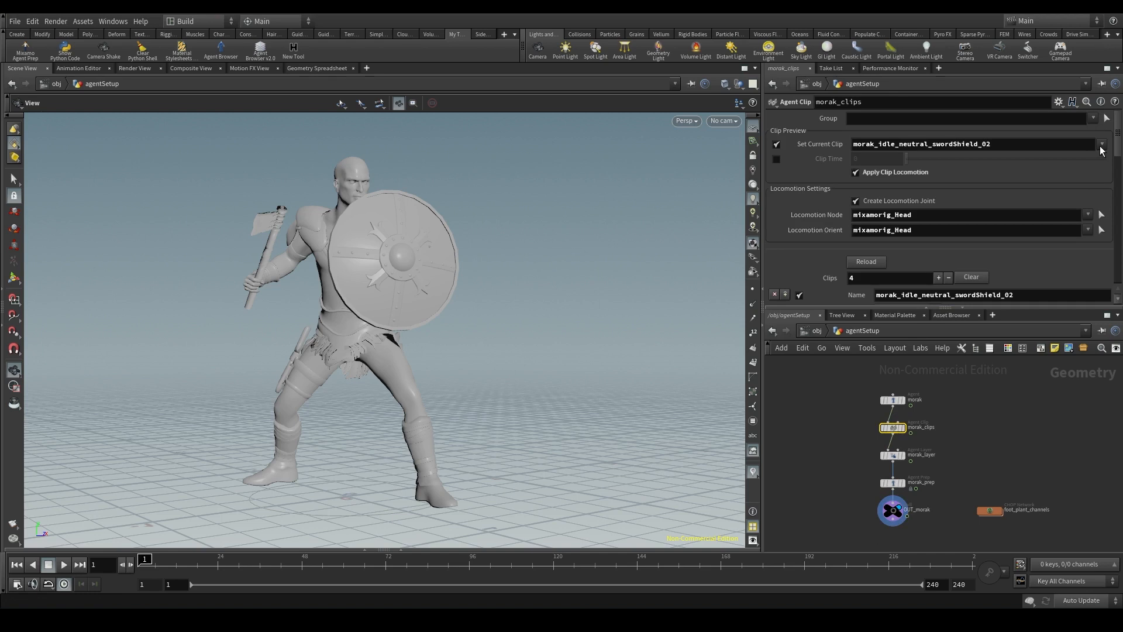
{"action": "left_click", "coordinate": [1102, 145]}
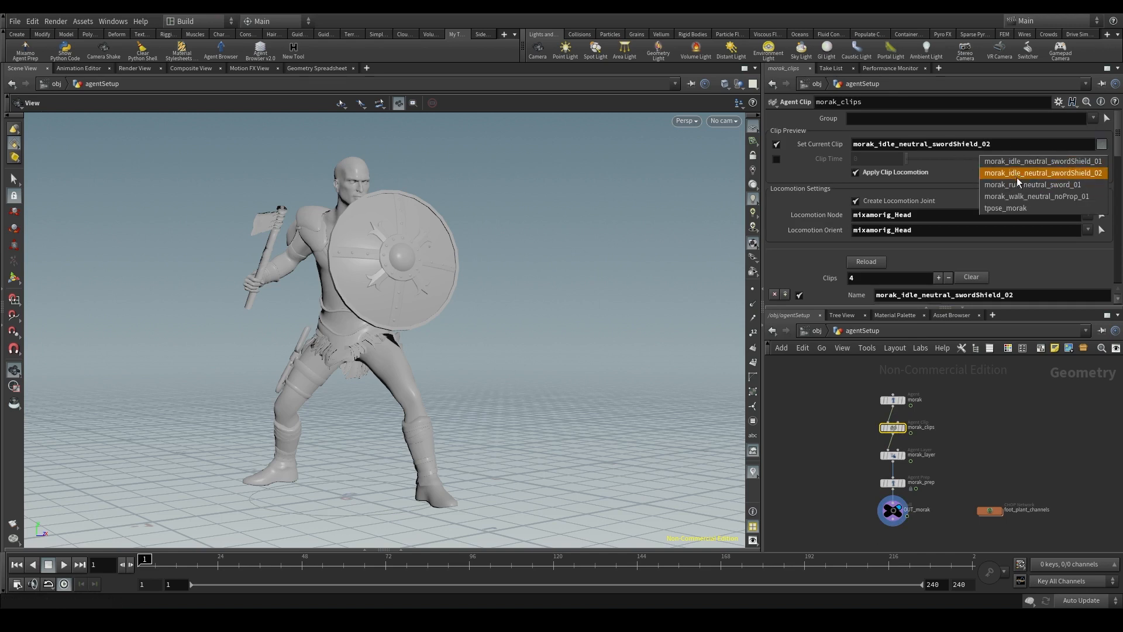
{"action": "mouse_move", "coordinate": [1021, 212]}
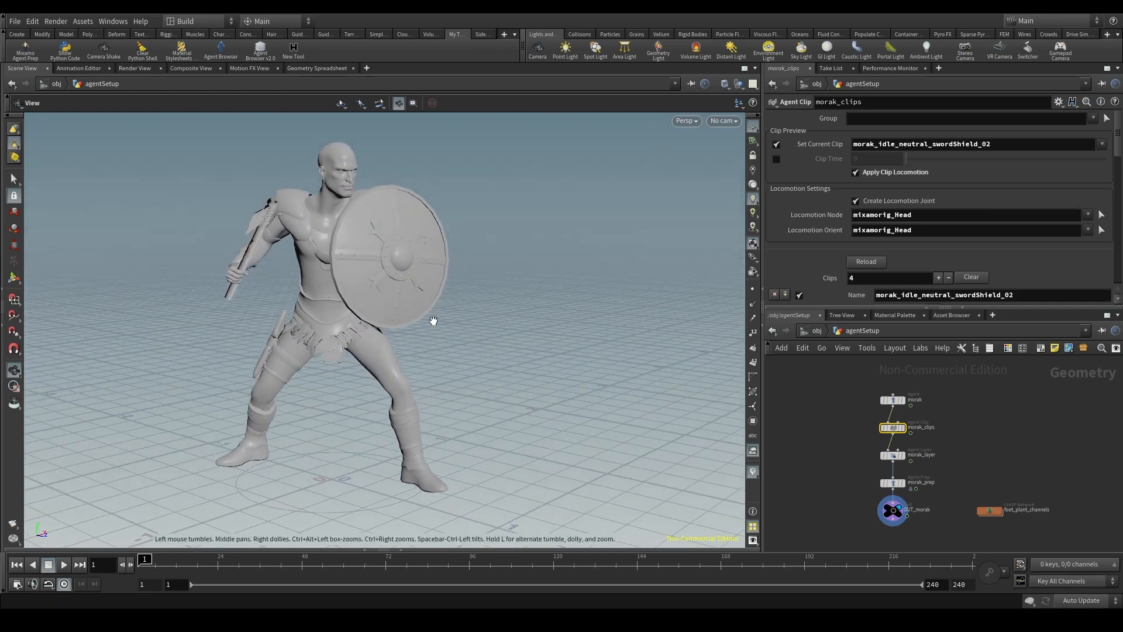
{"action": "left_click_drag", "start_coordinate": [433, 319], "coordinate": [395, 306]}
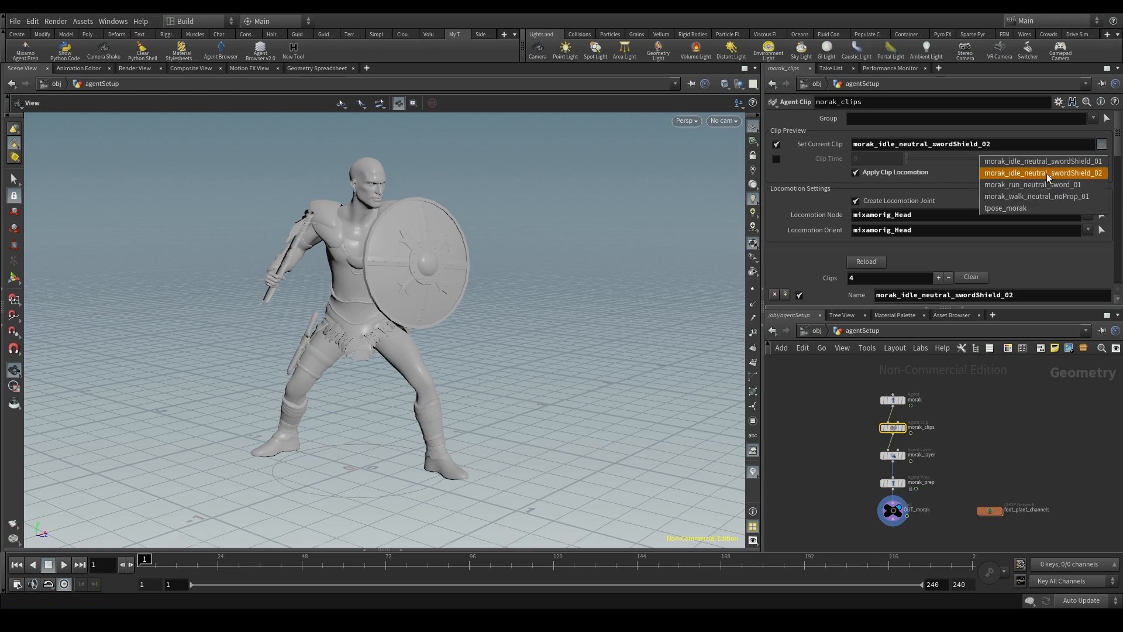
{"action": "mouse_move", "coordinate": [1034, 185]}
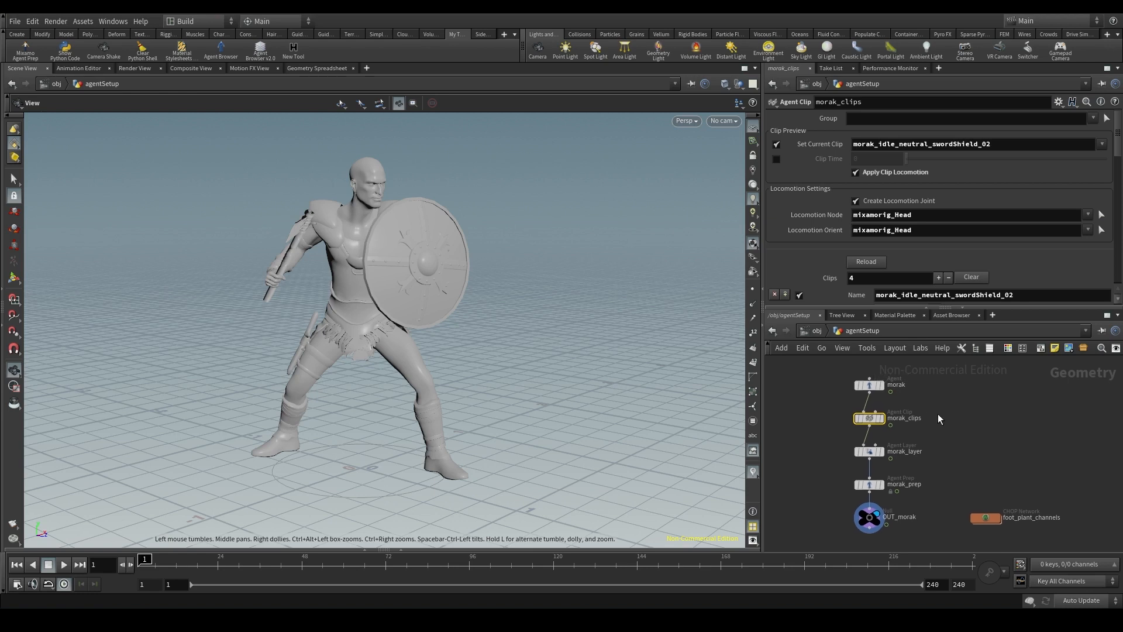
{"action": "mouse_move", "coordinate": [864, 339]}
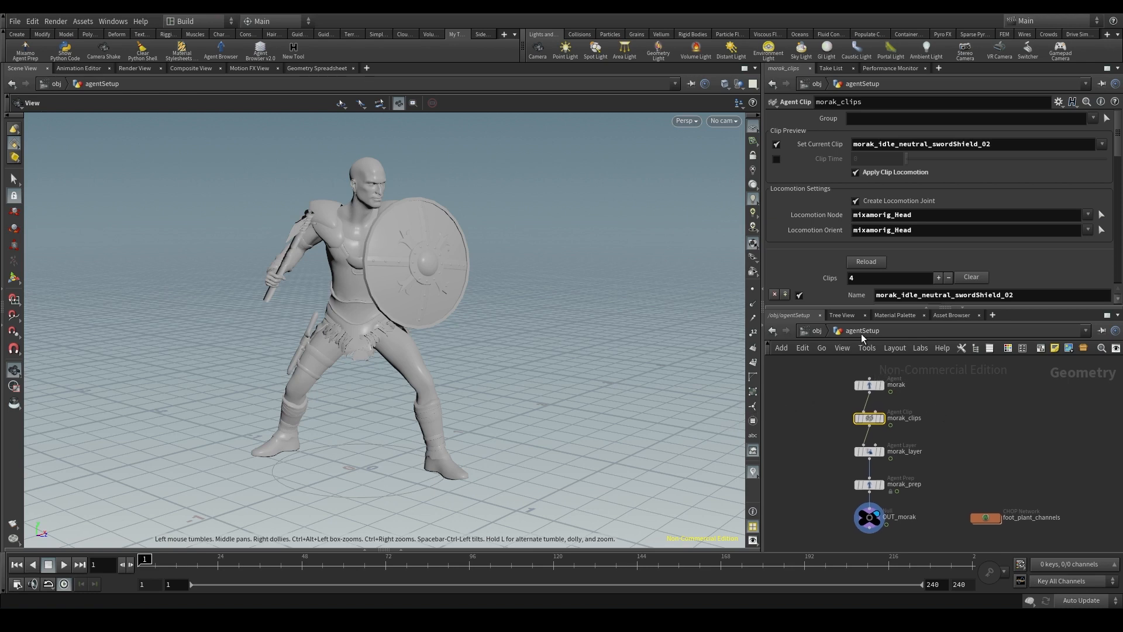
{"action": "mouse_move", "coordinate": [1085, 253]}
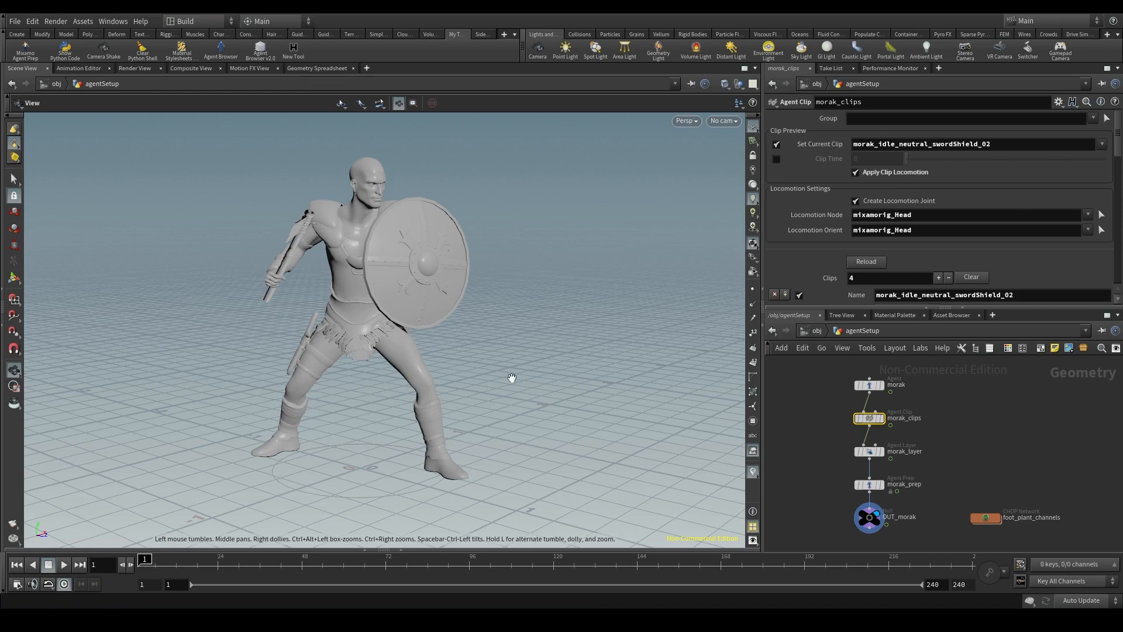
{"action": "mouse_move", "coordinate": [962, 452]}
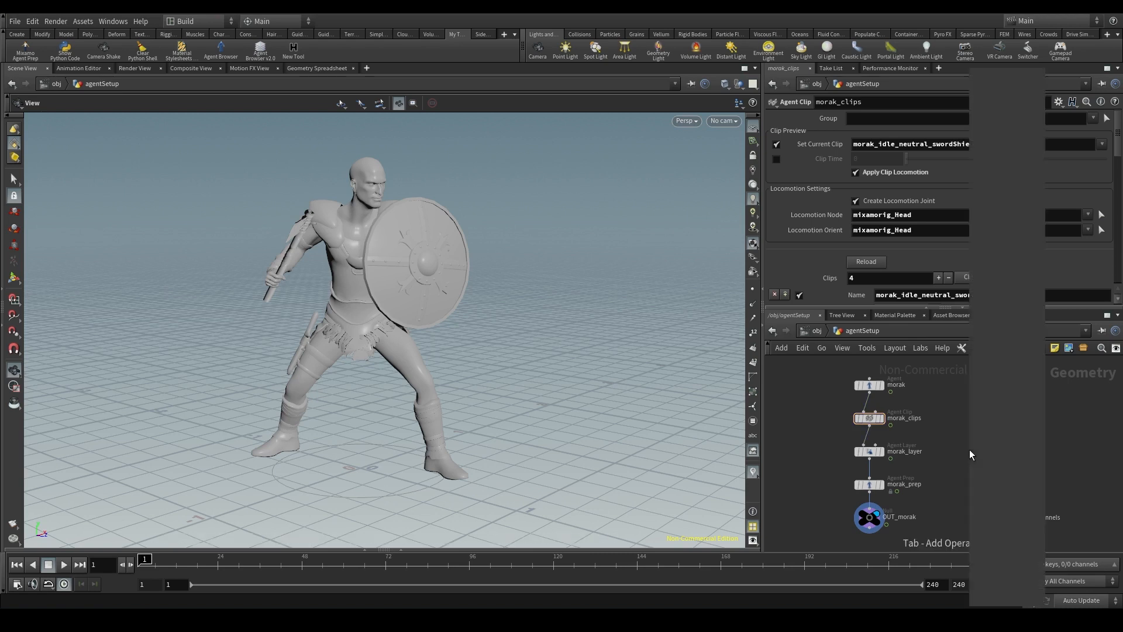
Place an Agent Definition Cache node (agent name agent1) in the agentSetup network.
{"action": "key", "text": "Tab"}
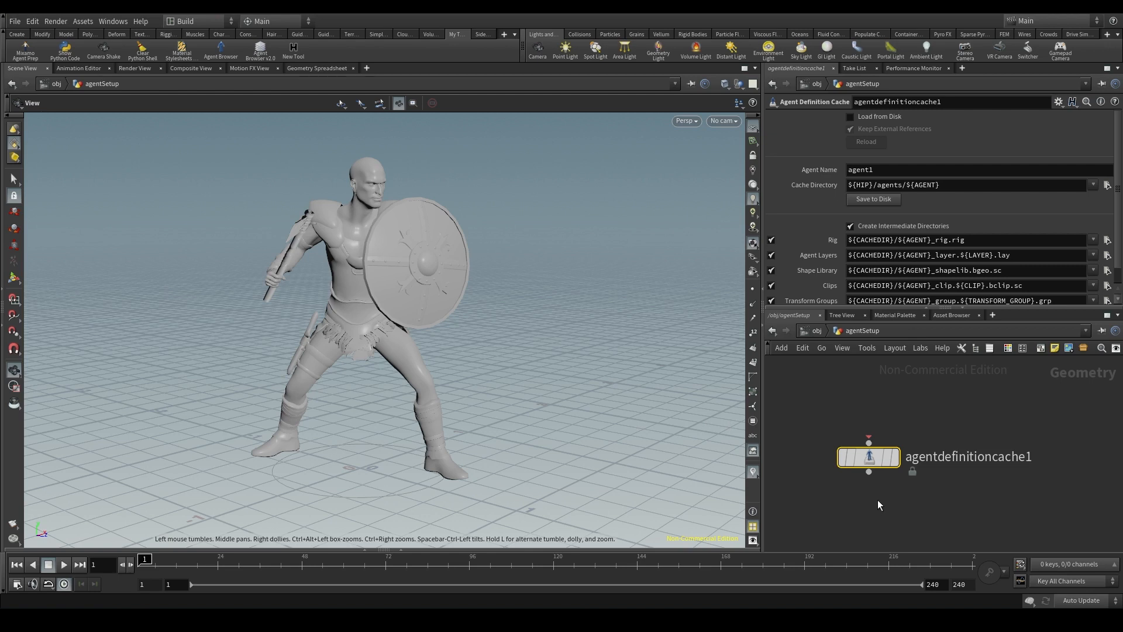
{"action": "mouse_move", "coordinate": [875, 508]}
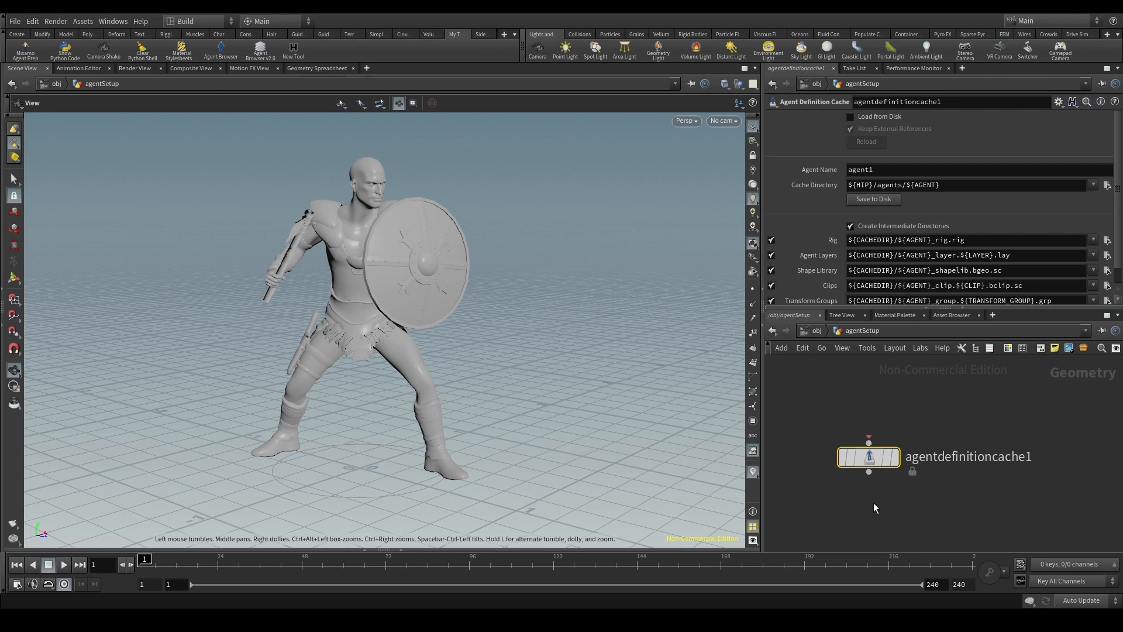
{"action": "mouse_move", "coordinate": [866, 524]}
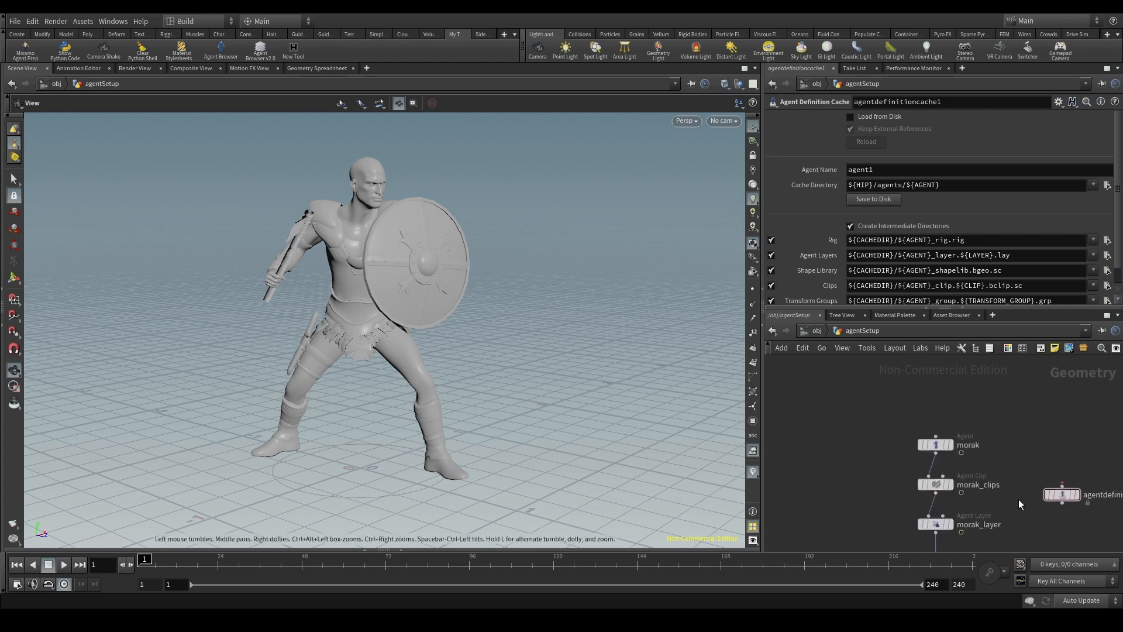
{"action": "left_click", "coordinate": [935, 444]}
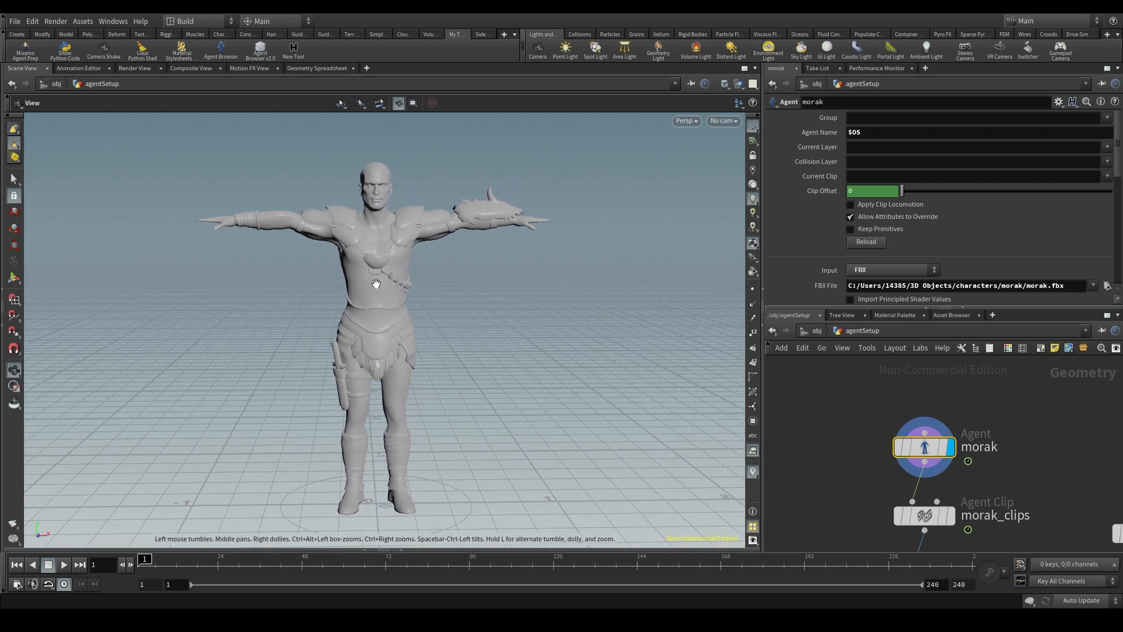
{"action": "mouse_move", "coordinate": [428, 219]}
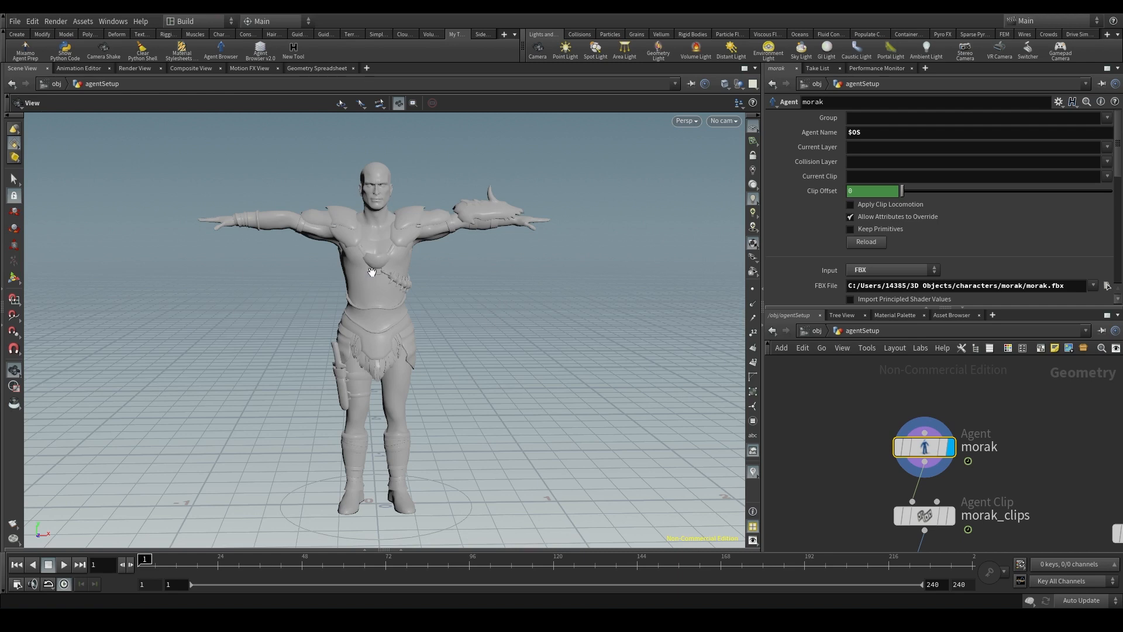
{"action": "mouse_move", "coordinate": [473, 283]}
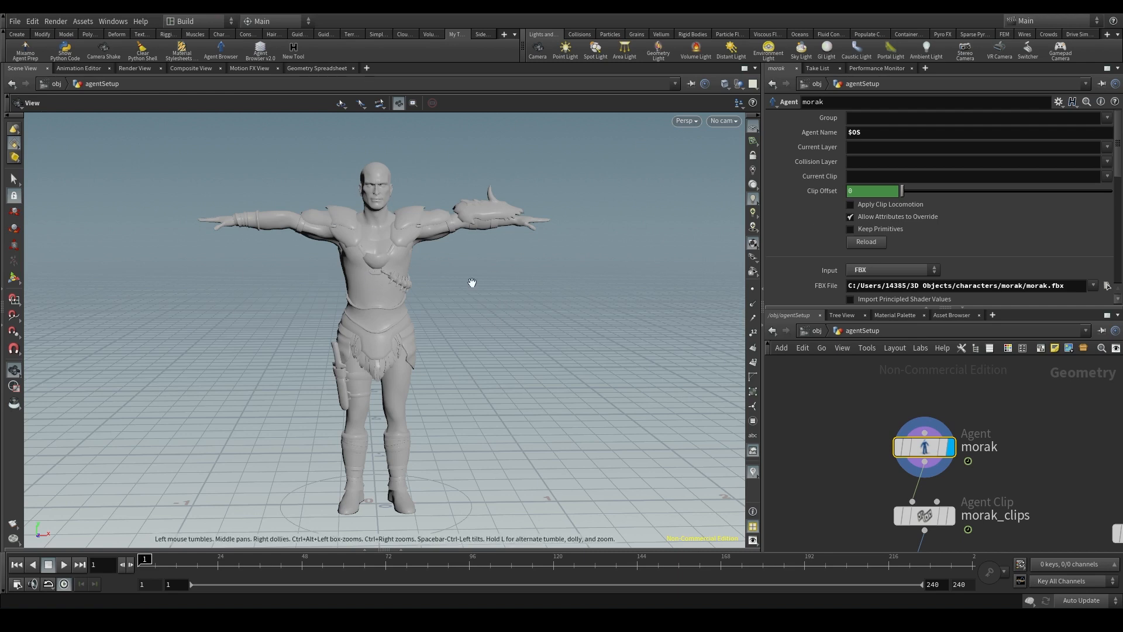
{"action": "mouse_move", "coordinate": [464, 300]}
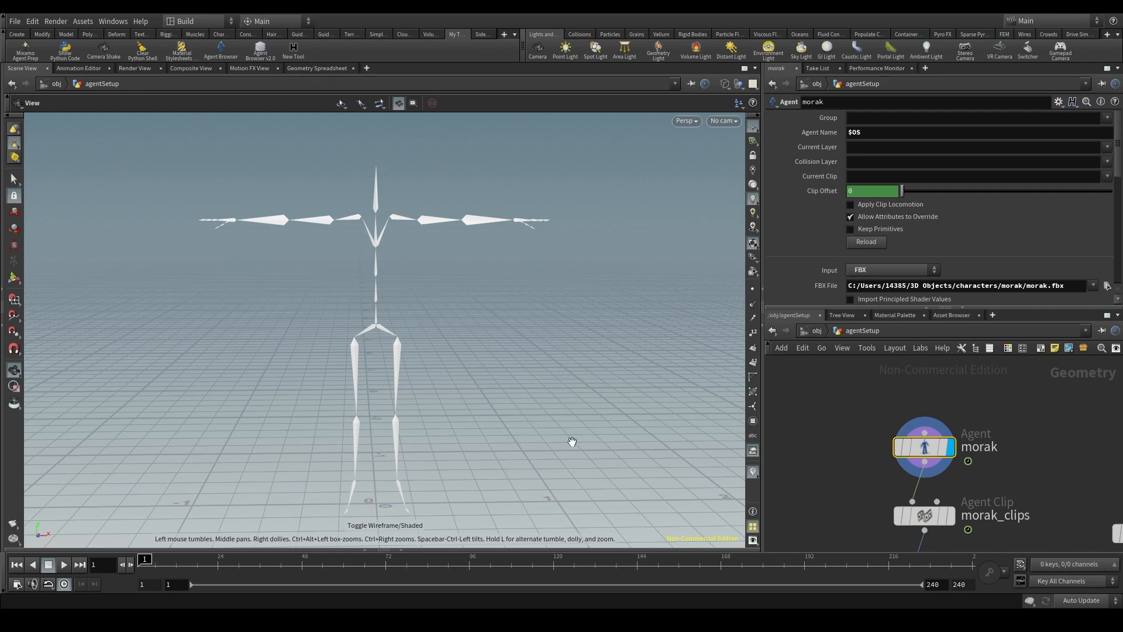
{"action": "mouse_move", "coordinate": [405, 249]}
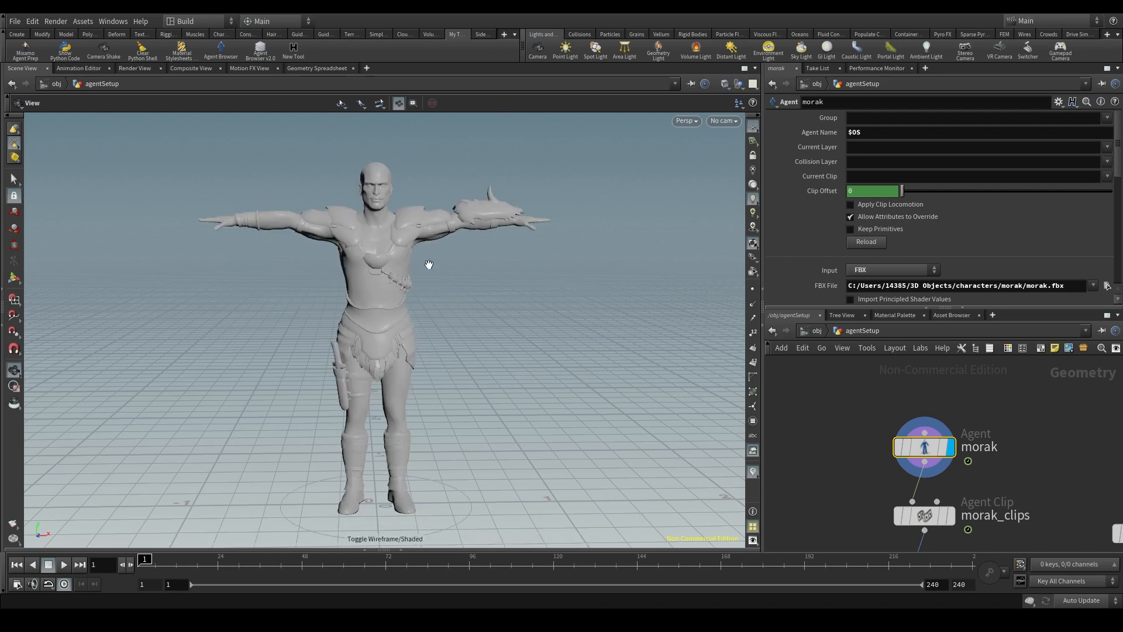
{"action": "mouse_move", "coordinate": [352, 352]}
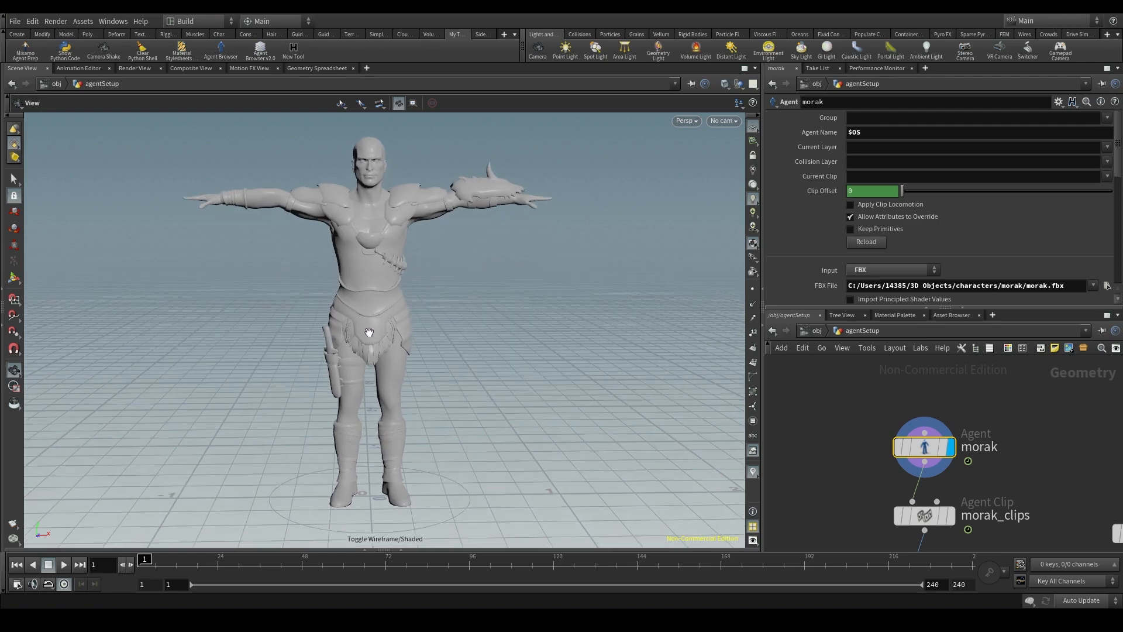
{"action": "mouse_move", "coordinate": [425, 299]}
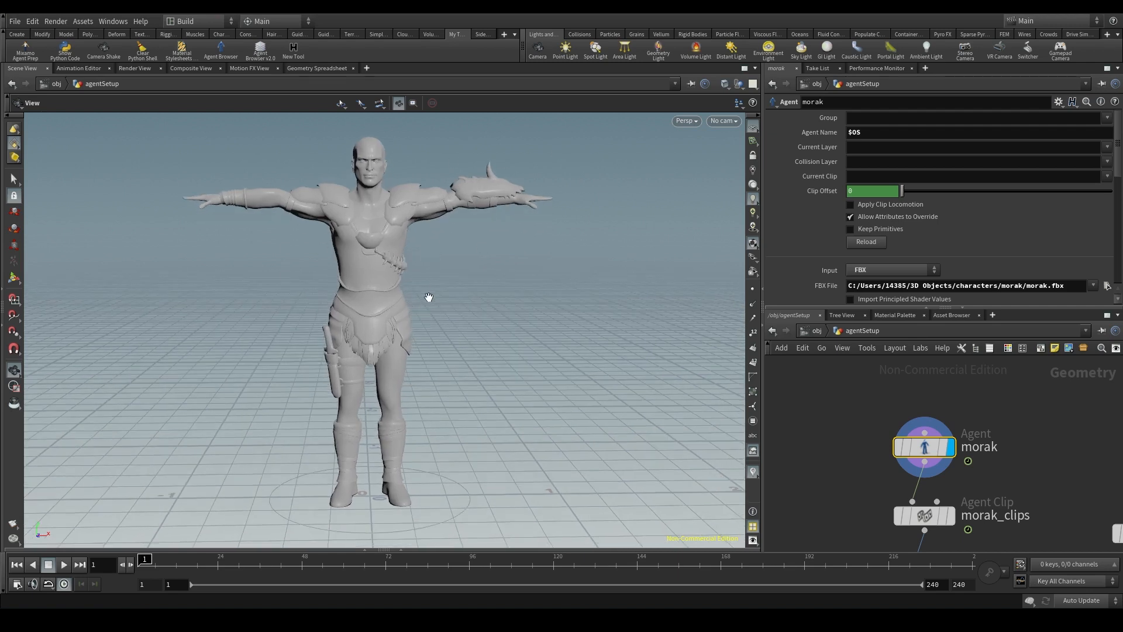
{"action": "mouse_move", "coordinate": [316, 250]}
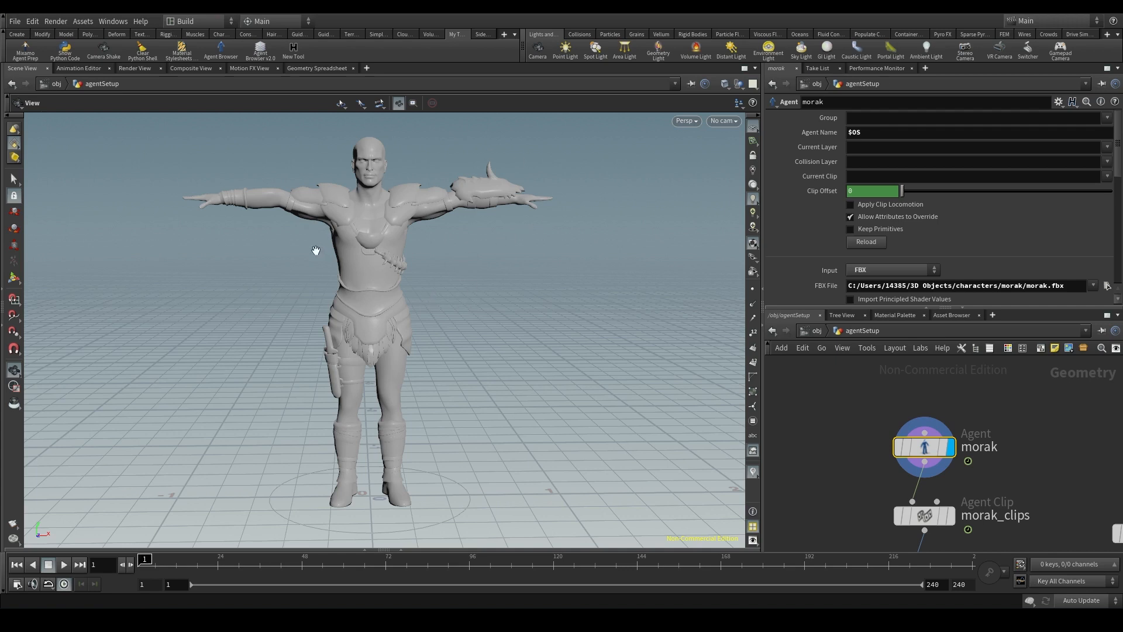
{"action": "mouse_move", "coordinate": [457, 285]}
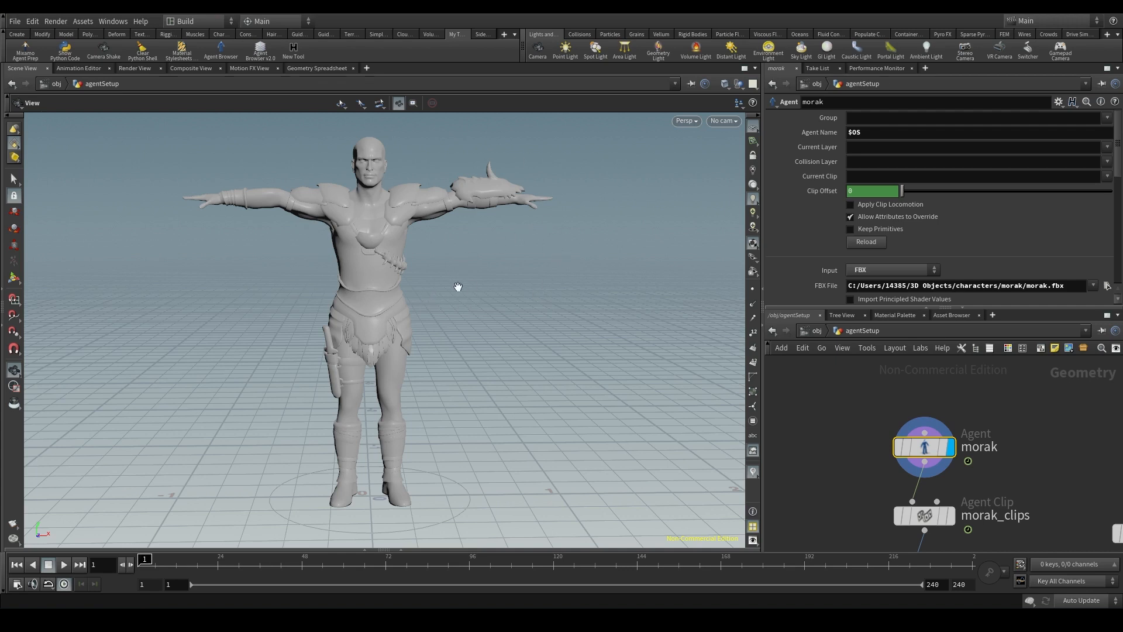
{"action": "mouse_move", "coordinate": [103, 278]}
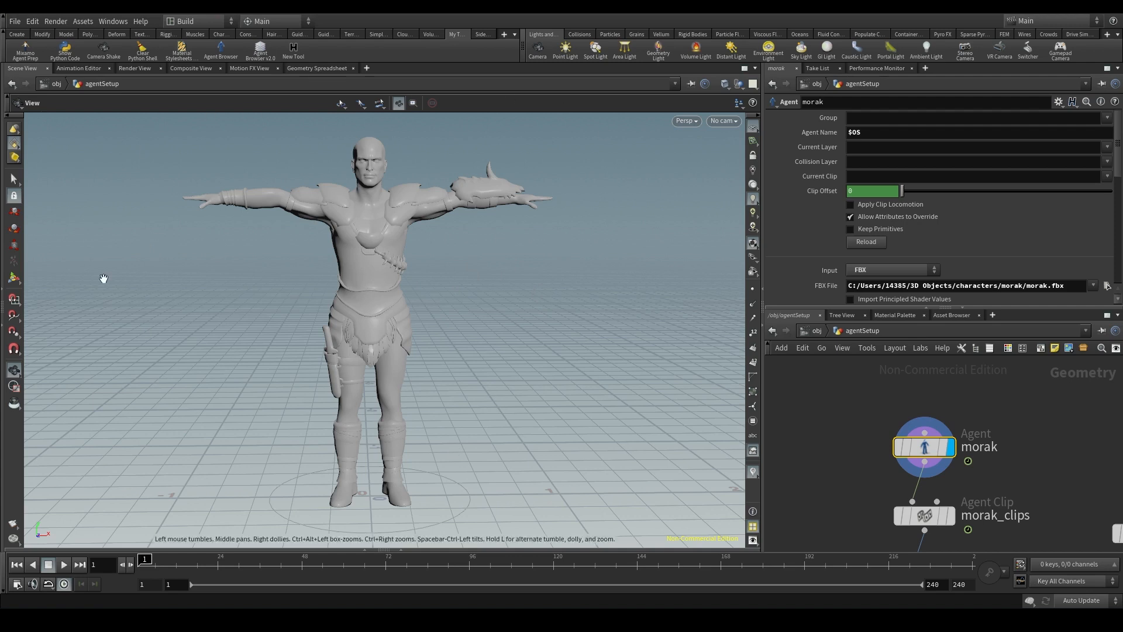
{"action": "mouse_move", "coordinate": [367, 257]}
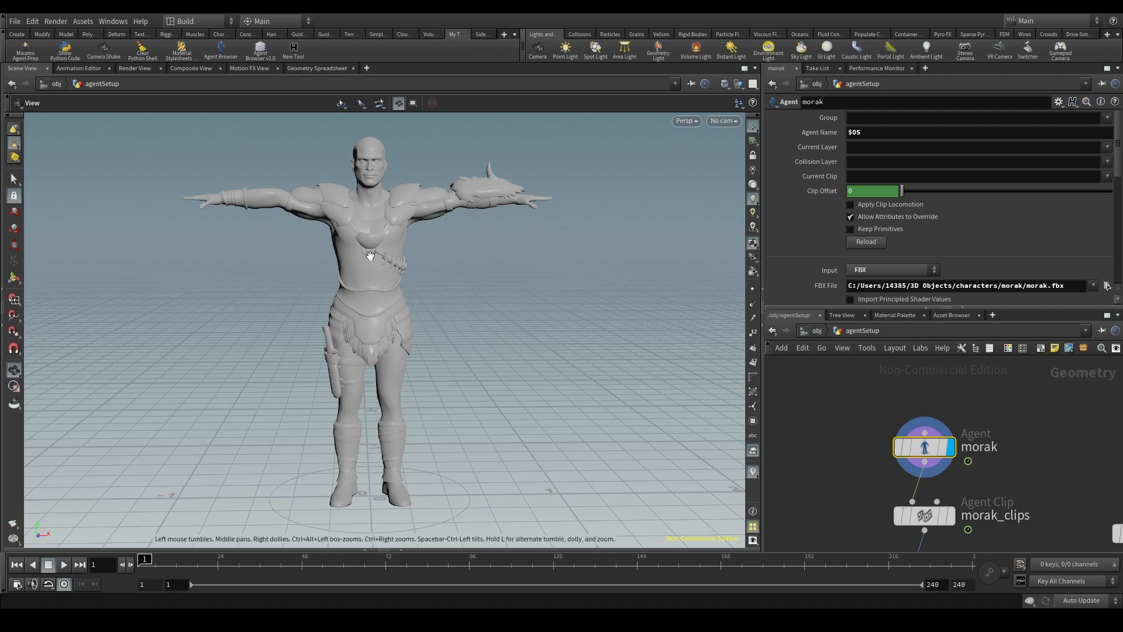
{"action": "mouse_move", "coordinate": [398, 281]}
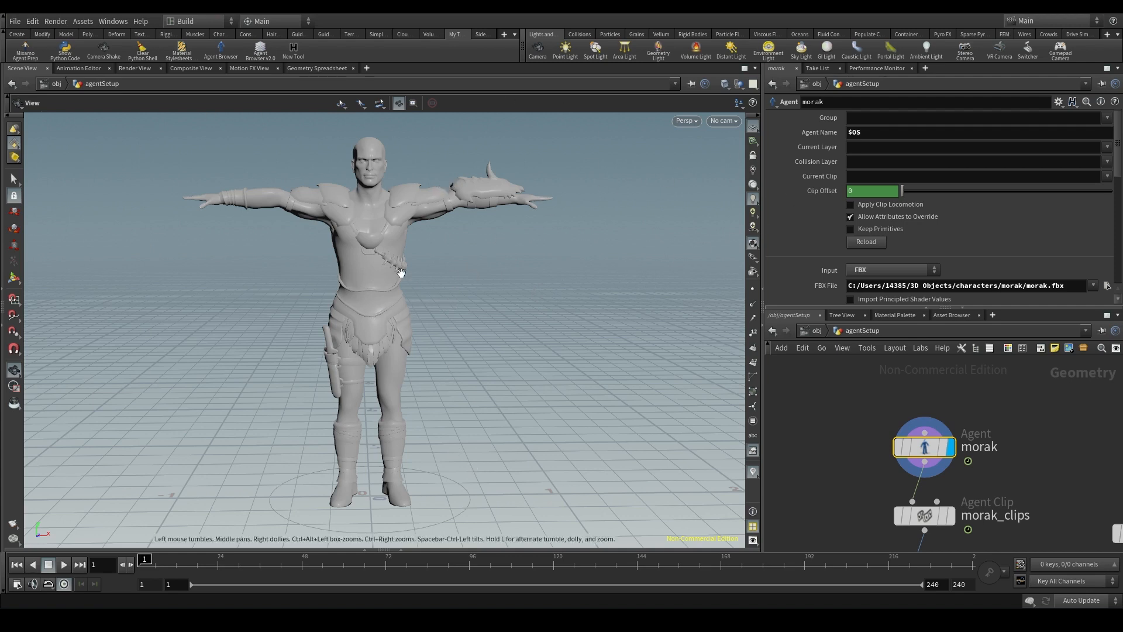
{"action": "mouse_move", "coordinate": [528, 339]}
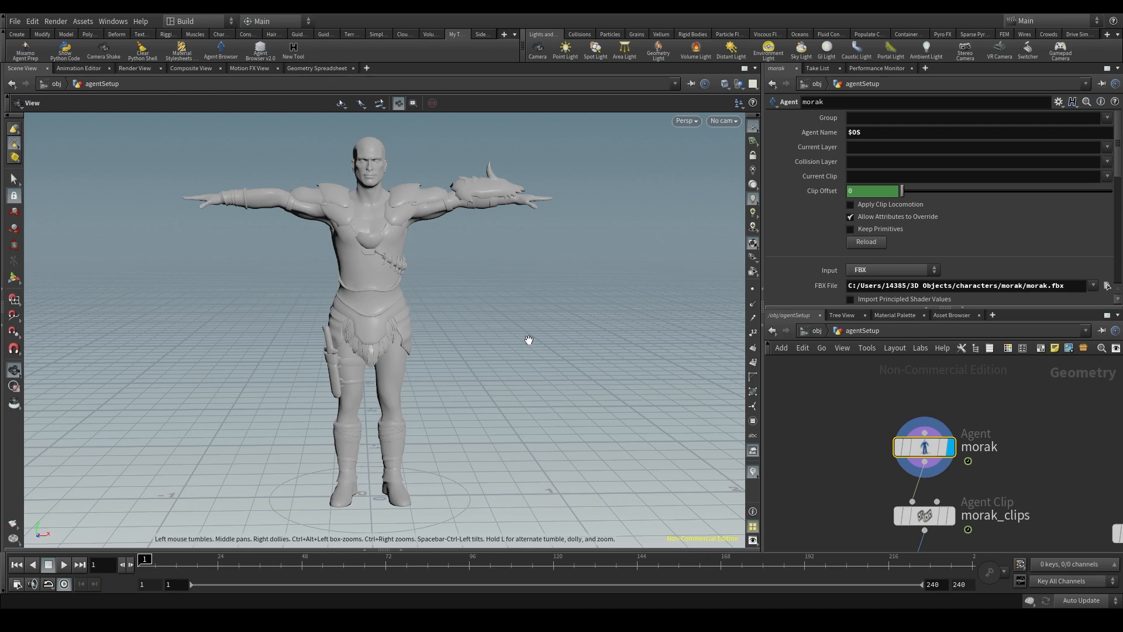
{"action": "mouse_move", "coordinate": [184, 230]}
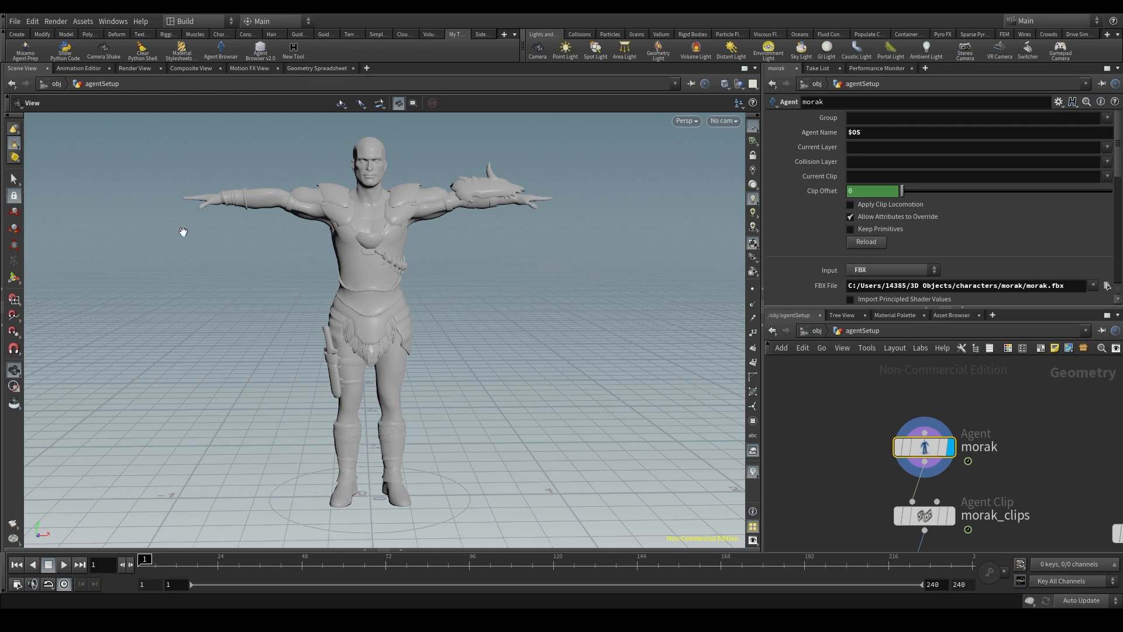
{"action": "mouse_move", "coordinate": [425, 201]}
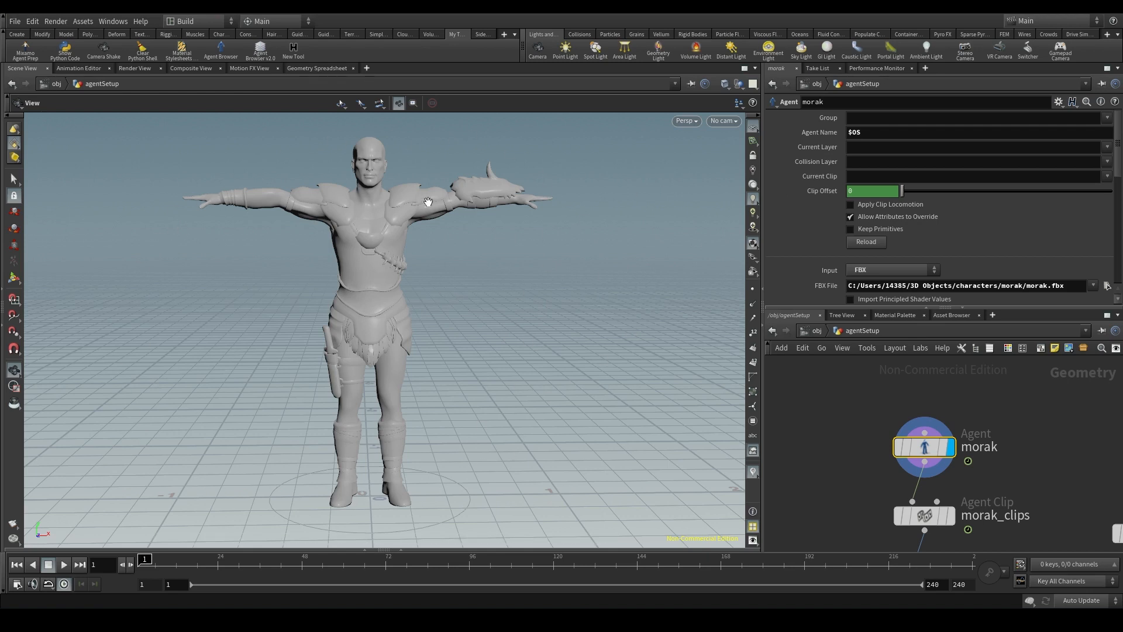
{"action": "mouse_move", "coordinate": [346, 159]}
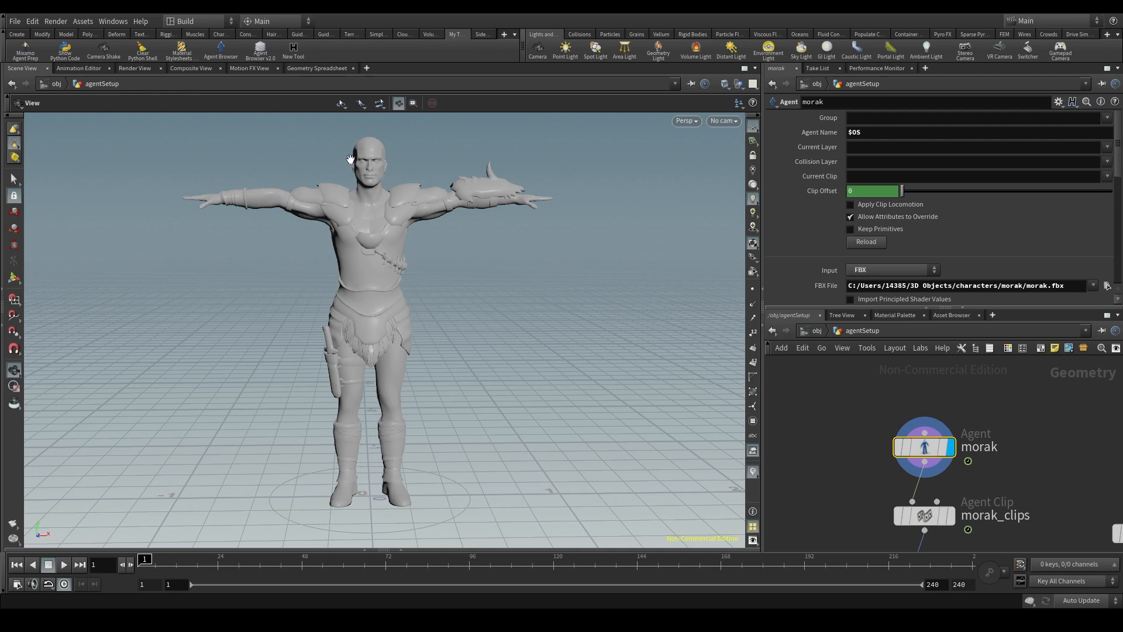
{"action": "mouse_move", "coordinate": [406, 246]}
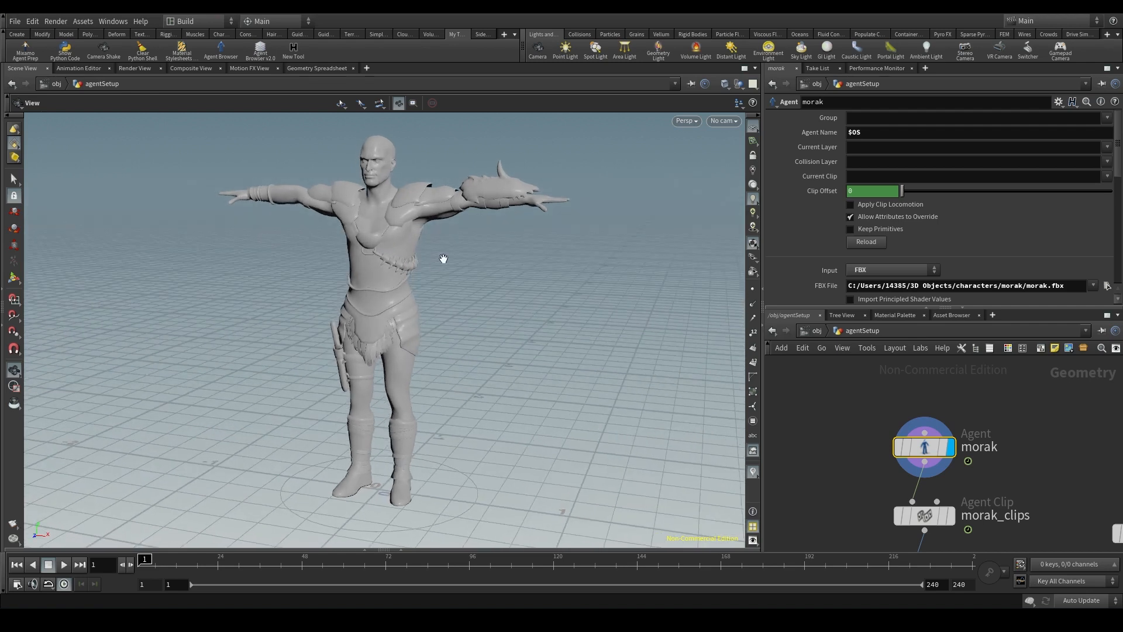
{"action": "mouse_move", "coordinate": [917, 447]}
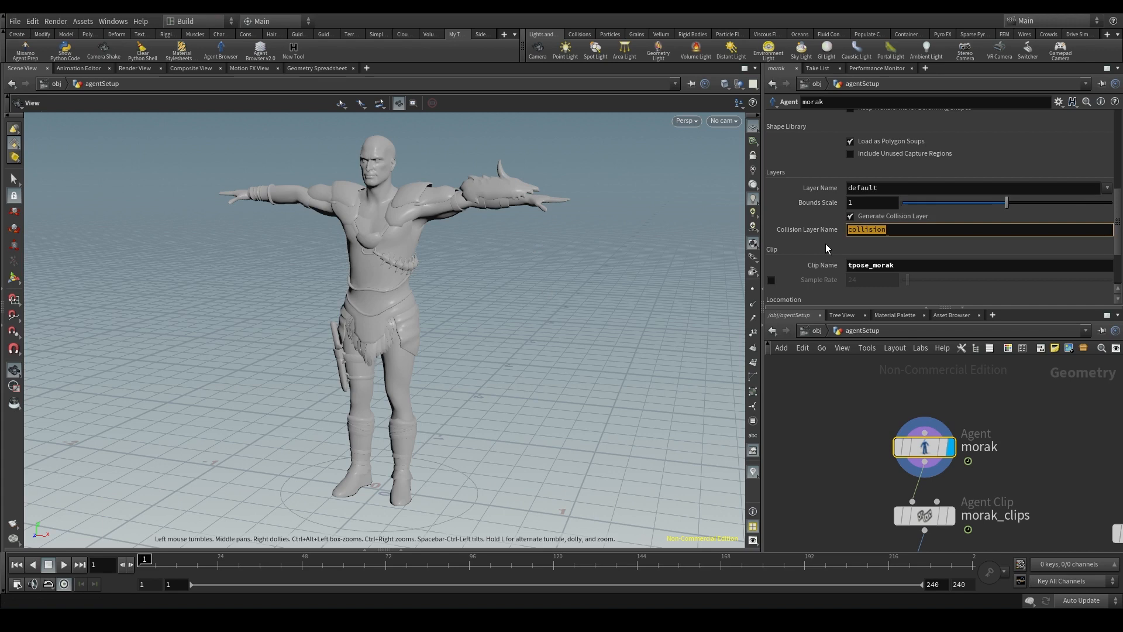
{"action": "left_click", "coordinate": [826, 247]}
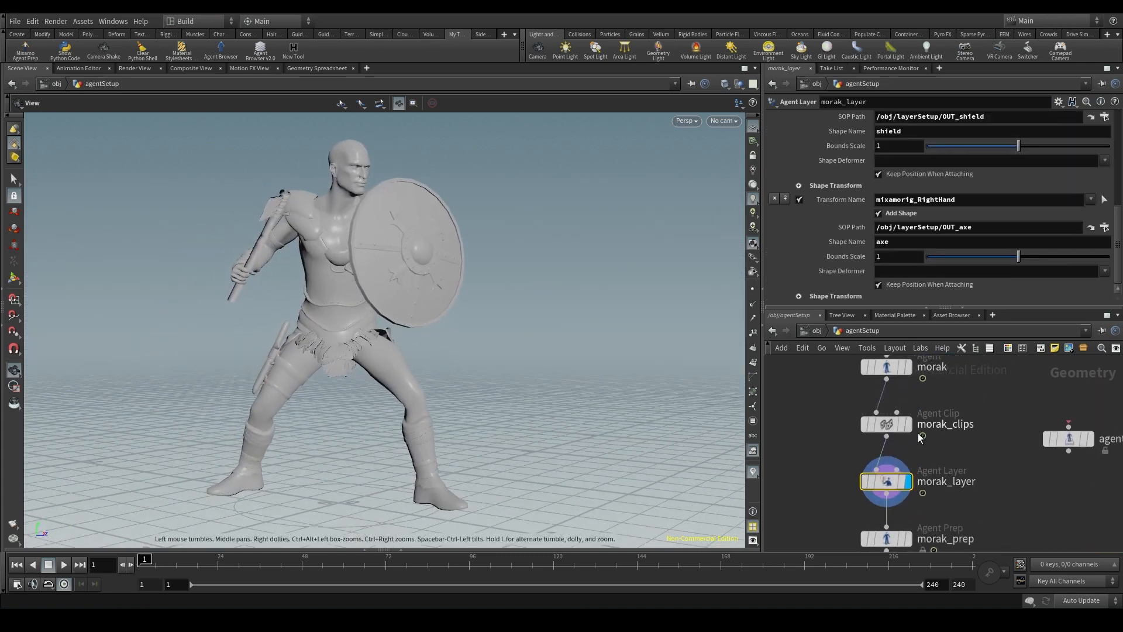
Switch morak_clips' current clip to morak_walk_neutral_noProp_01 so the agent walks without props.
{"action": "left_click", "coordinate": [887, 424]}
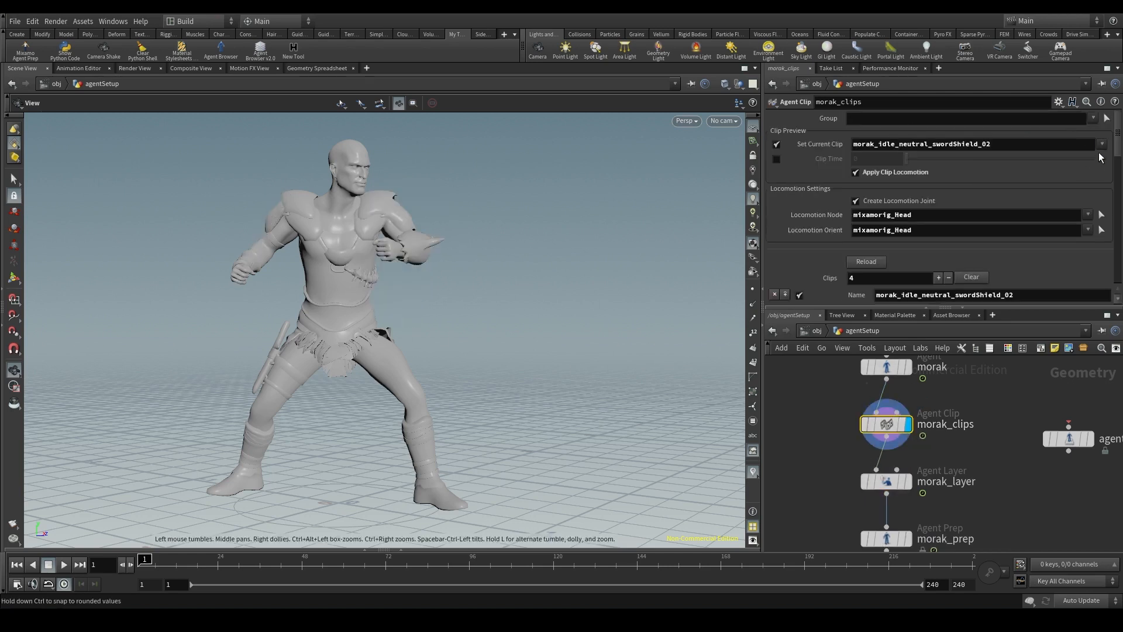
{"action": "left_click", "coordinate": [1102, 143]}
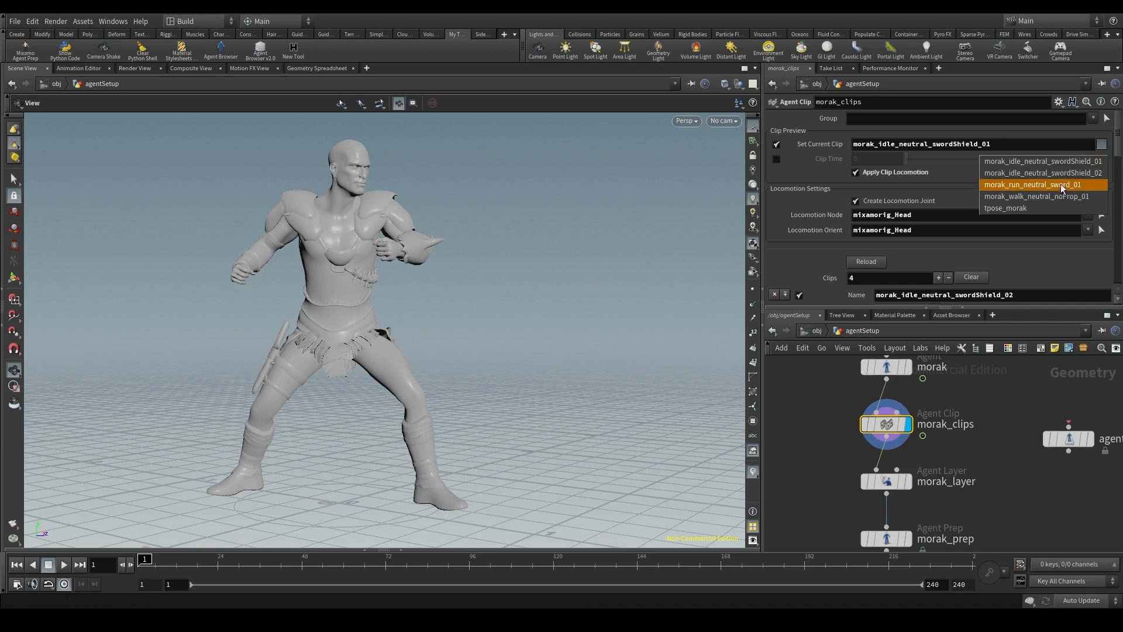
{"action": "left_click", "coordinate": [1041, 196]}
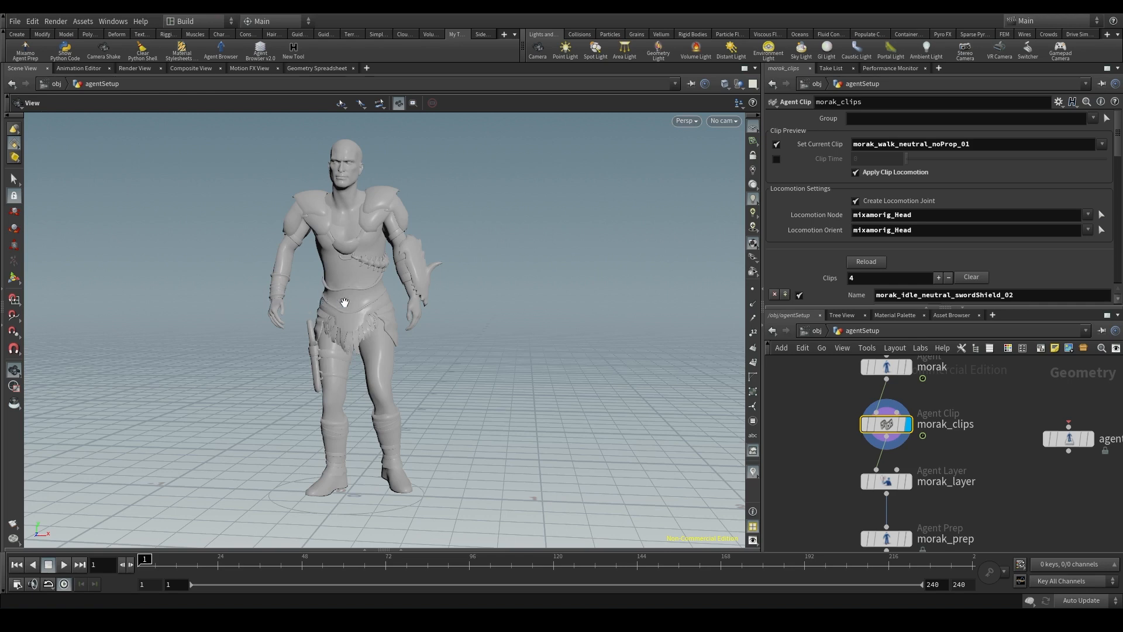
{"action": "mouse_move", "coordinate": [412, 215]}
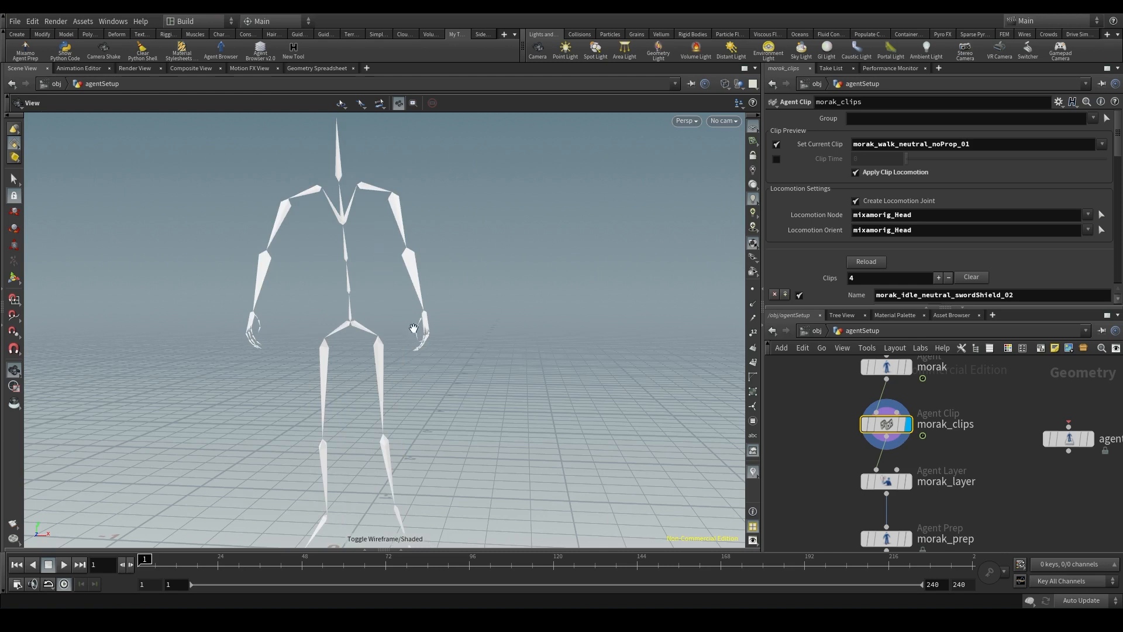
{"action": "mouse_move", "coordinate": [365, 254]}
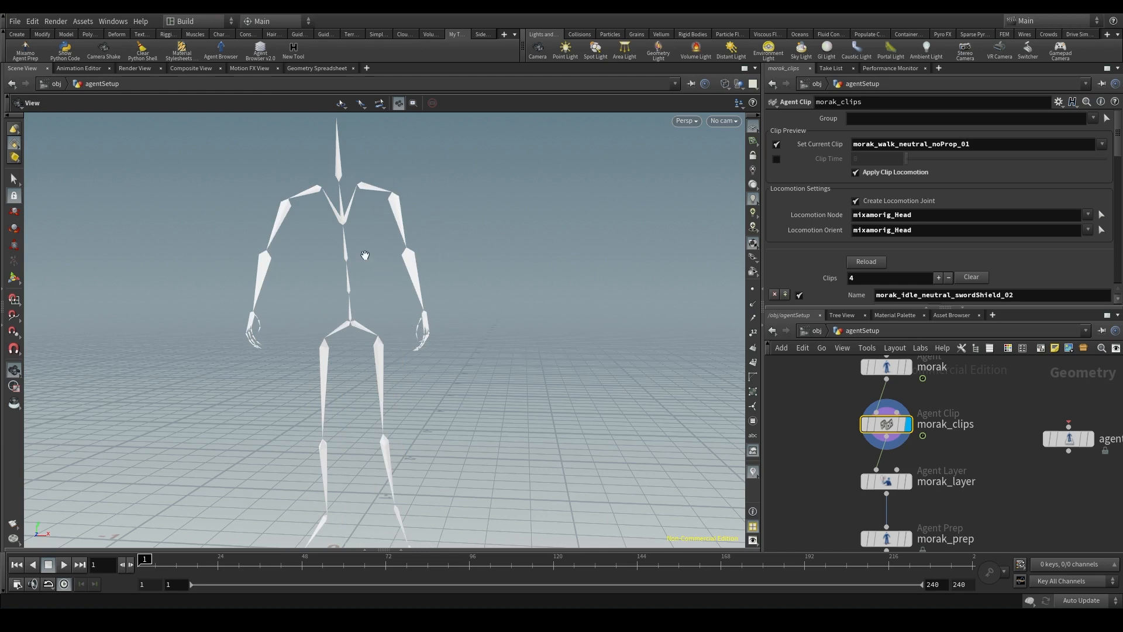
{"action": "mouse_move", "coordinate": [455, 276]}
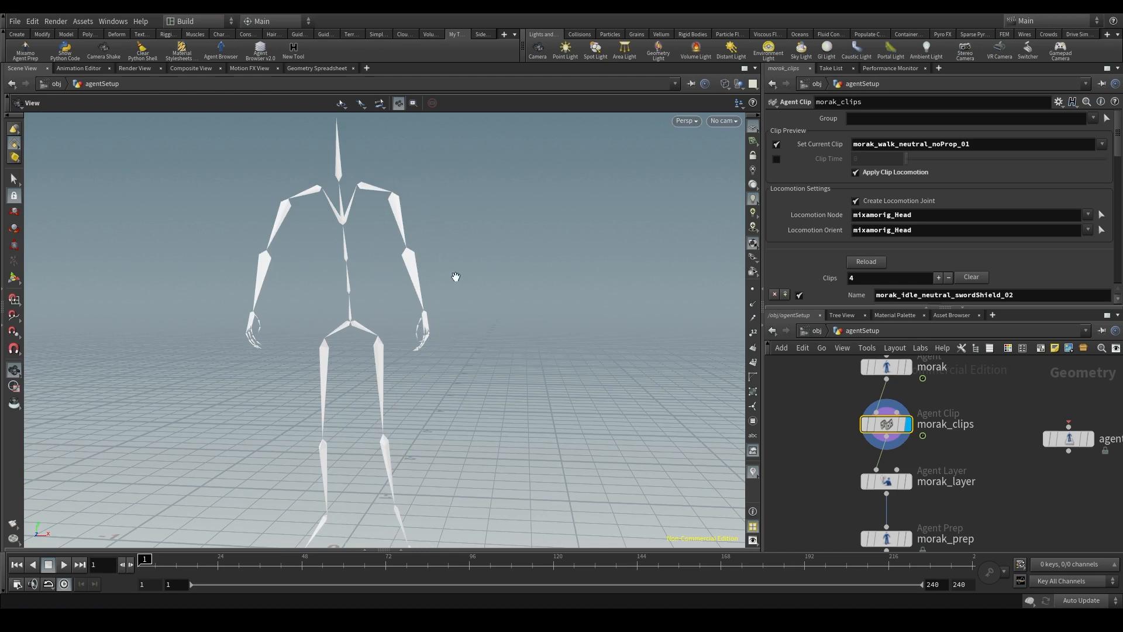
{"action": "mouse_move", "coordinate": [426, 191]}
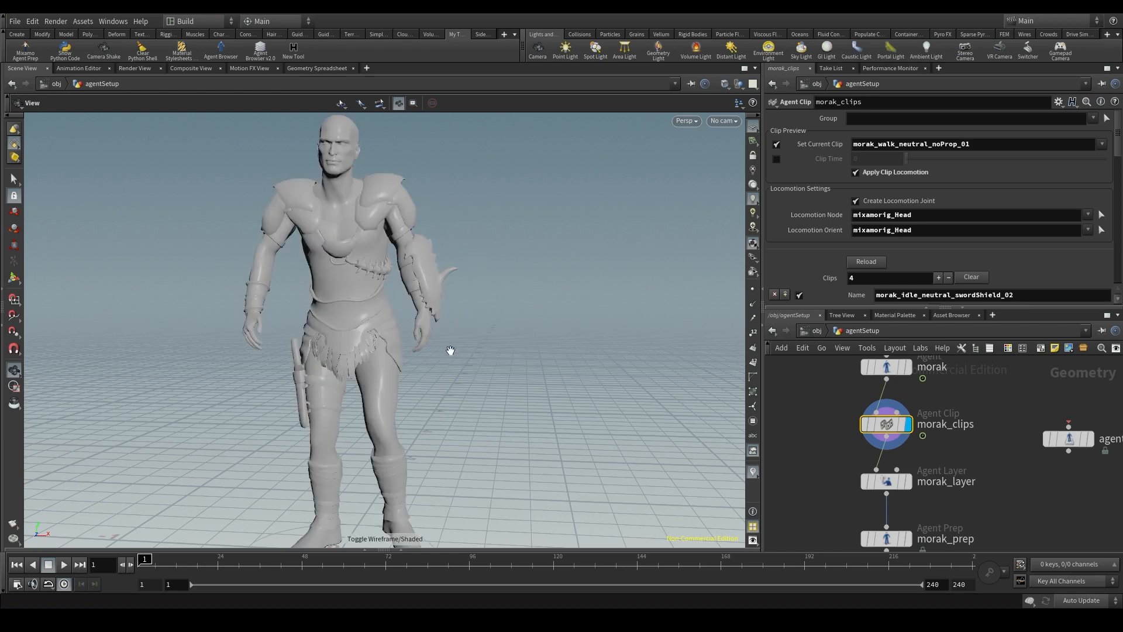
{"action": "mouse_move", "coordinate": [432, 341]}
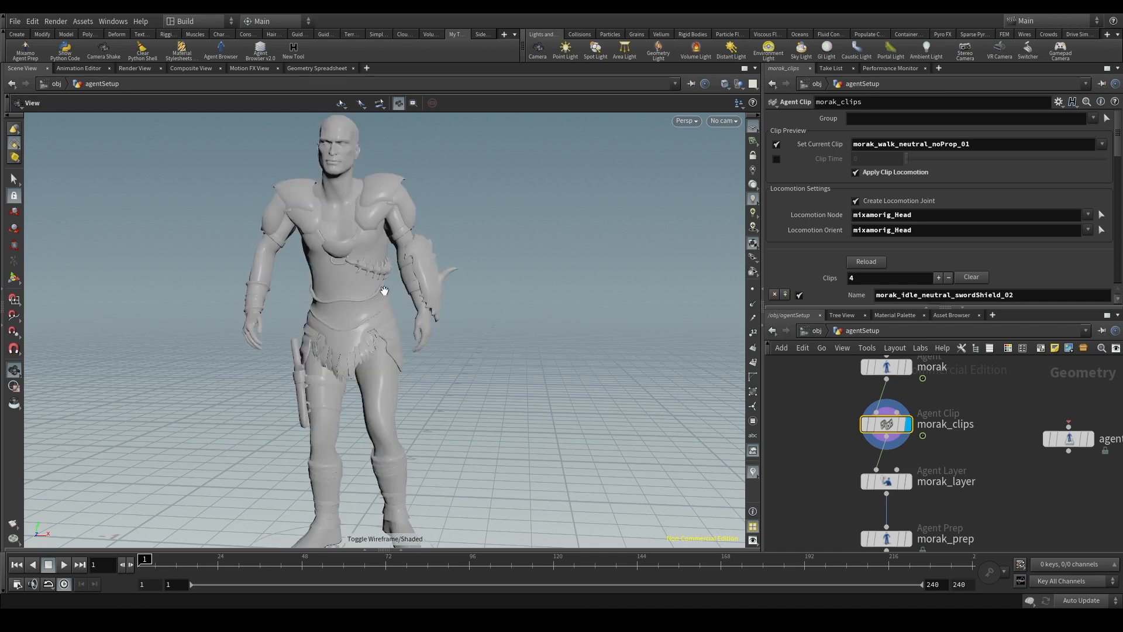
{"action": "left_click", "coordinate": [885, 425]}
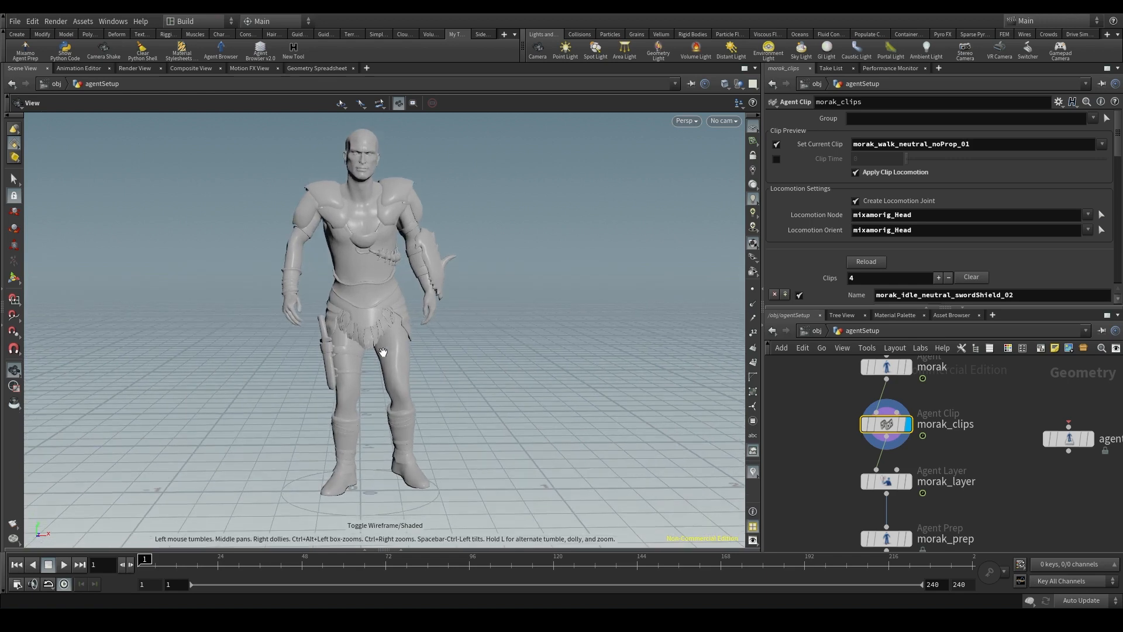
{"action": "mouse_move", "coordinate": [839, 433]}
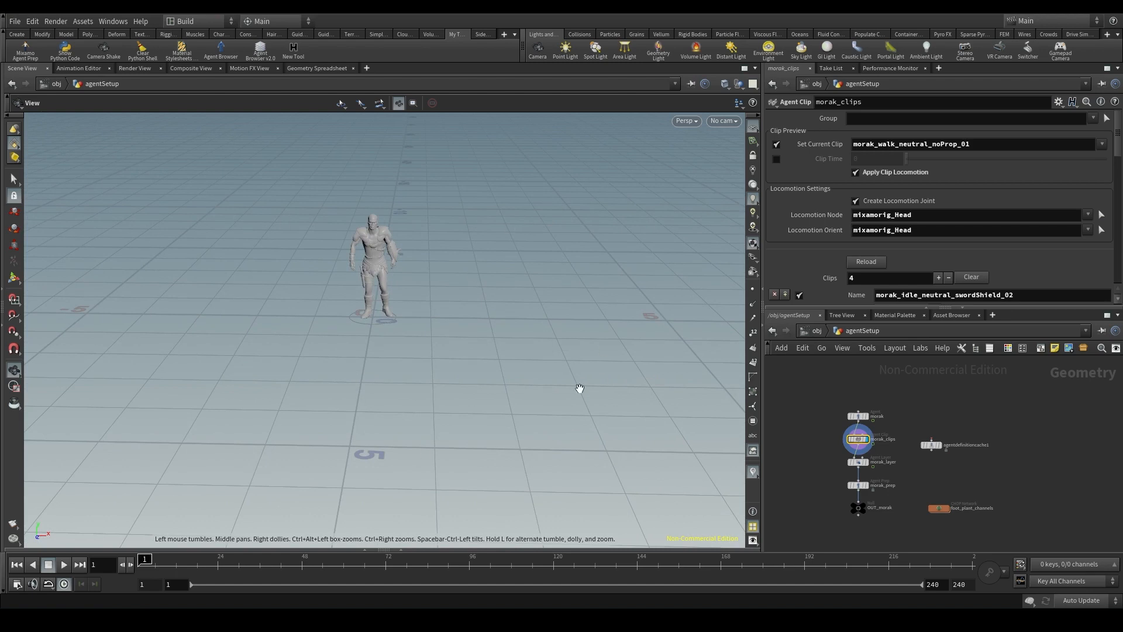
{"action": "mouse_move", "coordinate": [546, 363]}
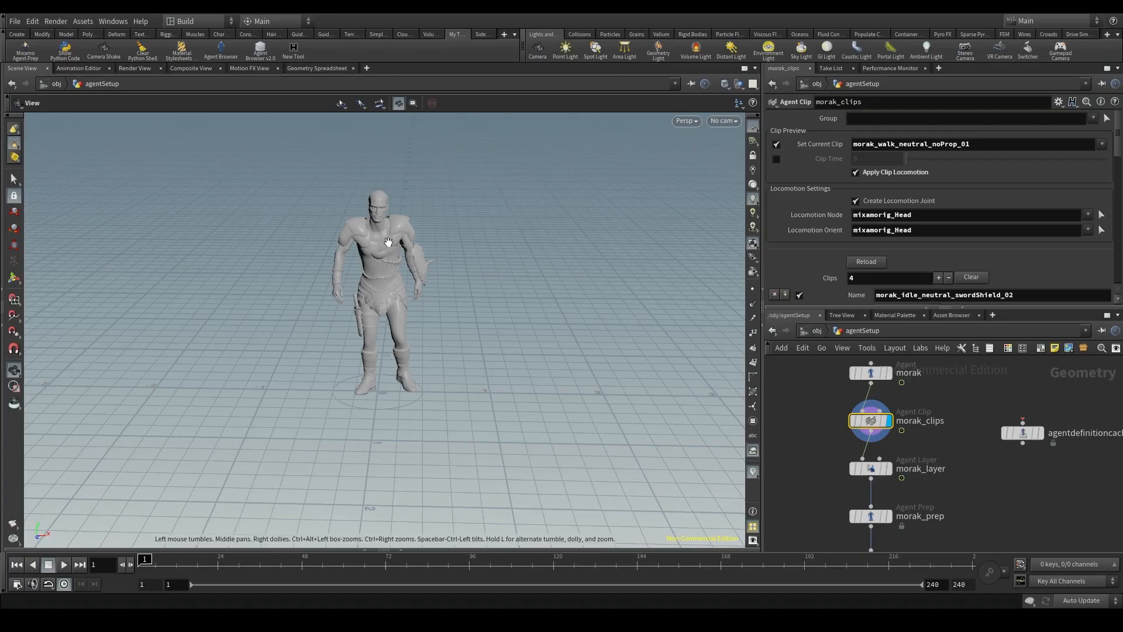
Bring agentdefinitioncache1 into view and show its agent1 name and rig, layer, shape and clip cache paths.
{"action": "left_click_drag", "start_coordinate": [387, 241], "coordinate": [428, 244]}
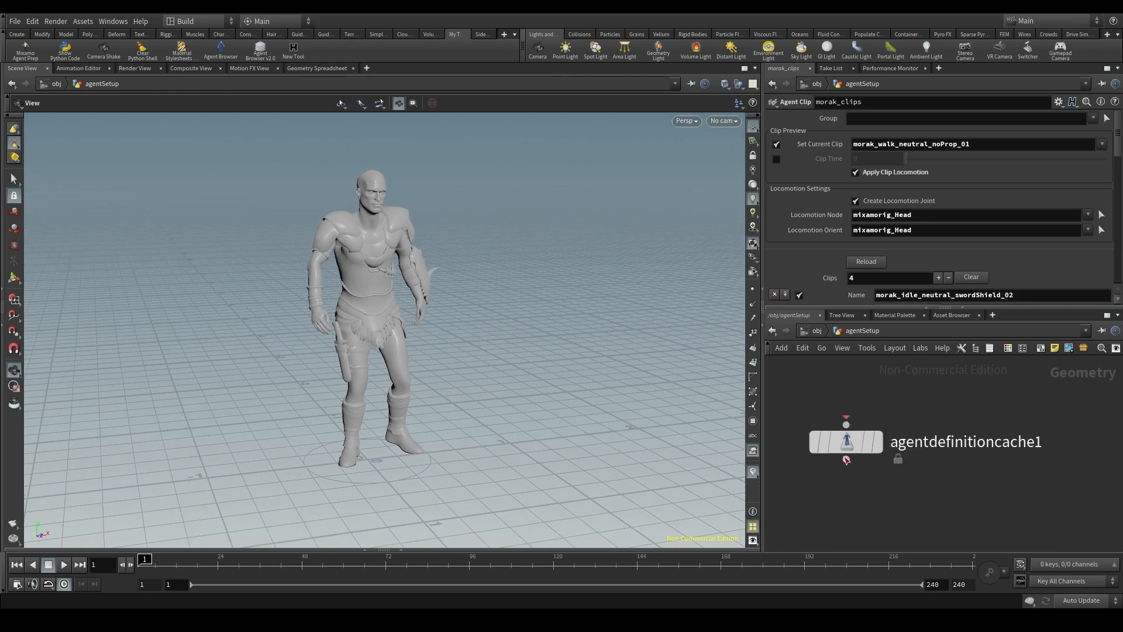
{"action": "left_click", "coordinate": [847, 441]}
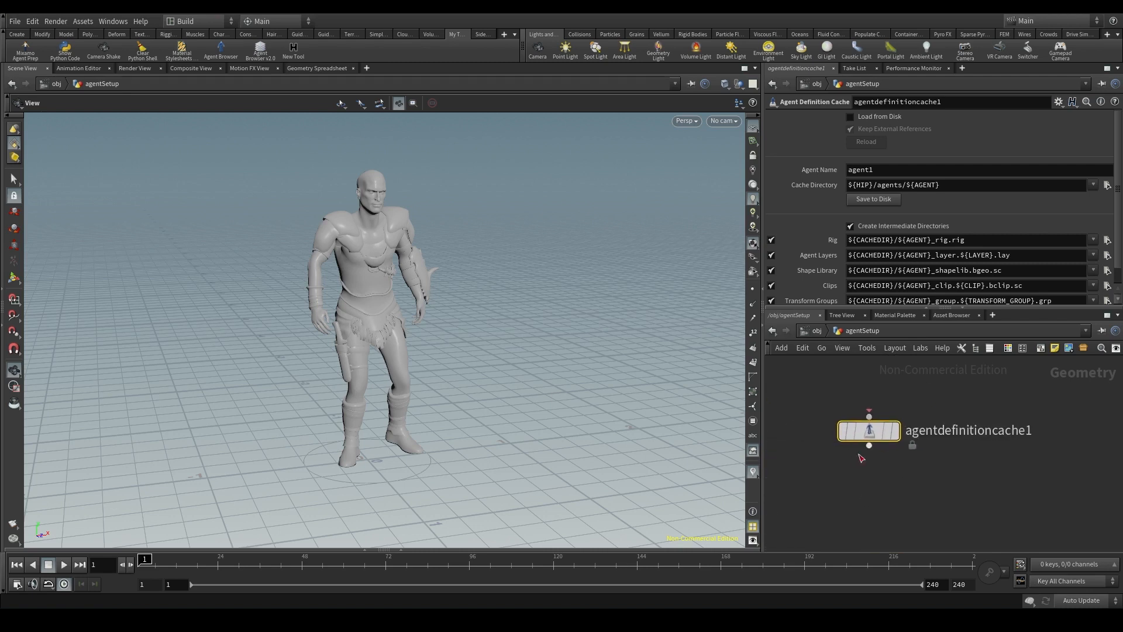
{"action": "mouse_move", "coordinate": [823, 166]}
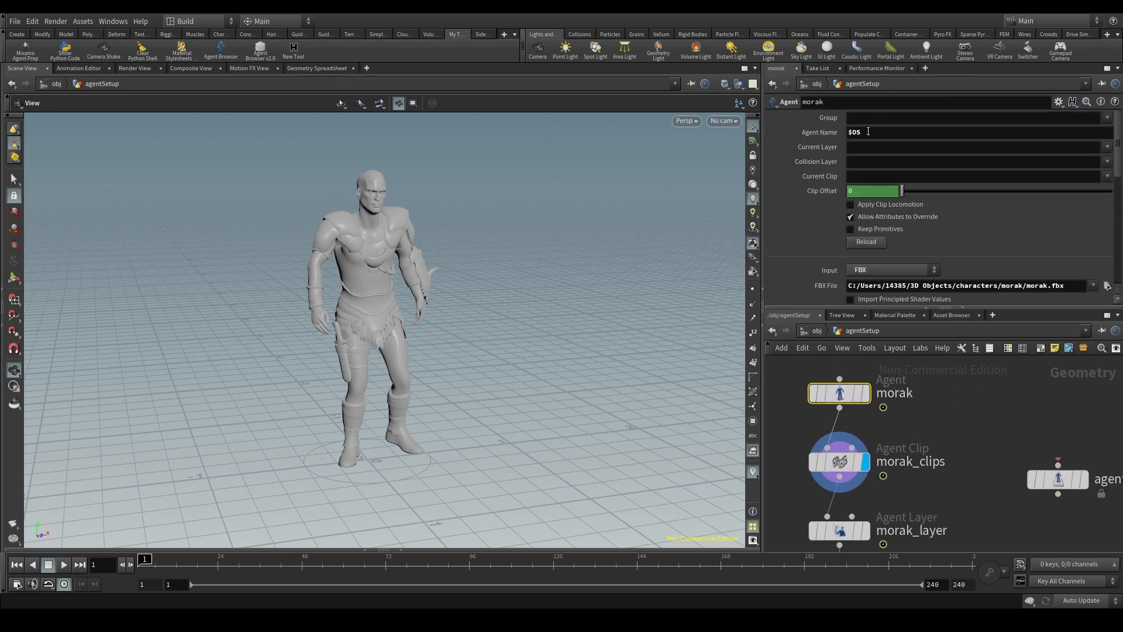
Change the cache node's Agent Name from agent1 to morak.
{"action": "double_click", "coordinate": [894, 394]}
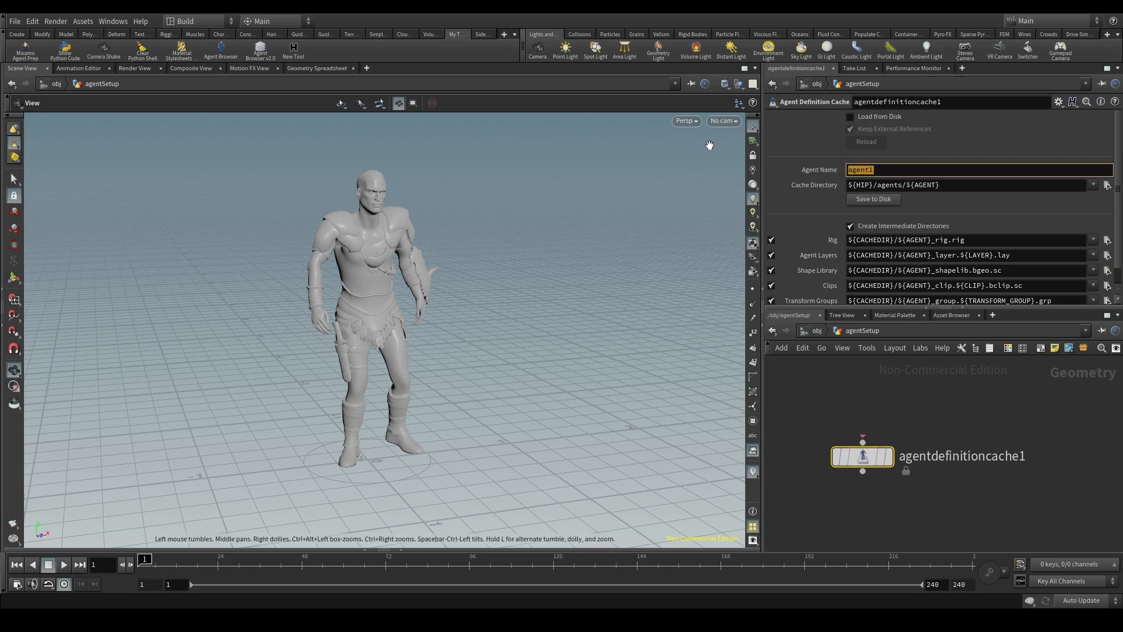
{"action": "type", "text": "morak"}
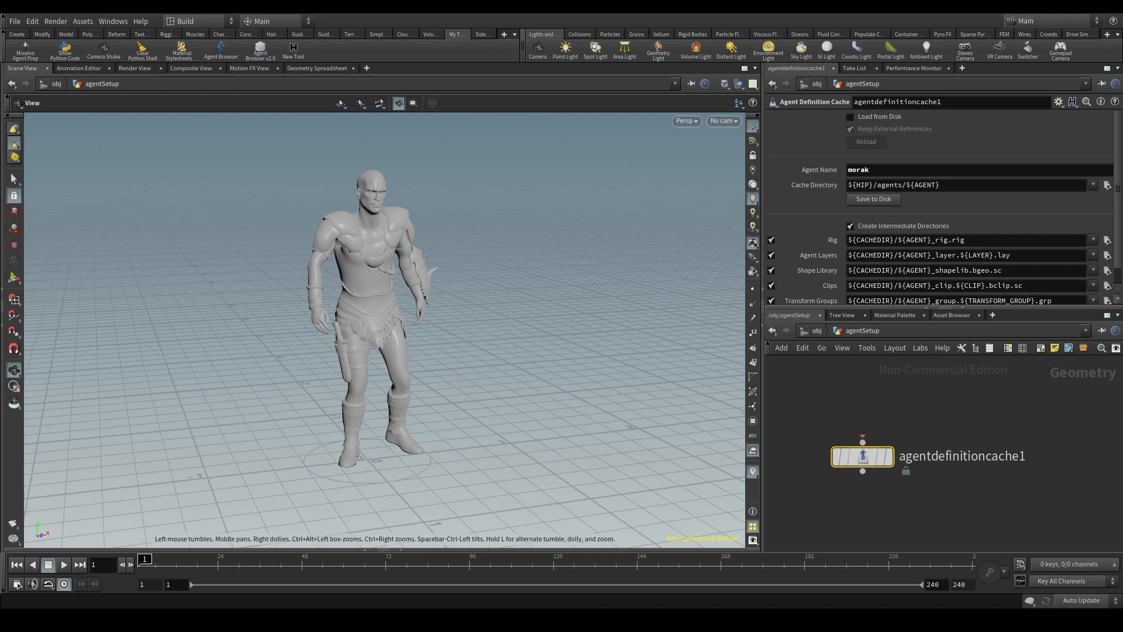
{"action": "double_click", "coordinate": [858, 169]}
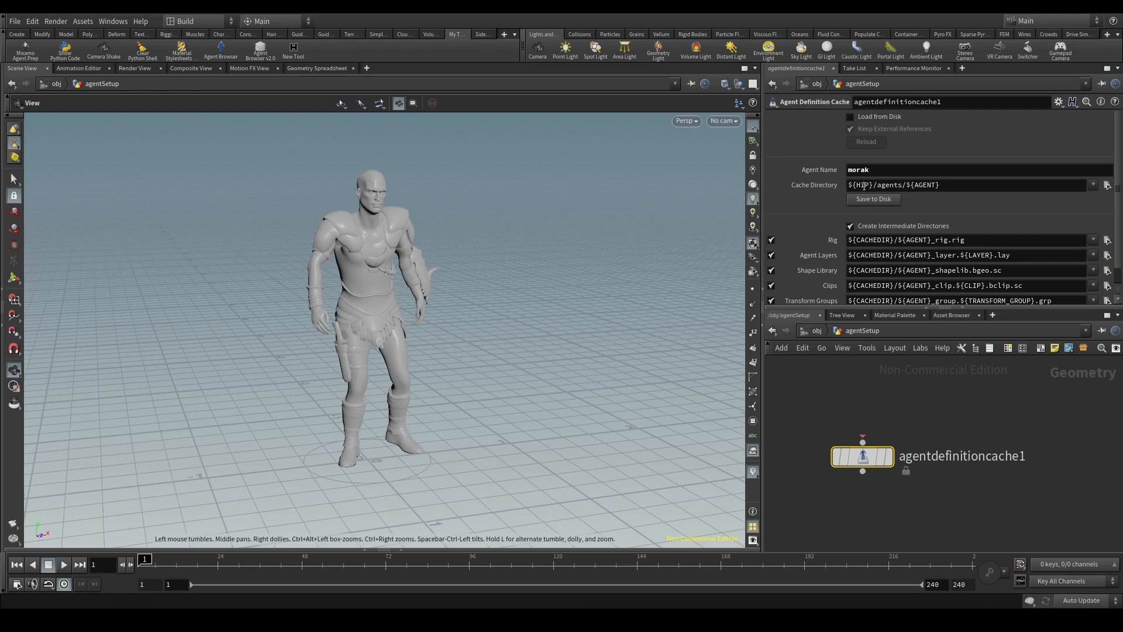
{"action": "double_click", "coordinate": [894, 185]}
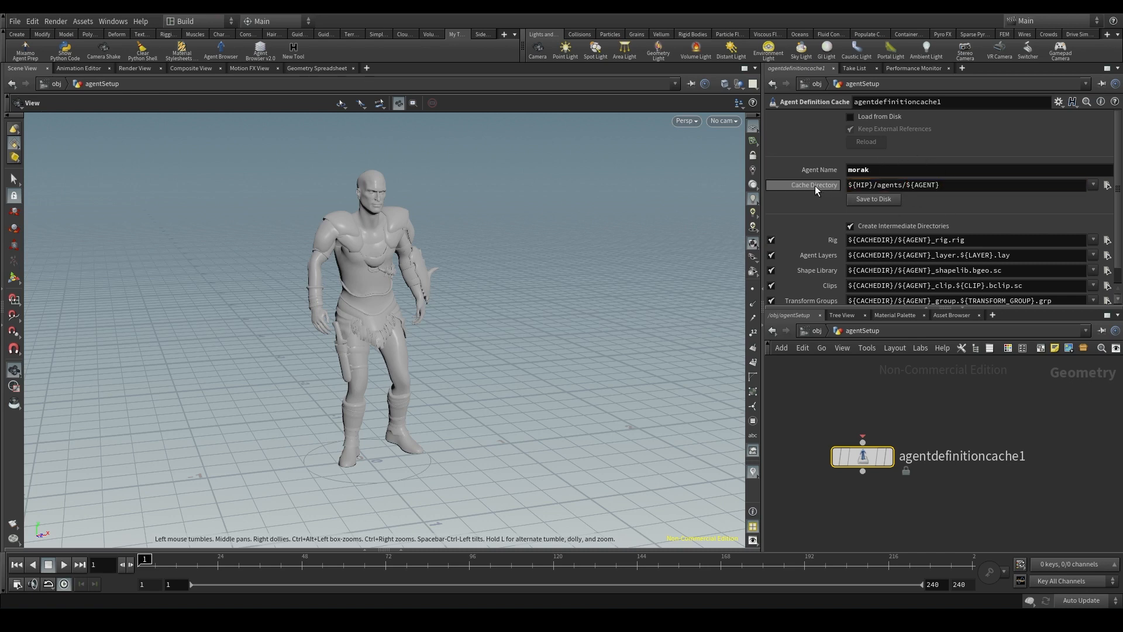
{"action": "mouse_move", "coordinate": [816, 190]}
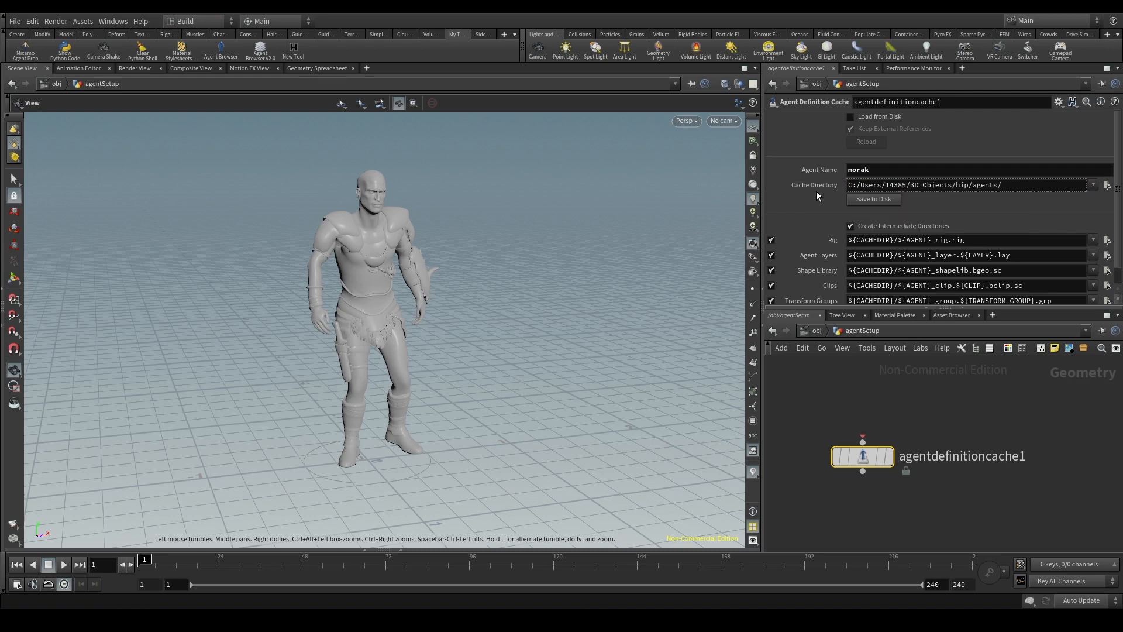
{"action": "type", "text": "${HIP}/agents/${AGENT}"}
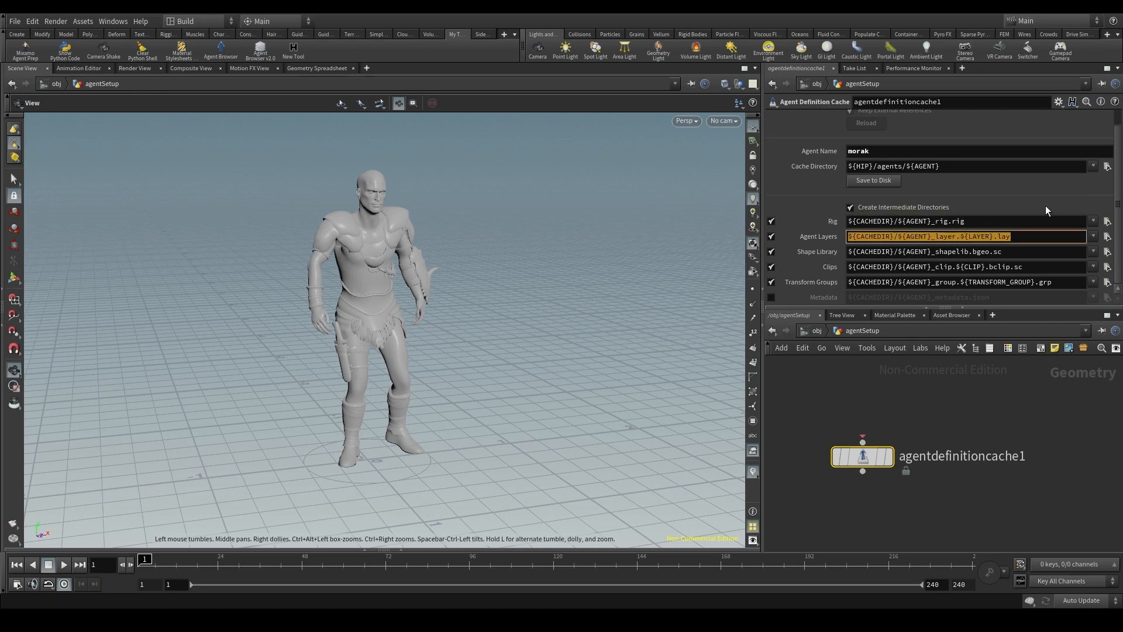
{"action": "left_click", "coordinate": [903, 221]}
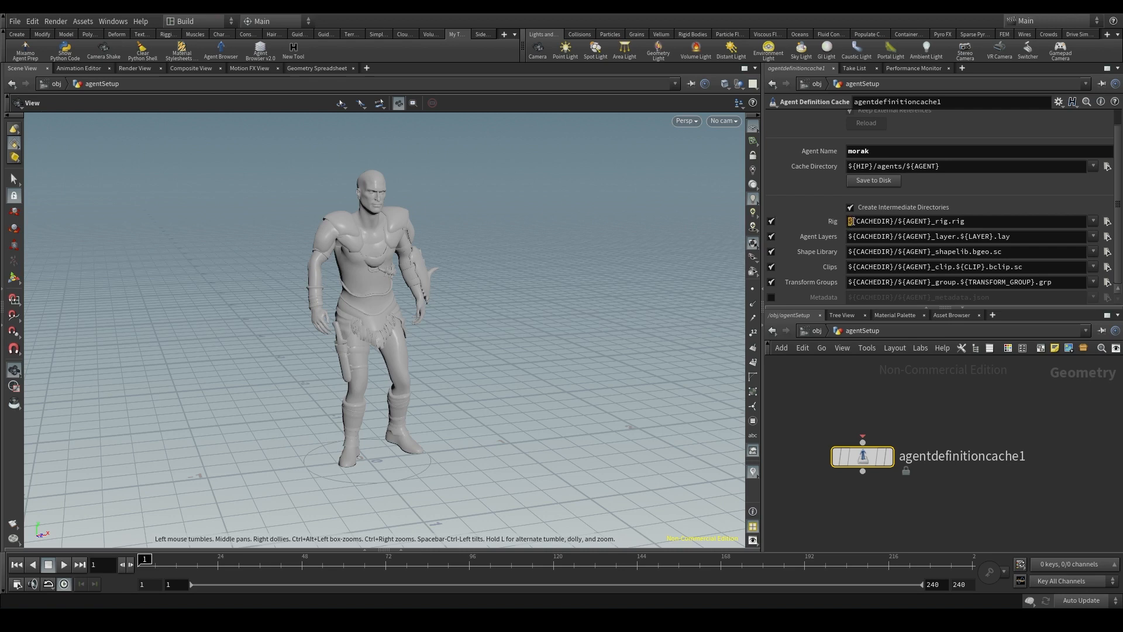
{"action": "double_click", "coordinate": [870, 222]}
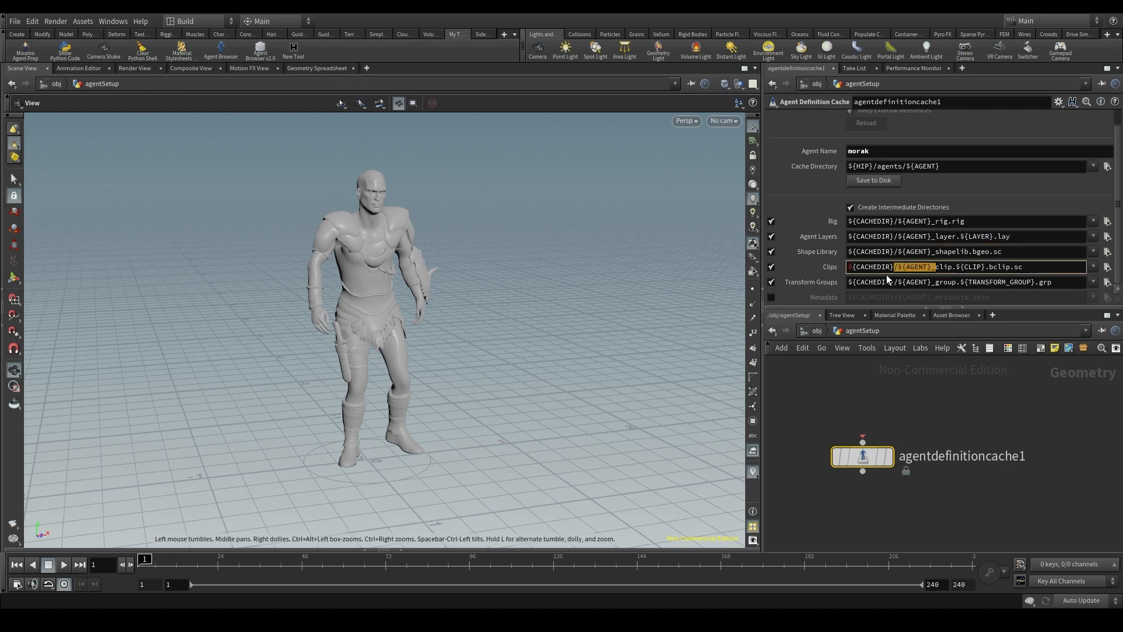
{"action": "left_click", "coordinate": [966, 282]}
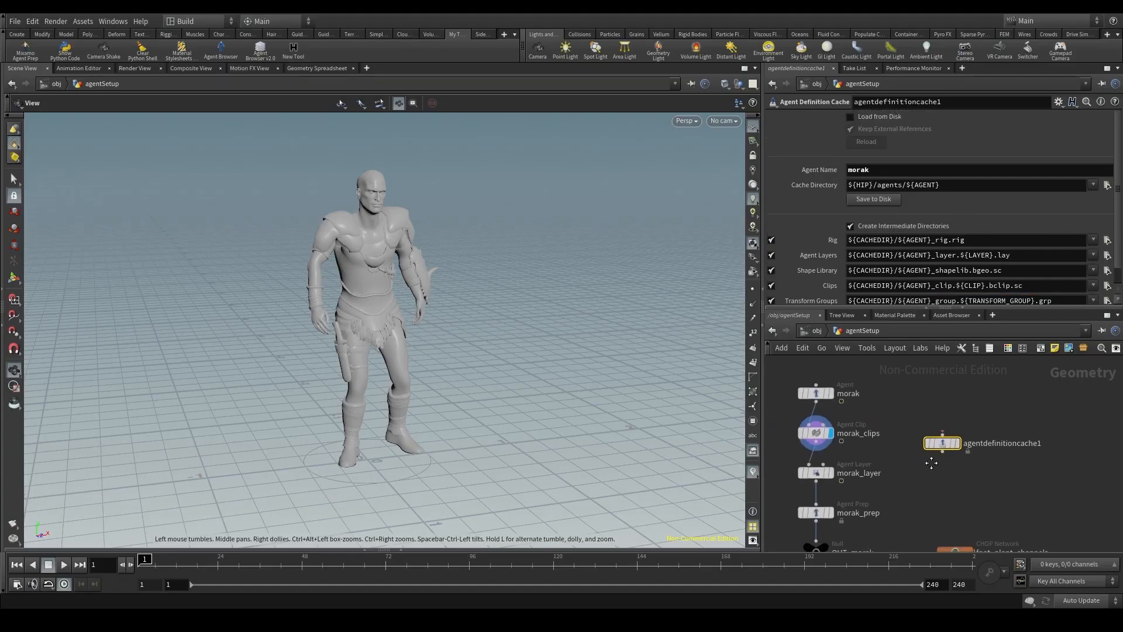
Insert agentdefinitioncache1 on the wire between morak_layer and morak_prep and select it.
{"action": "left_click_drag", "start_coordinate": [941, 443], "coordinate": [958, 467]}
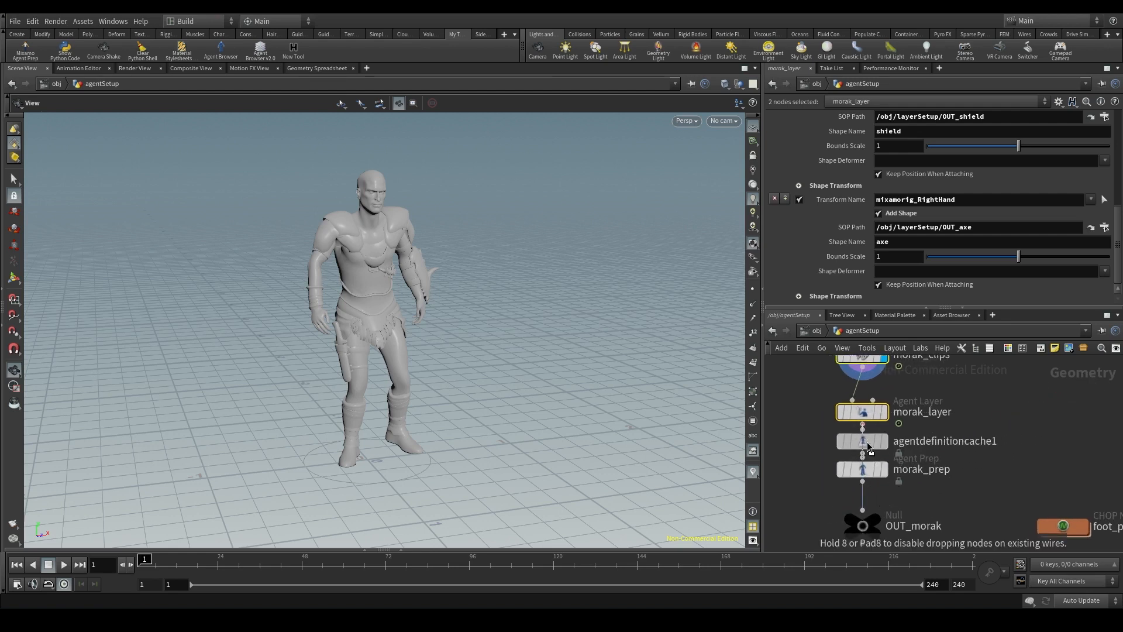
{"action": "left_click", "coordinate": [862, 440]}
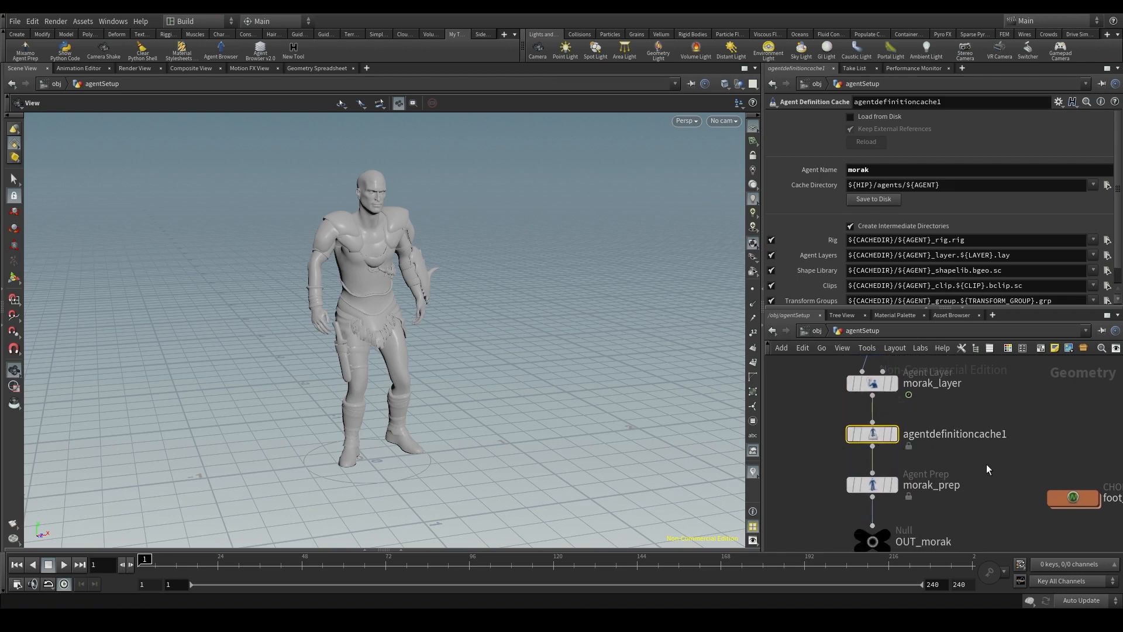
{"action": "mouse_move", "coordinate": [909, 426]}
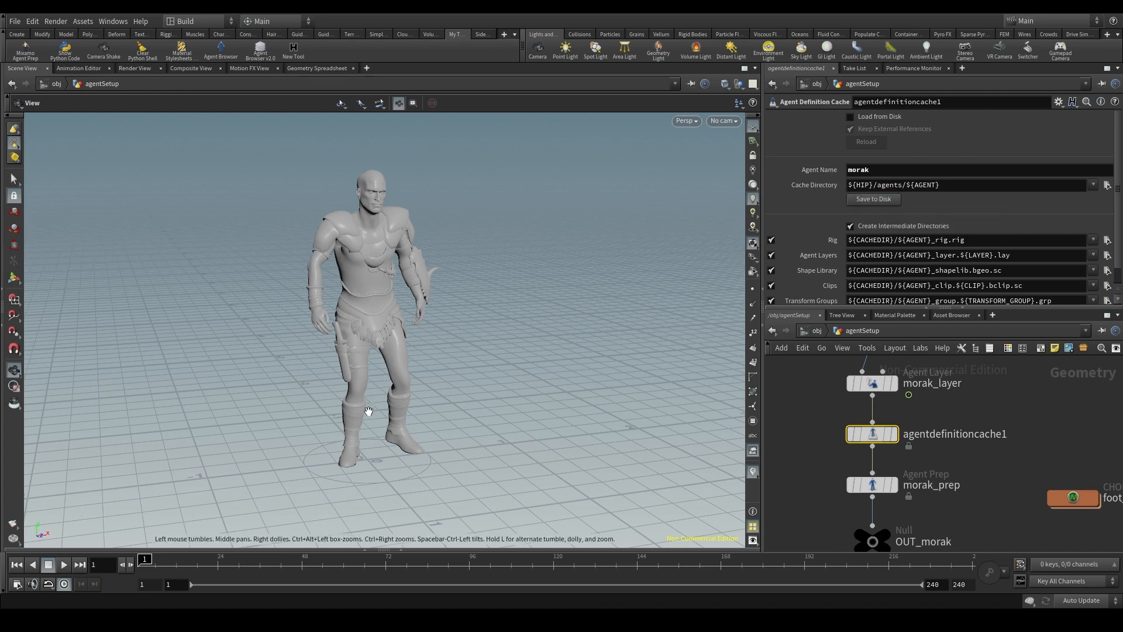
{"action": "mouse_move", "coordinate": [595, 313]}
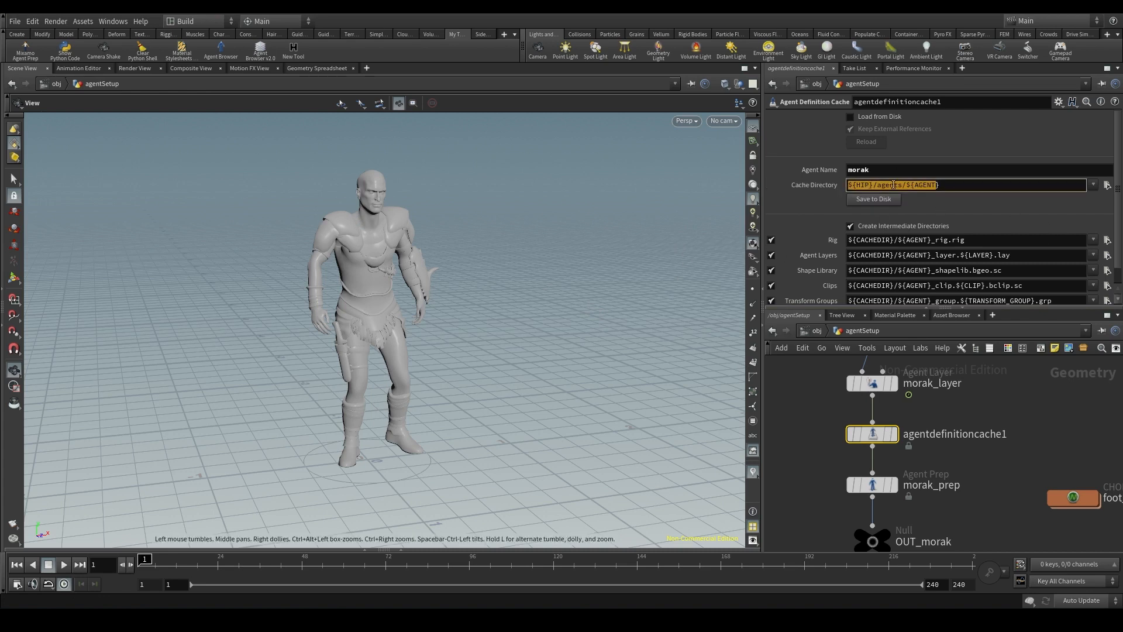
Browse the agents/morak folder on disk and pick out its .bclip.sc and .lay cache files.
{"action": "left_click", "coordinate": [875, 185]}
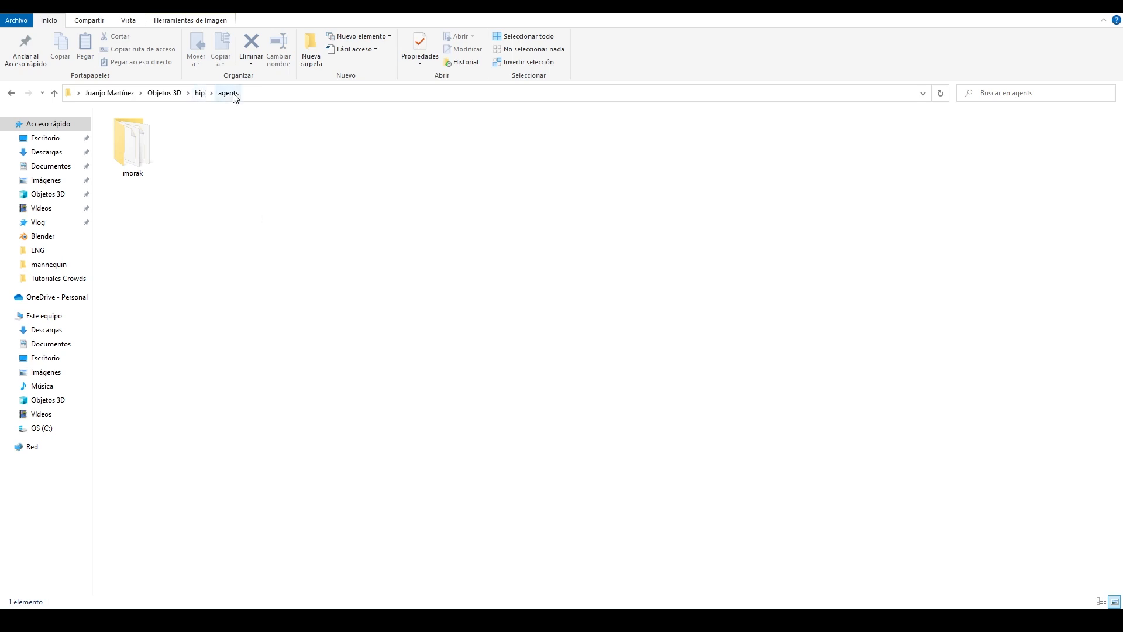
{"action": "mouse_move", "coordinate": [179, 163]}
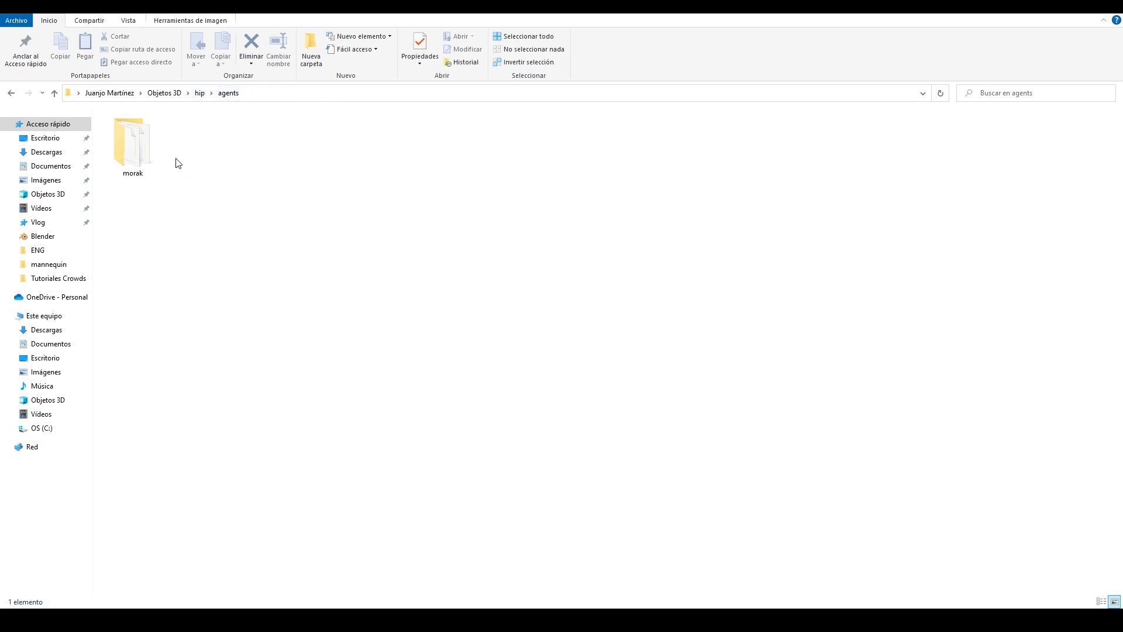
{"action": "left_click", "coordinate": [133, 140]}
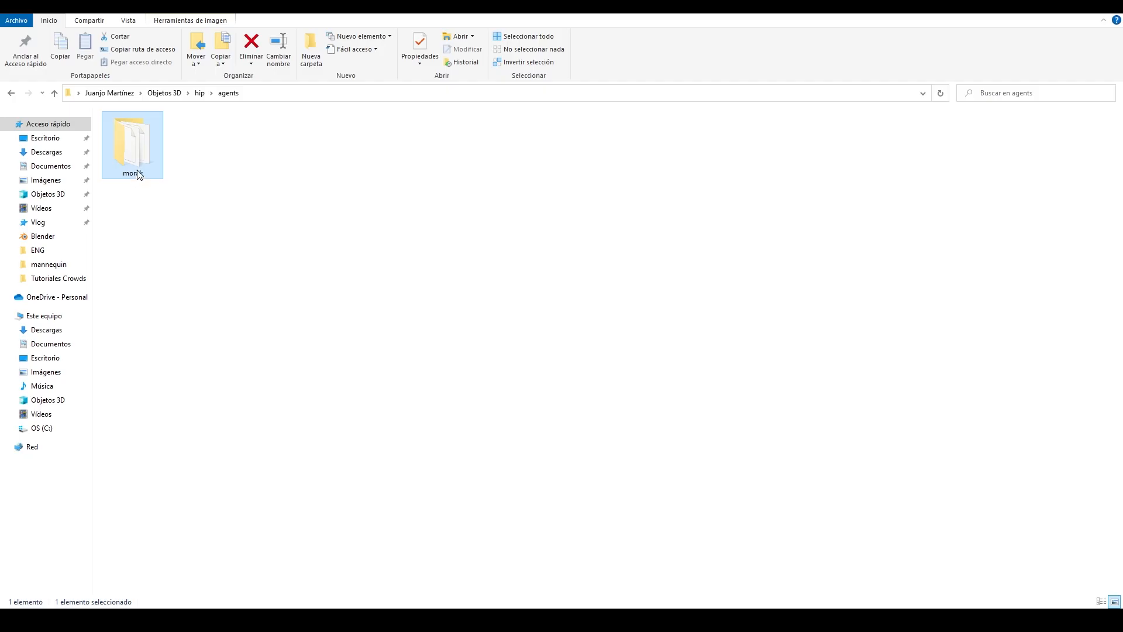
{"action": "double_click", "coordinate": [132, 141]}
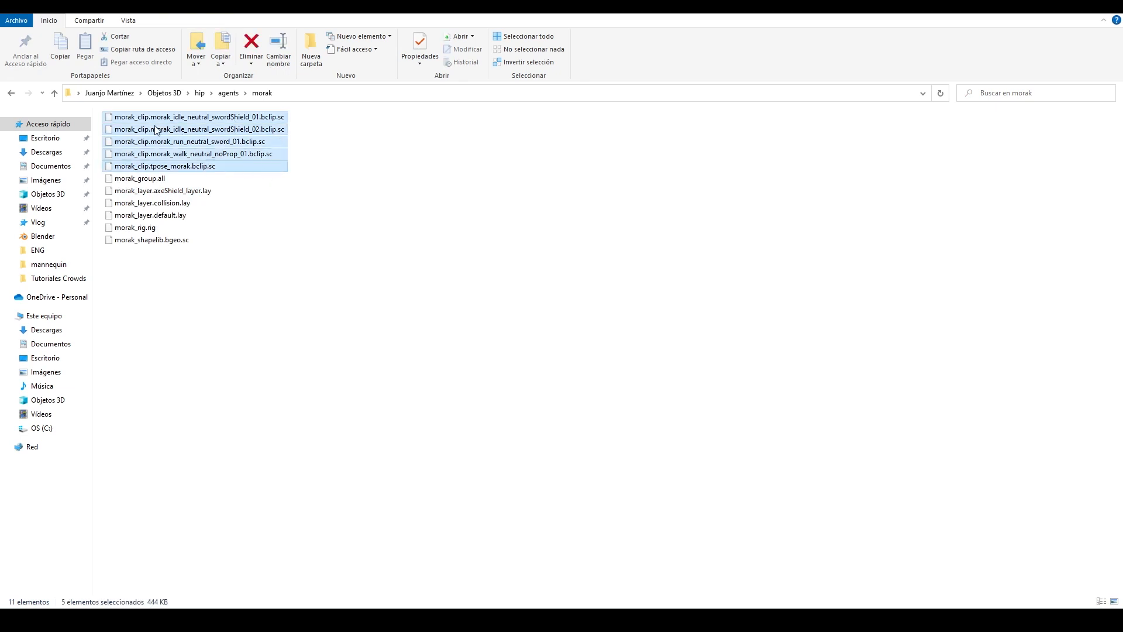
{"action": "left_click", "coordinate": [139, 178]}
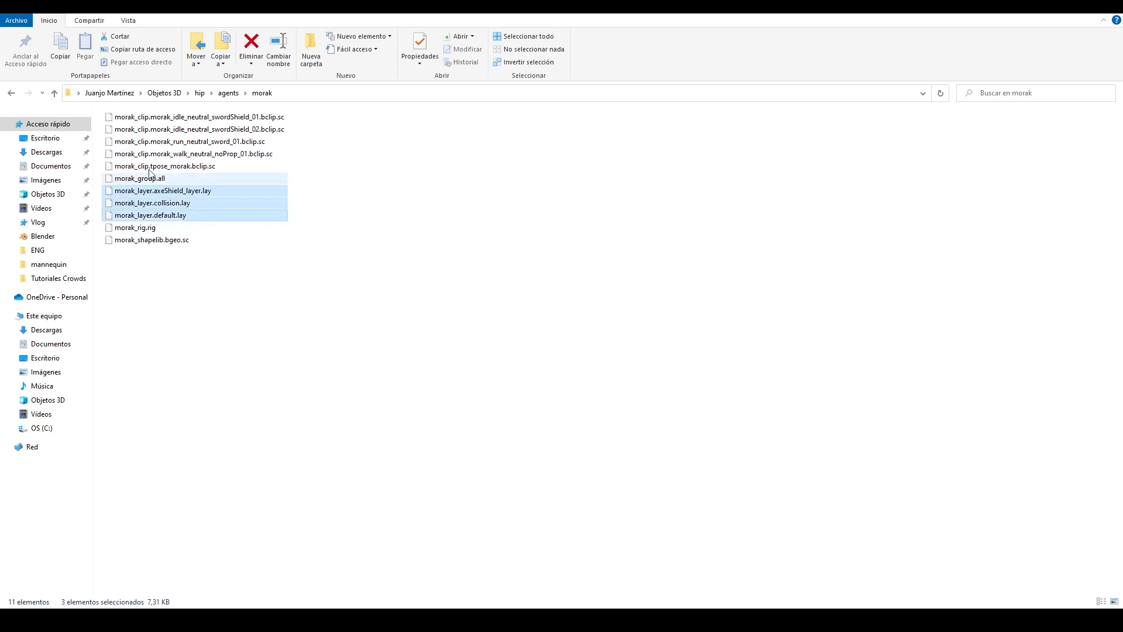
{"action": "mouse_move", "coordinate": [154, 207]}
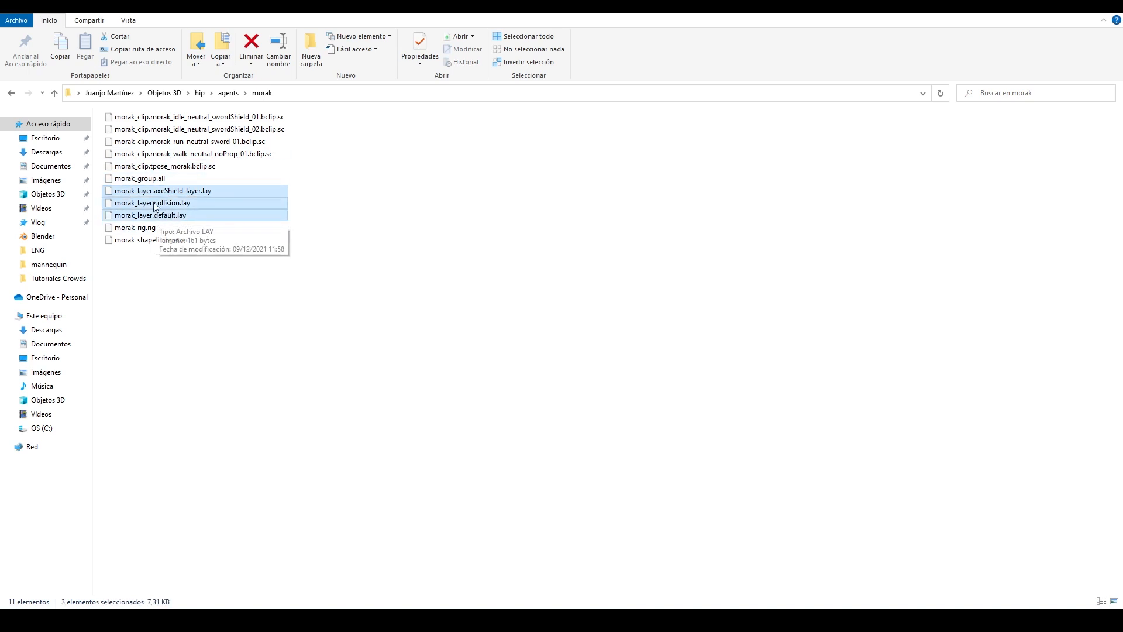
{"action": "mouse_move", "coordinate": [181, 196]}
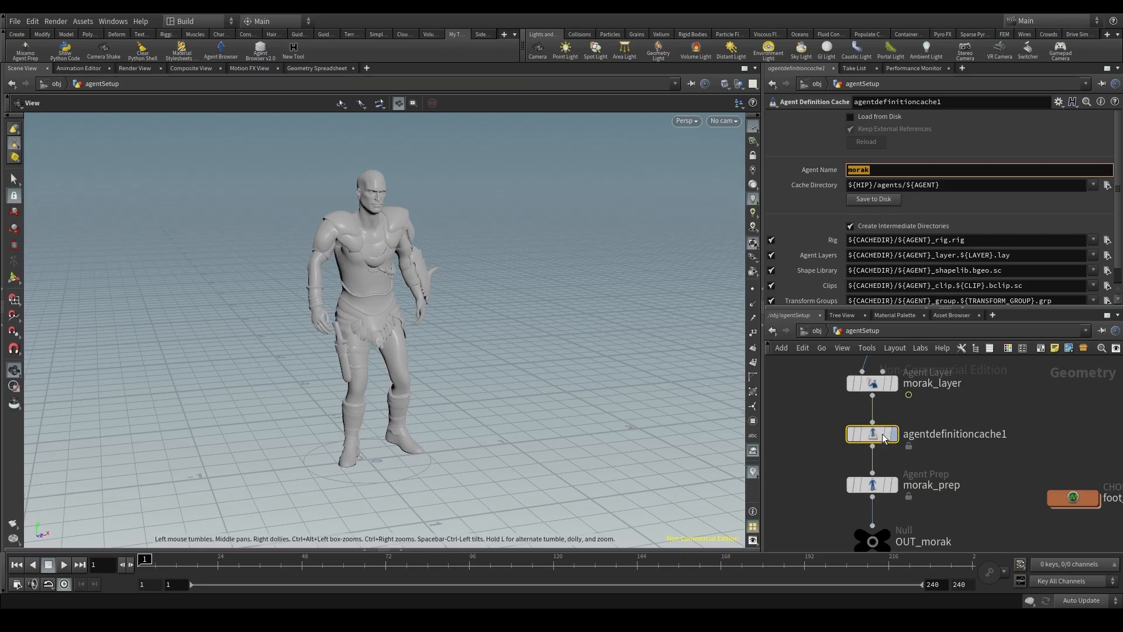
Enable Load from Disk on agentdefinitioncache1 so morak reads from $HIP/agents/$AGENT.
{"action": "left_click", "coordinate": [850, 116]}
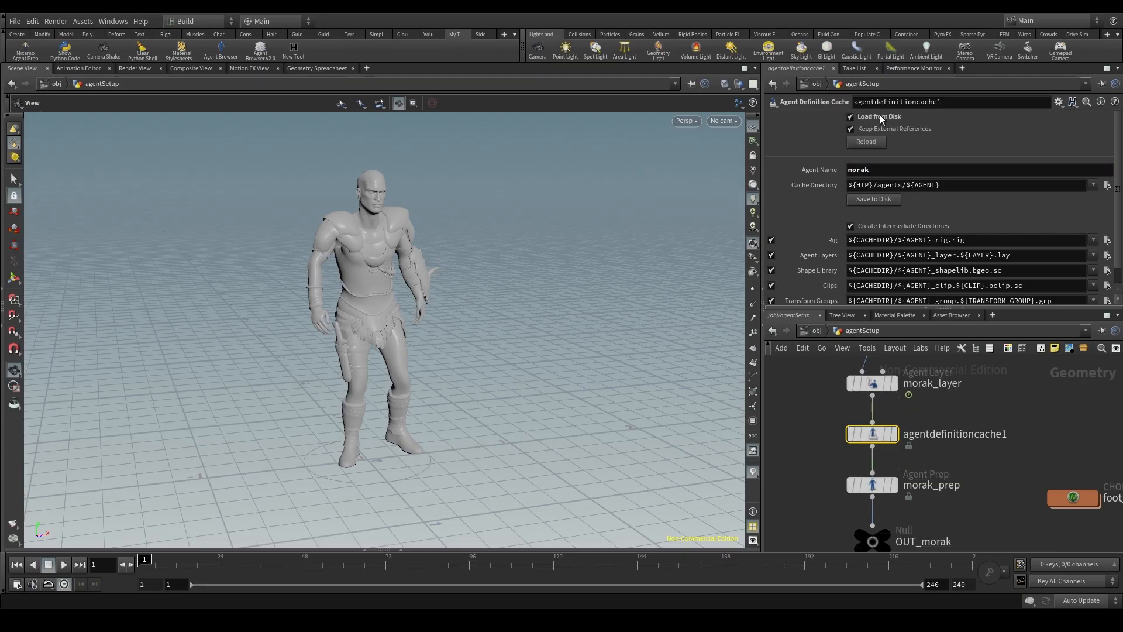
{"action": "mouse_move", "coordinate": [877, 119]}
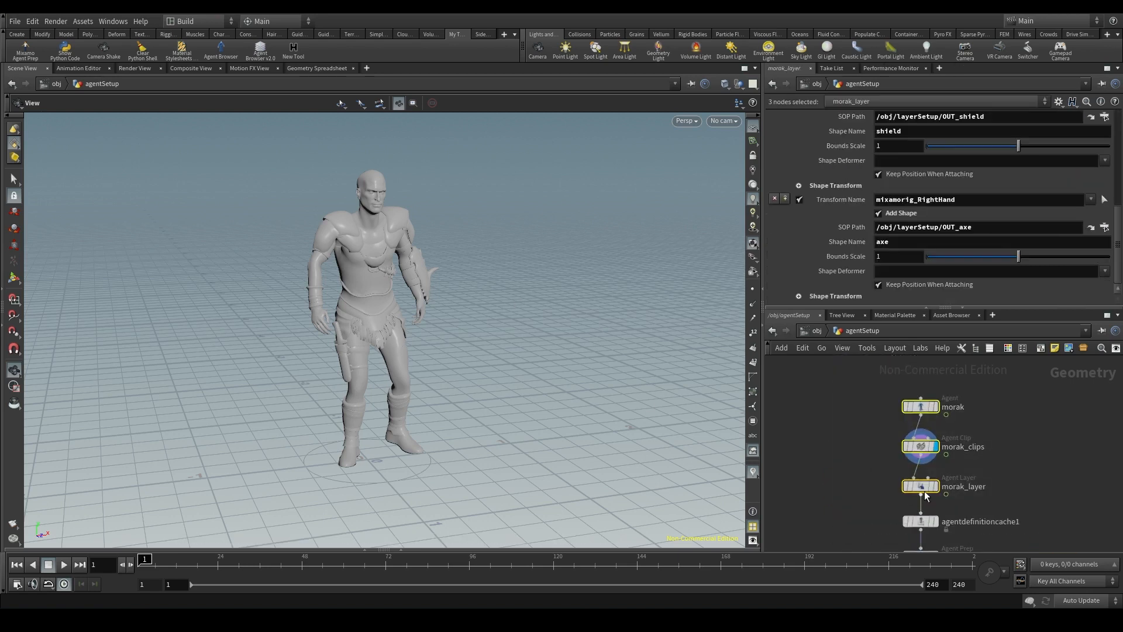
{"action": "mouse_move", "coordinate": [875, 482]}
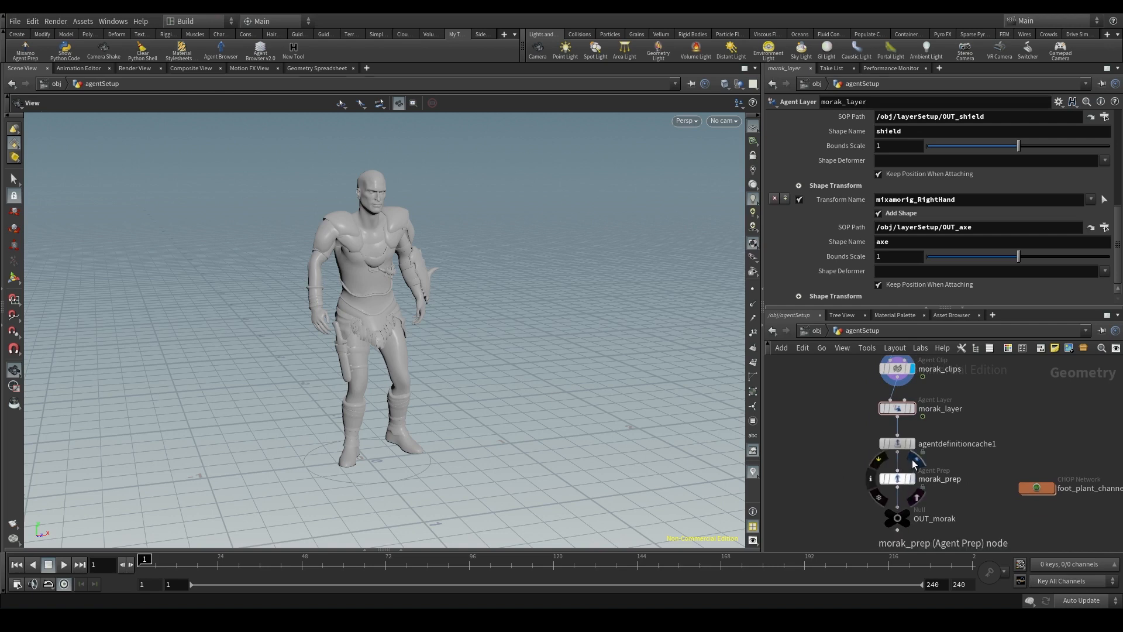
{"action": "mouse_move", "coordinate": [843, 443]}
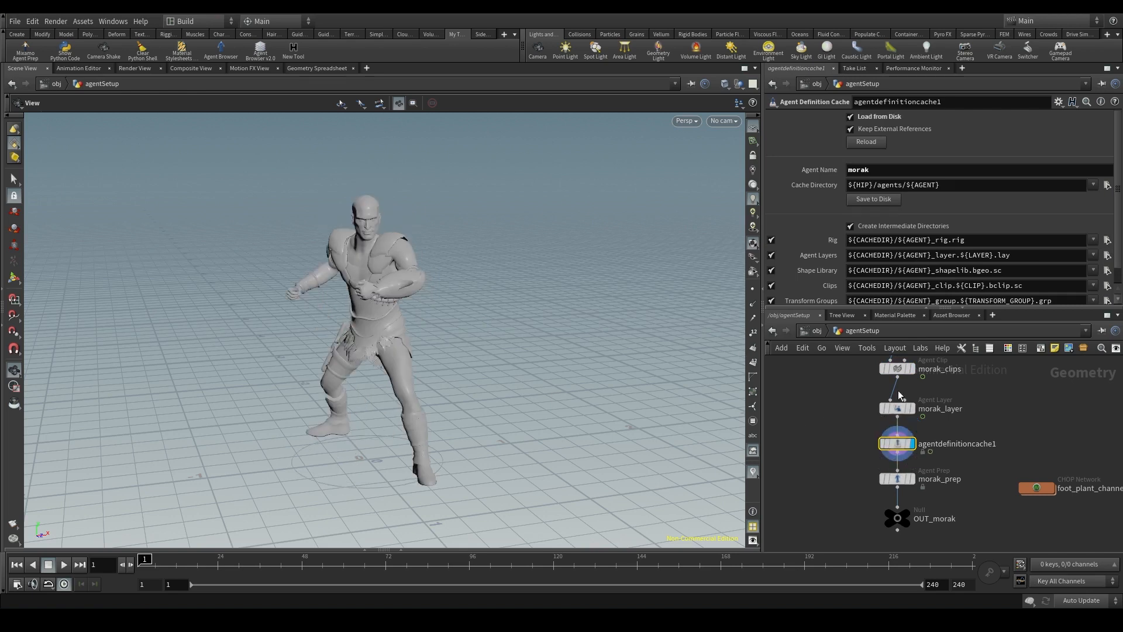
{"action": "mouse_move", "coordinate": [870, 480]}
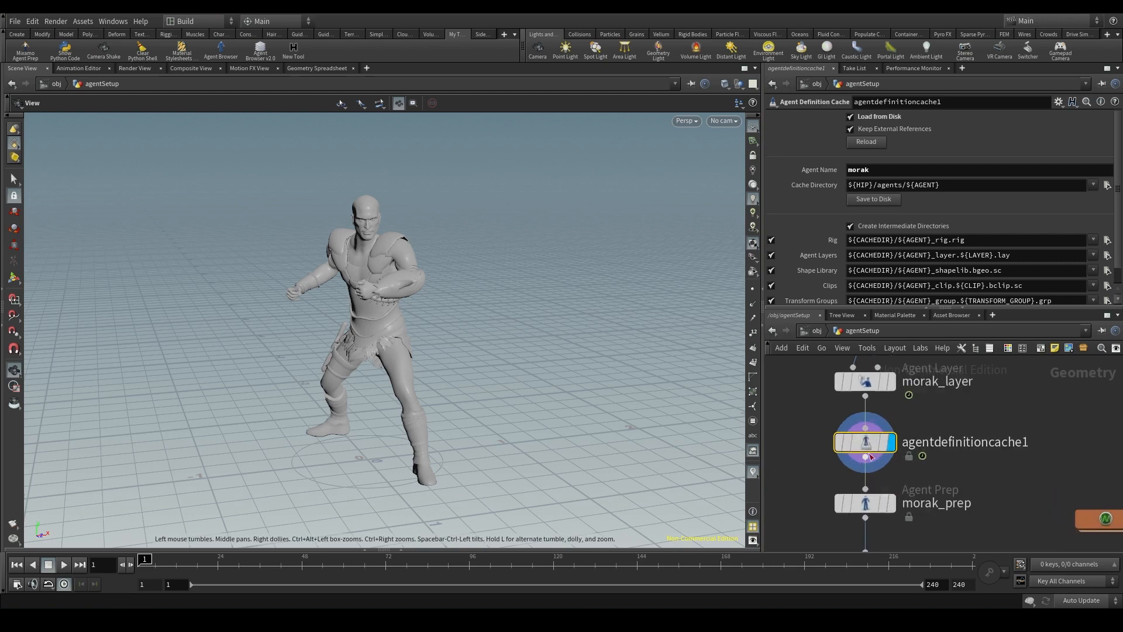
{"action": "mouse_move", "coordinate": [875, 442]}
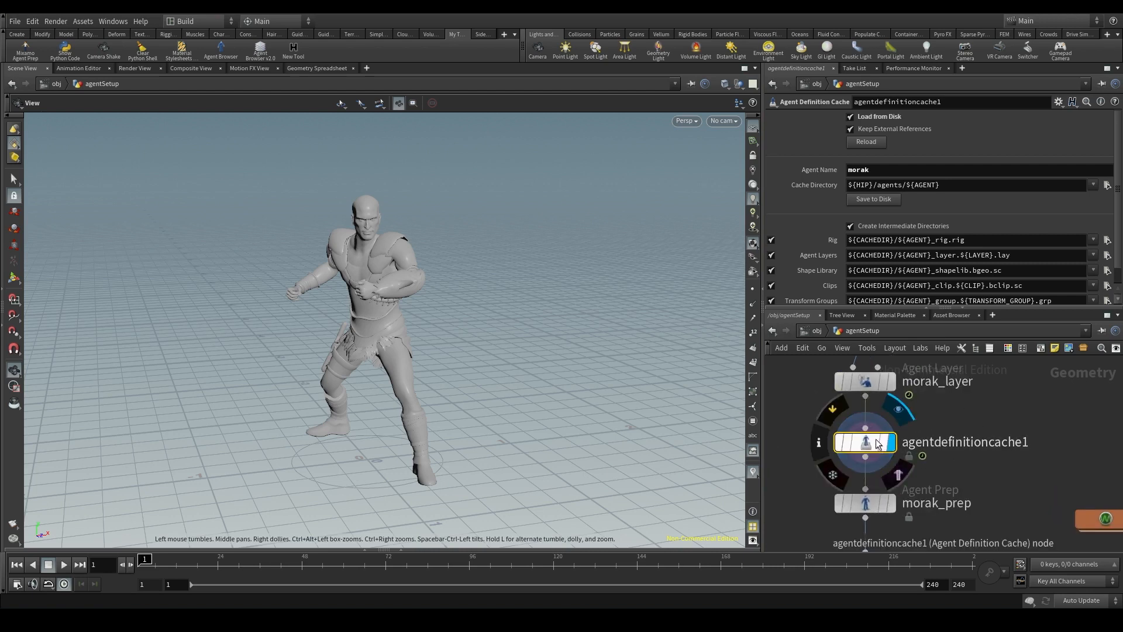
{"action": "mouse_move", "coordinate": [1037, 420]}
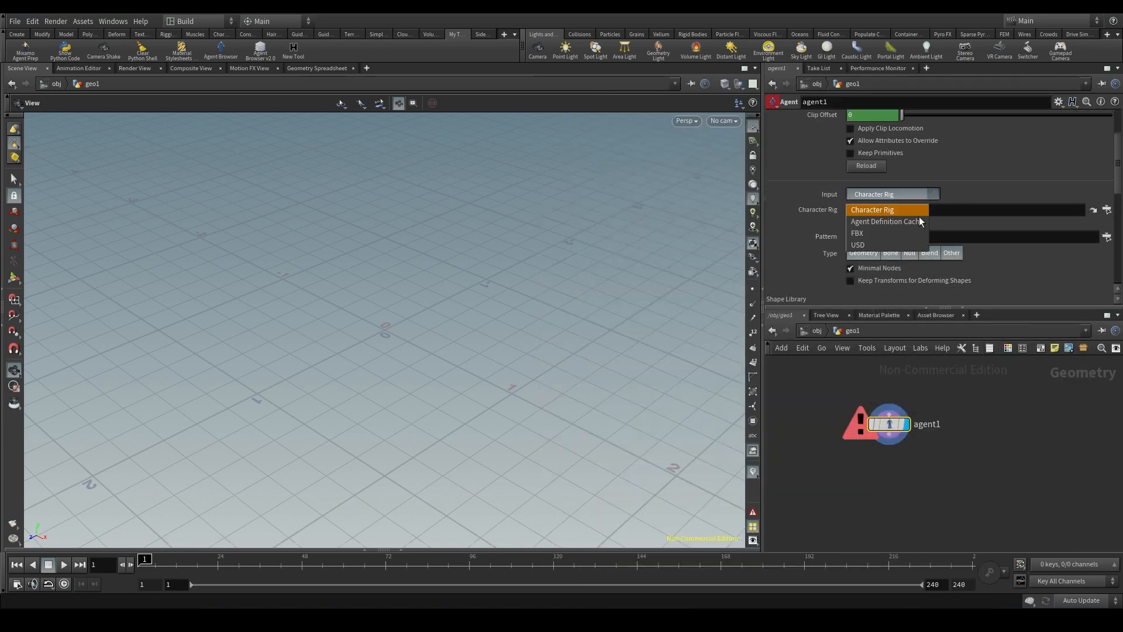
{"action": "mouse_move", "coordinate": [861, 235]}
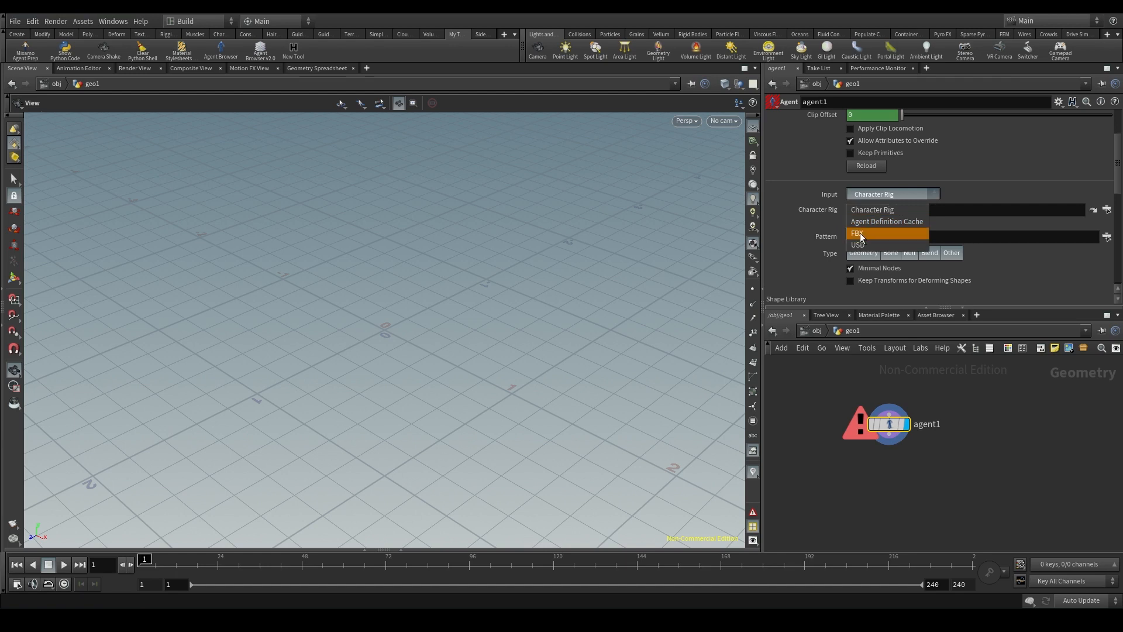
{"action": "mouse_move", "coordinate": [887, 221]}
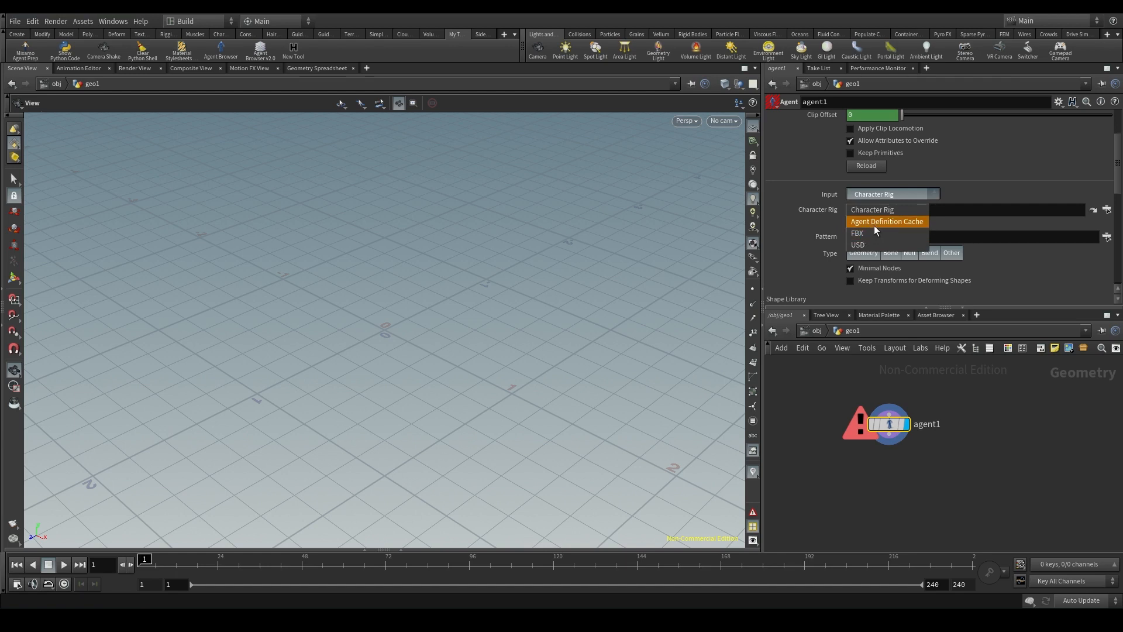
Set agent1's Input to Agent Definition Cache instead of Character Rig.
{"action": "left_click", "coordinate": [887, 221]}
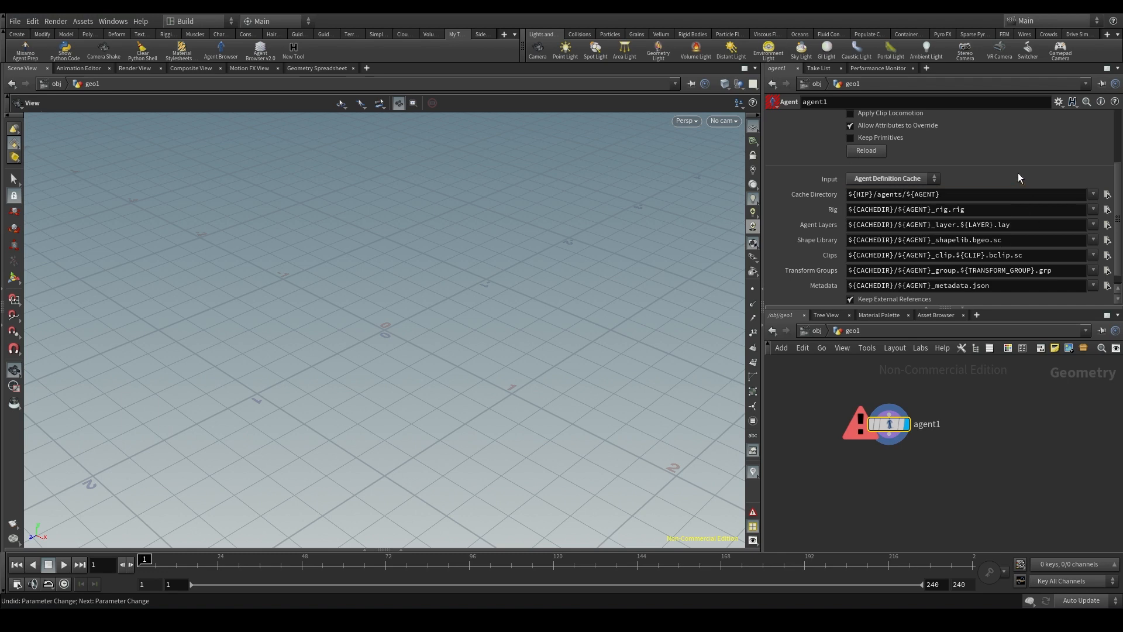
Set agent1's Cache Directory to the project's agents/morak folder.
{"action": "left_click", "coordinate": [1106, 194]}
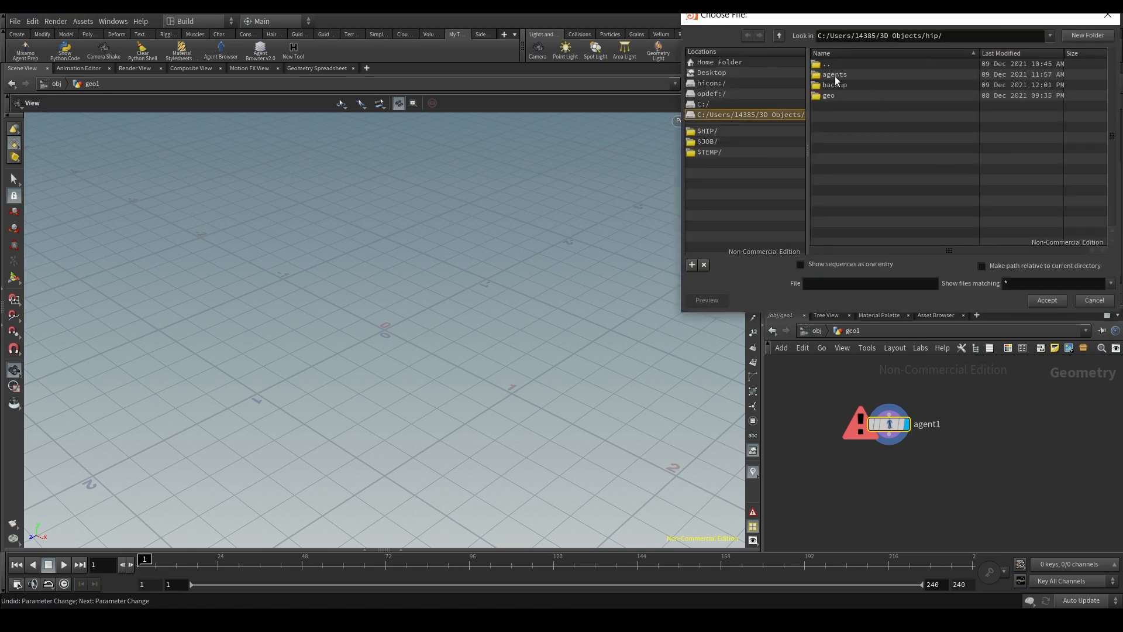
{"action": "double_click", "coordinate": [834, 75]}
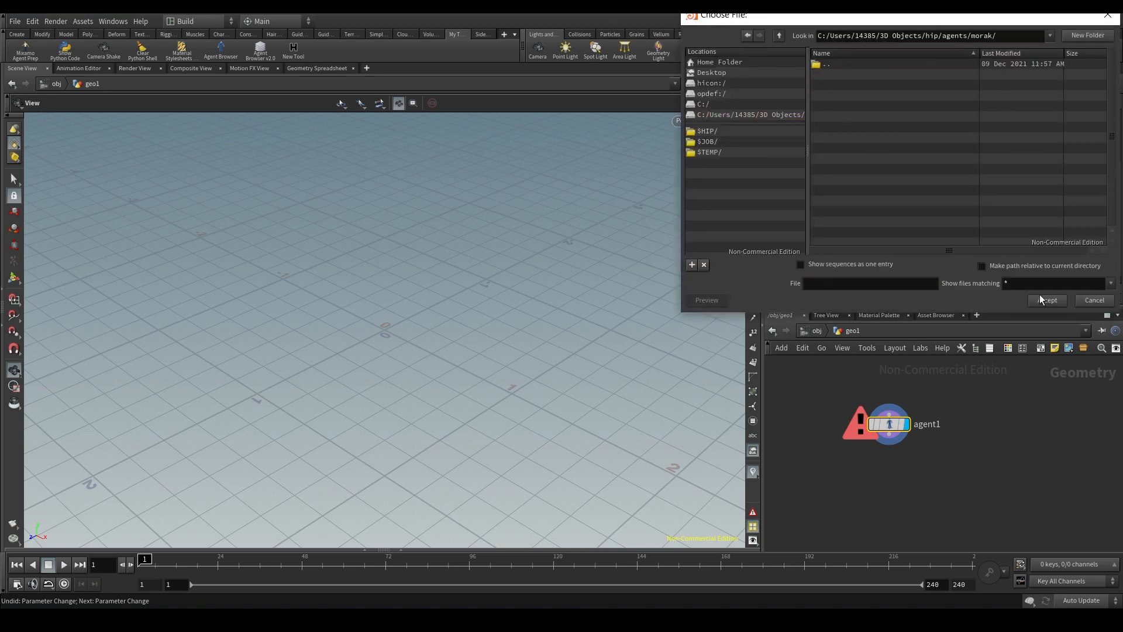
{"action": "left_click", "coordinate": [1047, 299]}
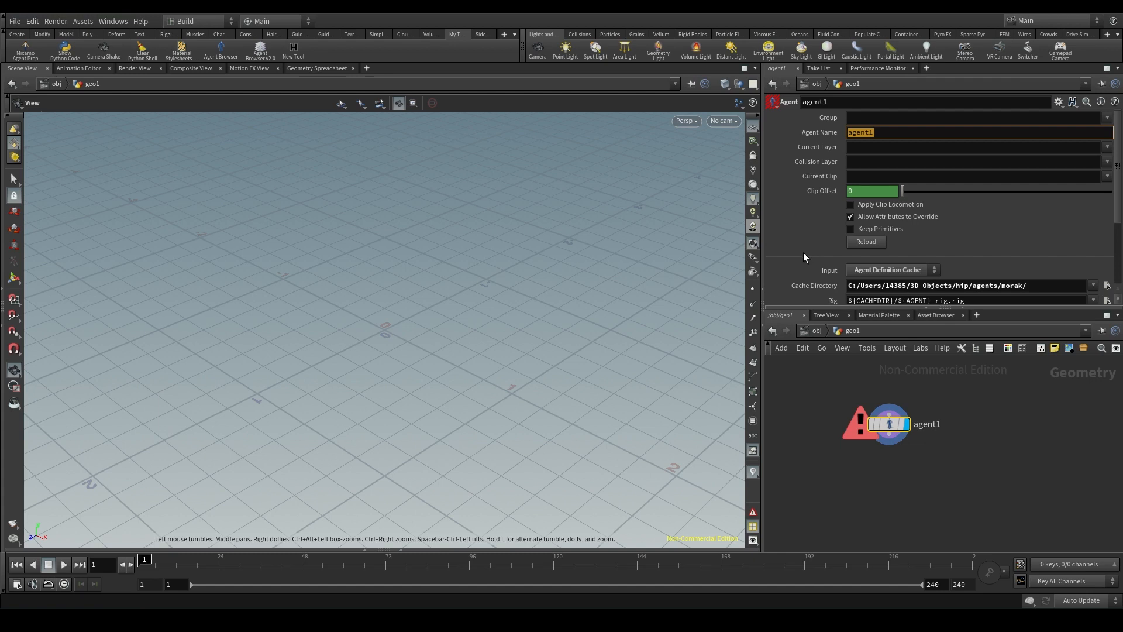
{"action": "mouse_move", "coordinate": [1025, 279]}
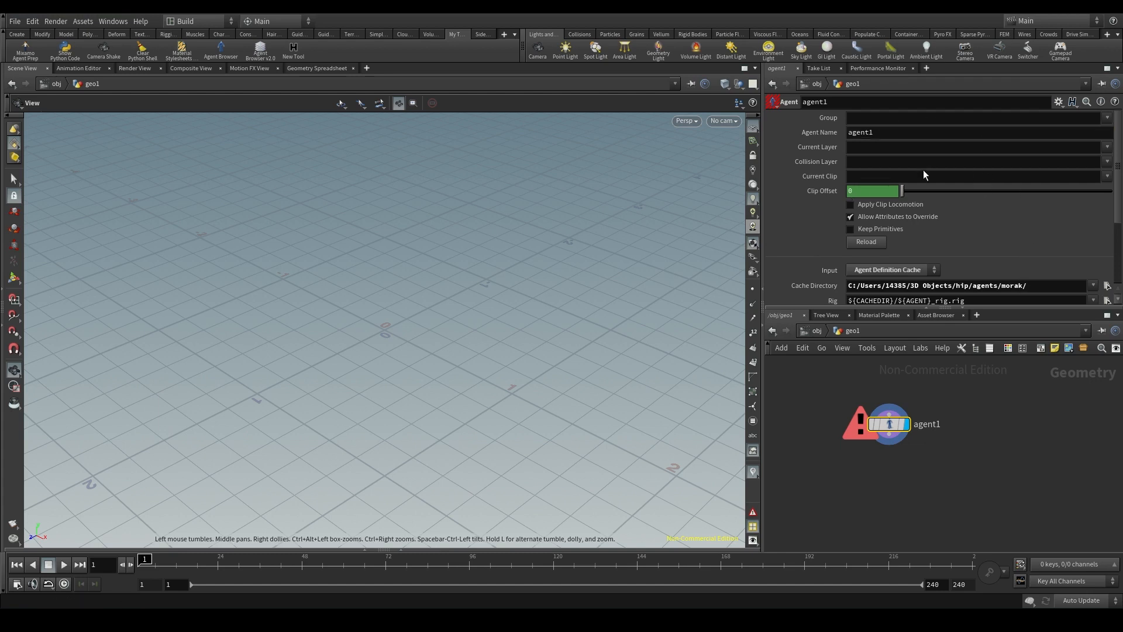
Replace the agent name agent1 with morak so the warrior loads from cache.
{"action": "double_click", "coordinate": [1013, 286]}
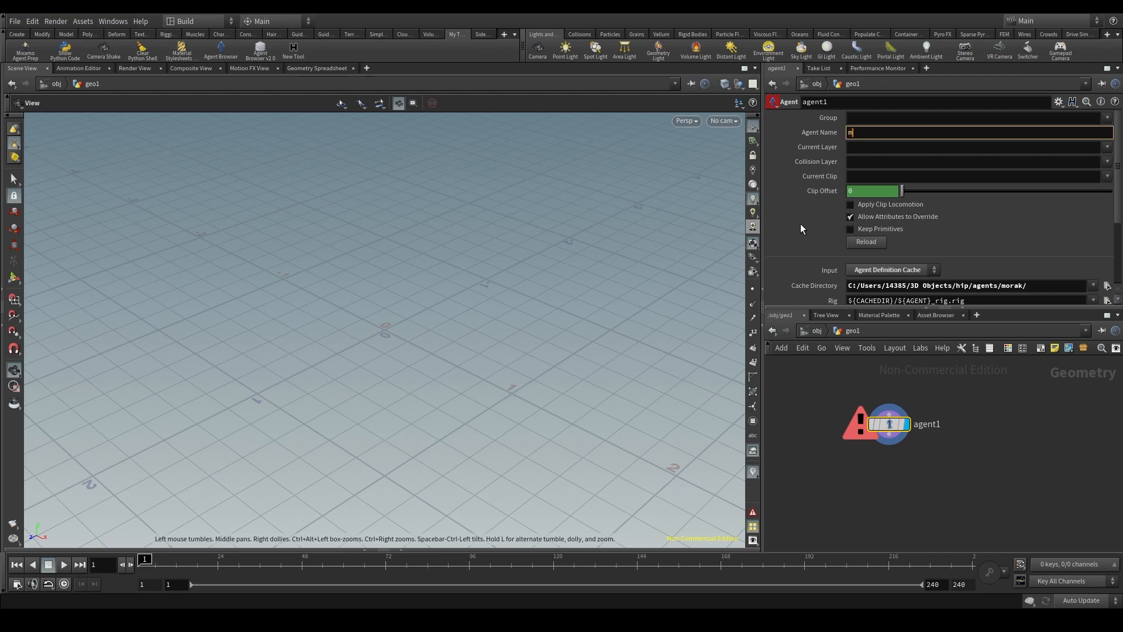
{"action": "type", "text": "morak"}
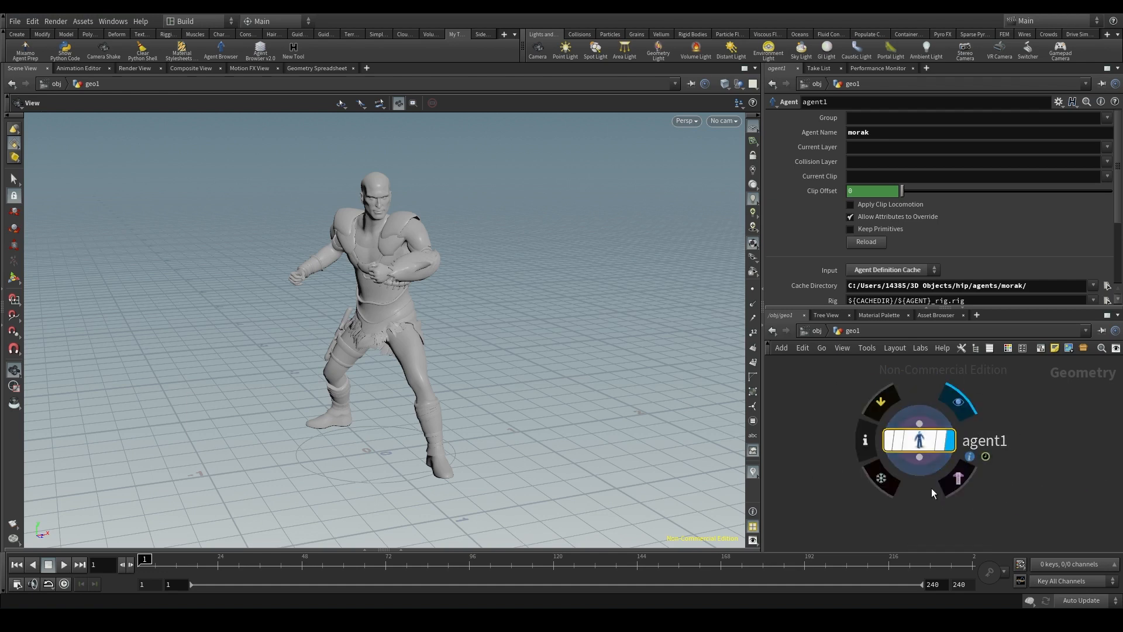
{"action": "key", "text": "Tab"}
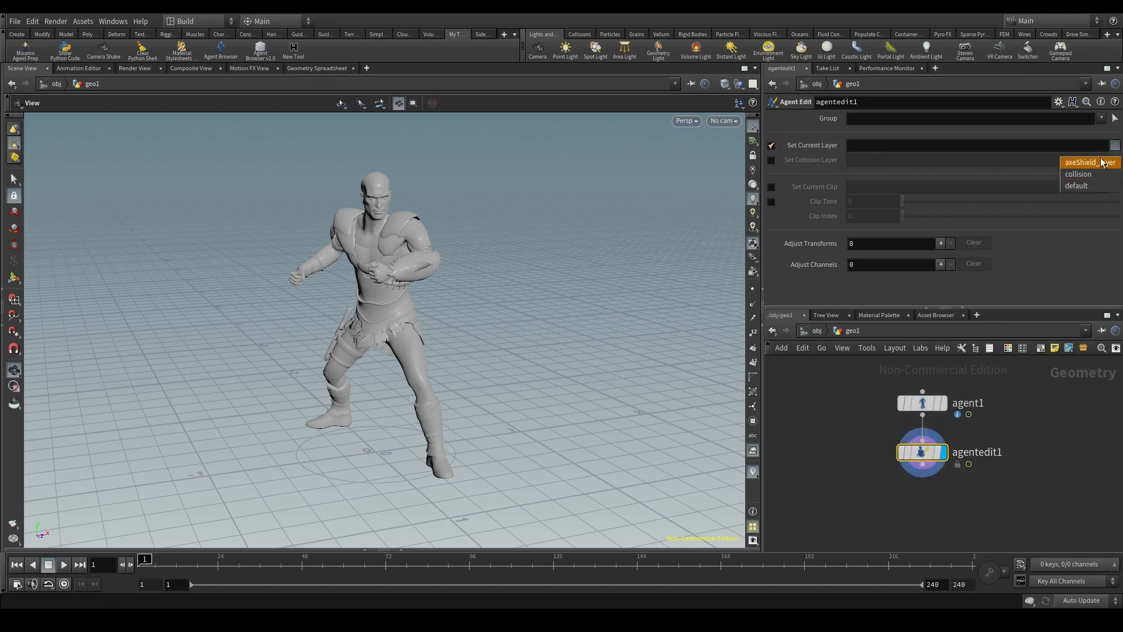
Set axeShield_layer and the walking clip as current on agentedit1 and play back the armed warrior.
{"action": "left_click", "coordinate": [1091, 162]}
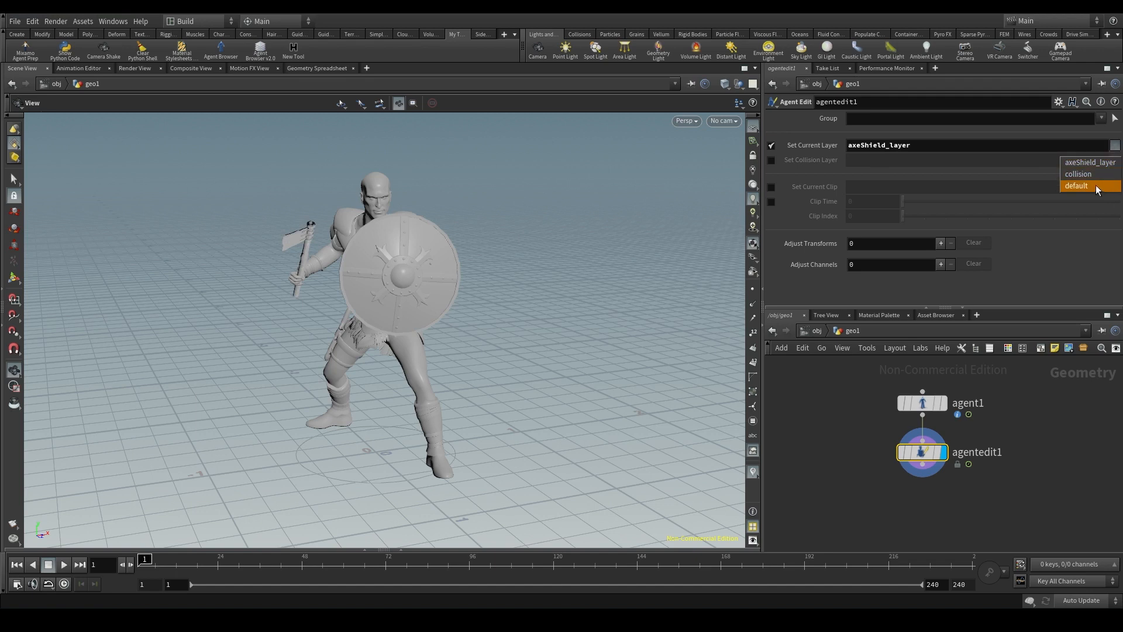
{"action": "left_click", "coordinate": [1078, 173]}
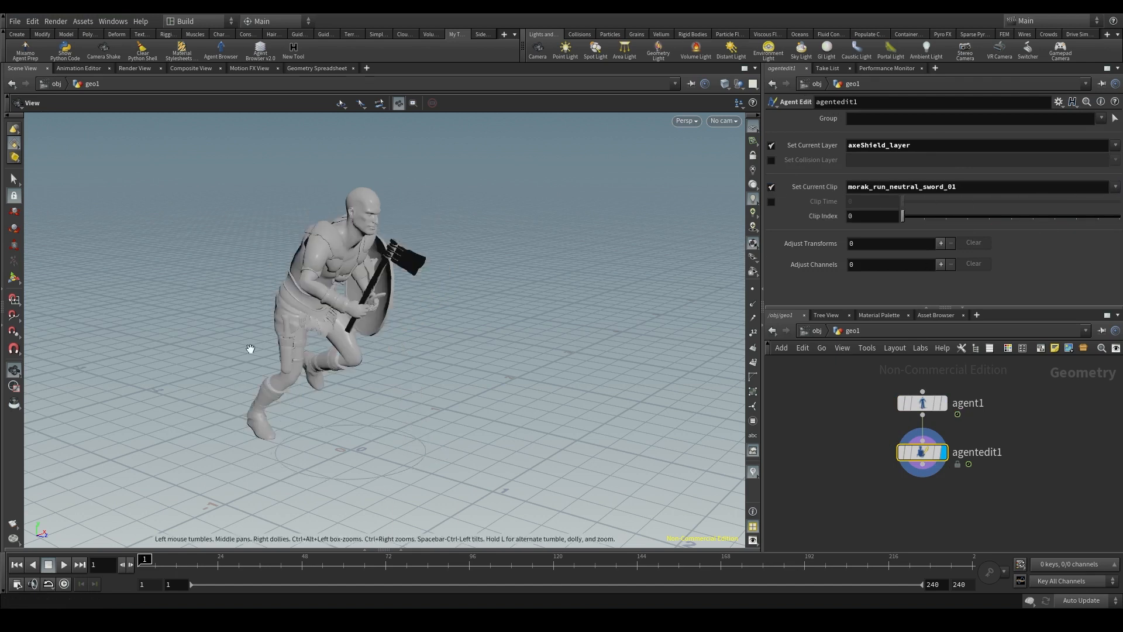
{"action": "left_click", "coordinate": [65, 565]}
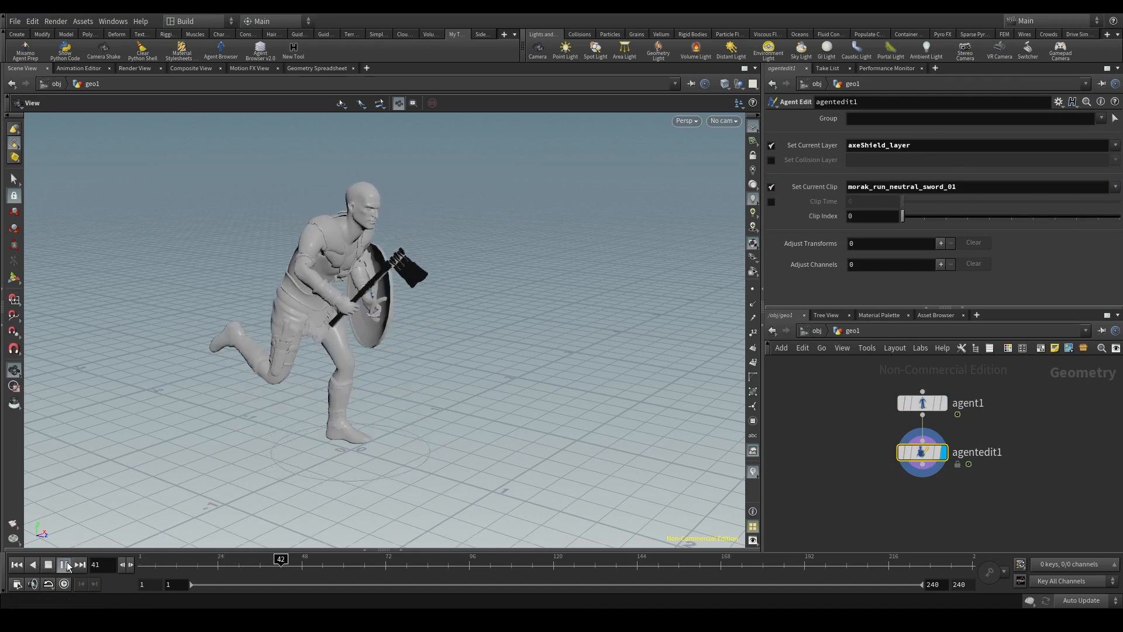
{"action": "left_click", "coordinate": [64, 565]}
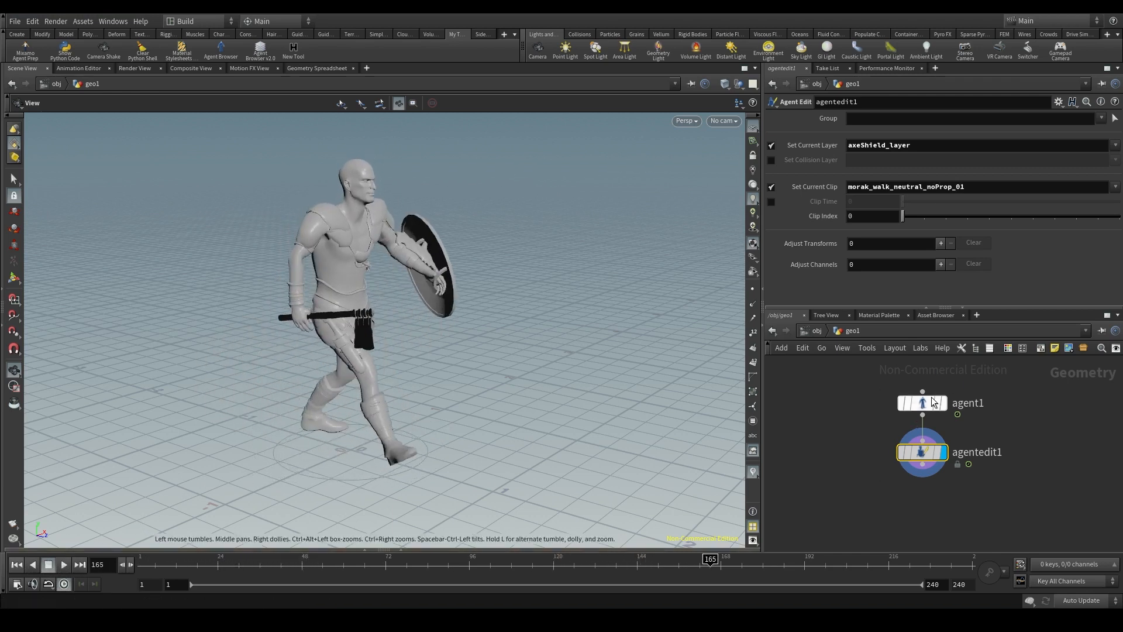
{"action": "left_click", "coordinate": [922, 402]}
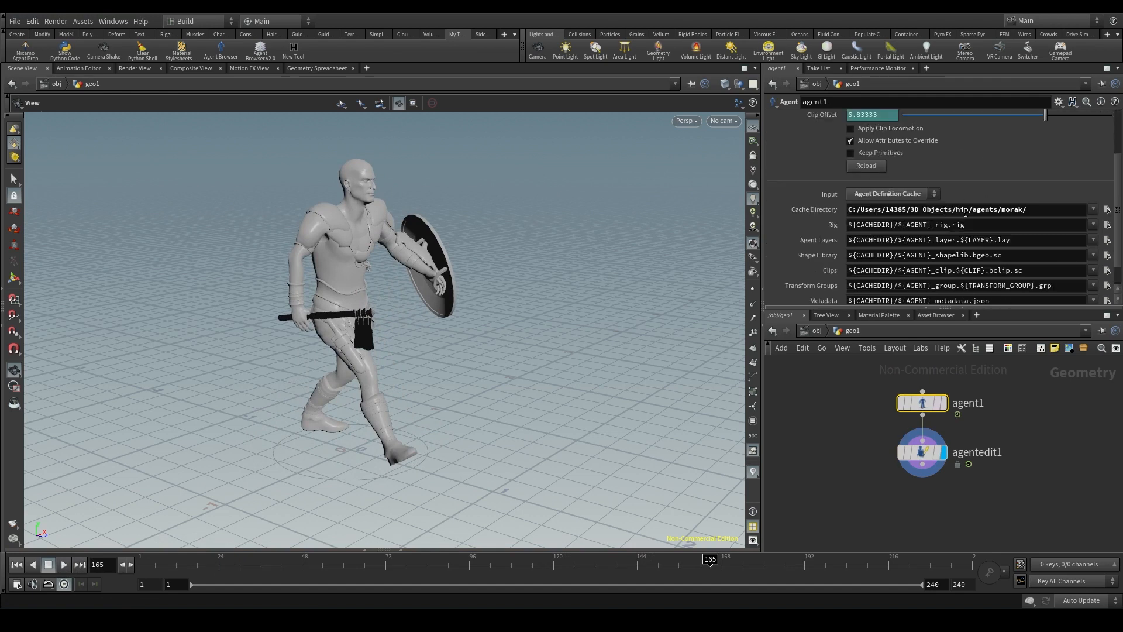
{"action": "mouse_move", "coordinate": [1030, 220]}
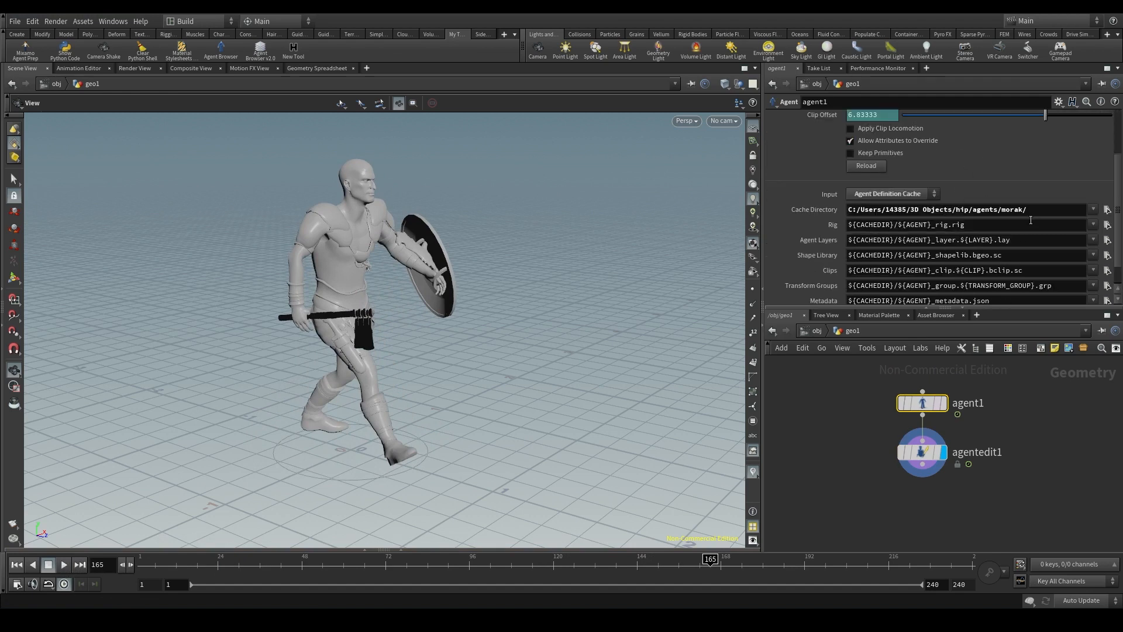
{"action": "mouse_move", "coordinate": [973, 173]}
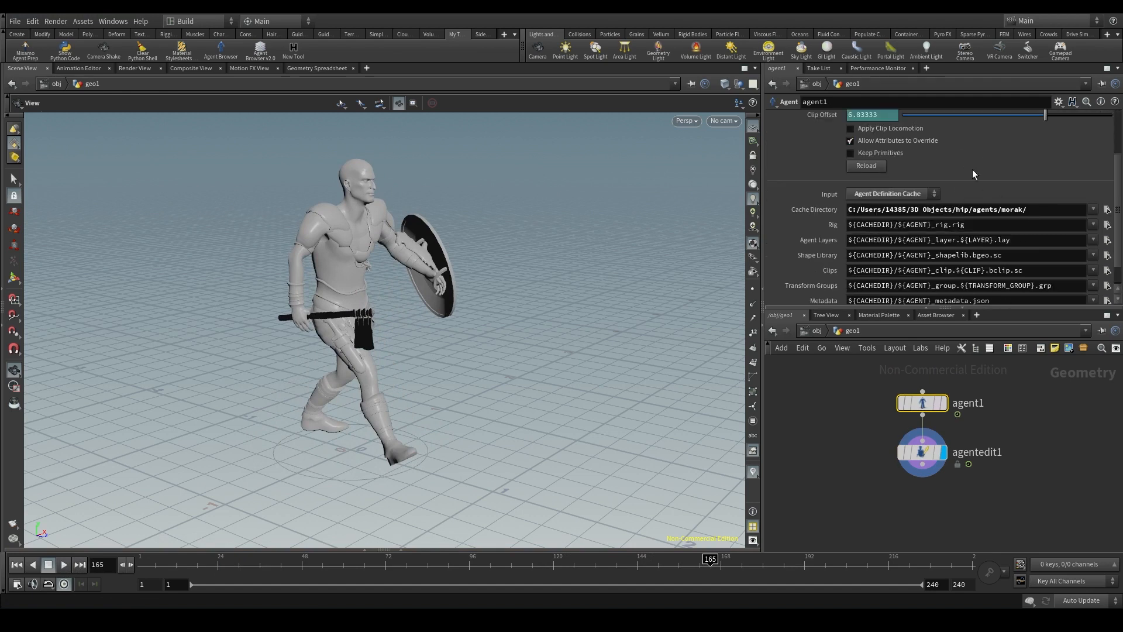
{"action": "mouse_move", "coordinate": [922, 402]}
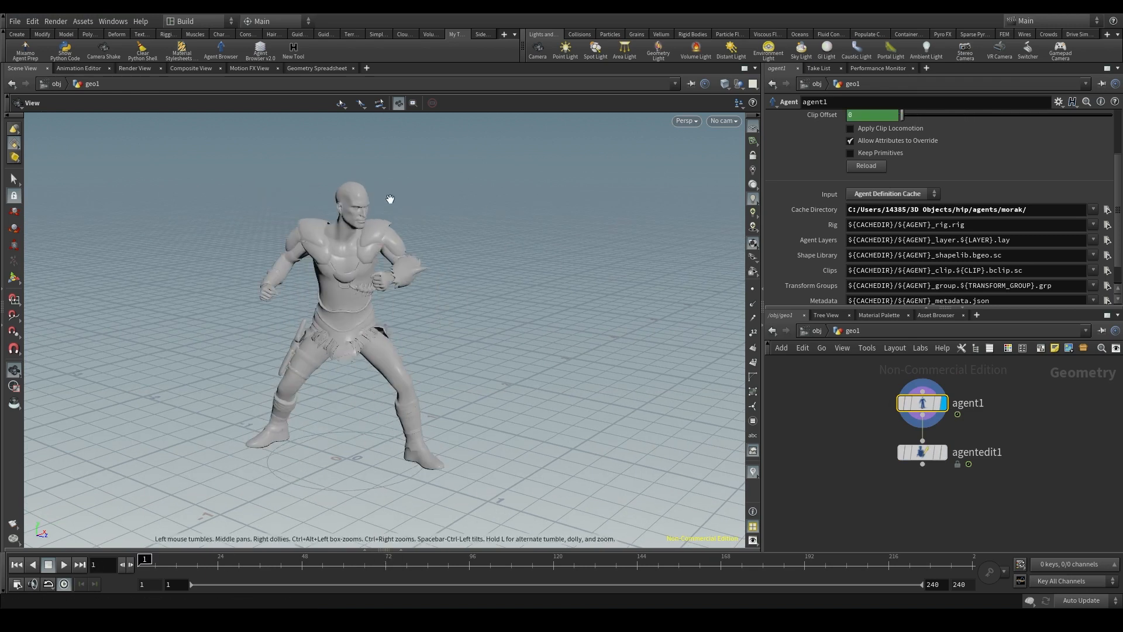
{"action": "mouse_move", "coordinate": [499, 298]}
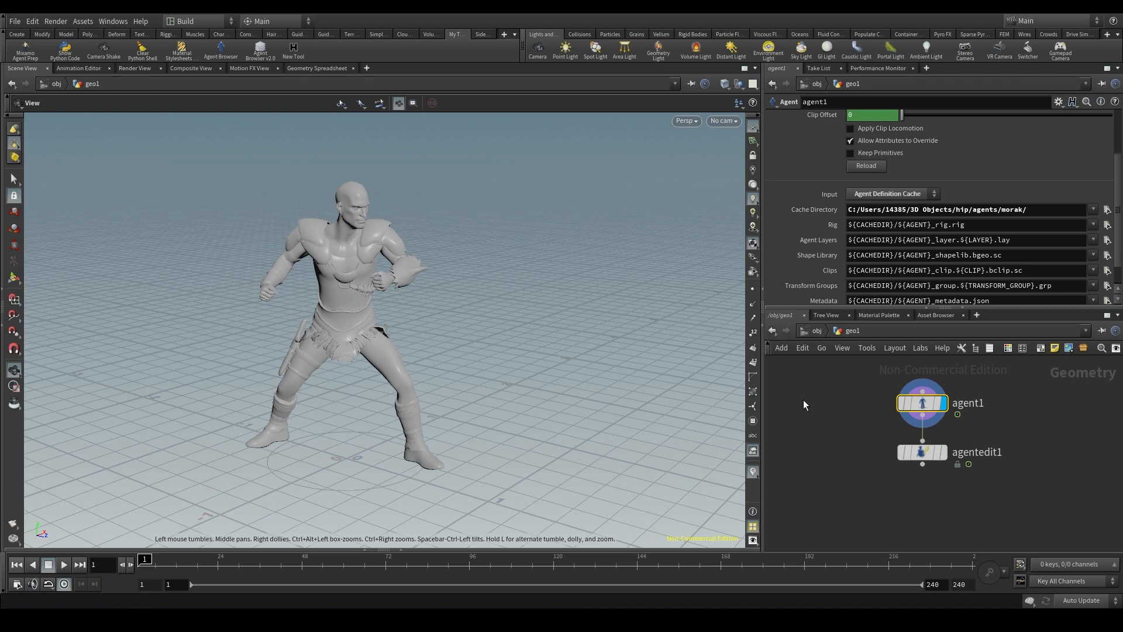
{"action": "mouse_move", "coordinate": [227, 220]}
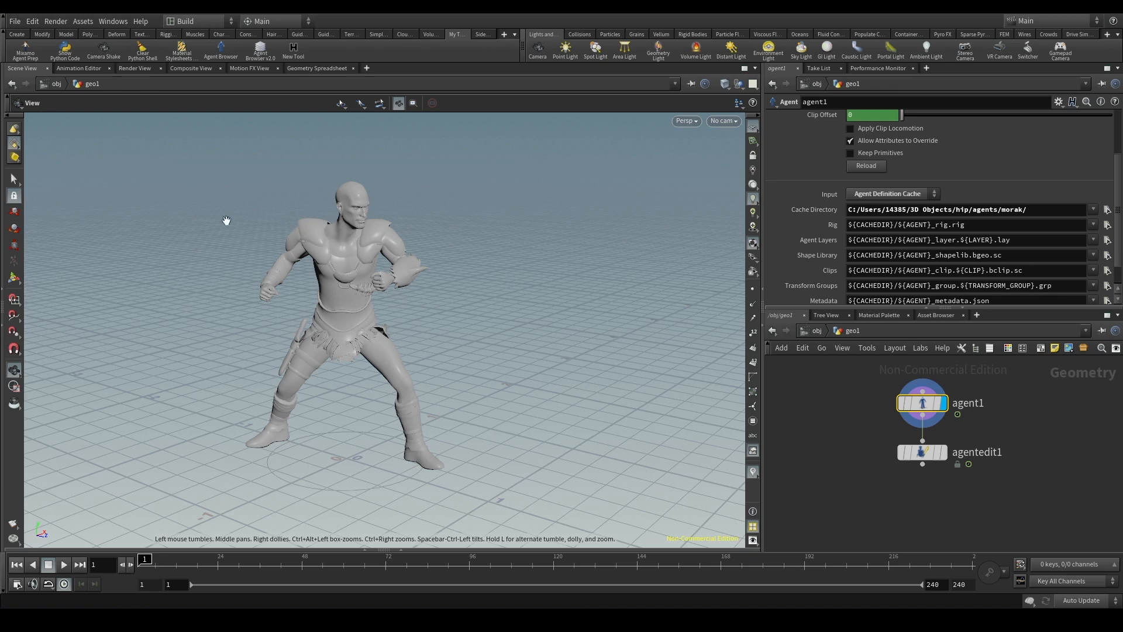
{"action": "mouse_move", "coordinate": [451, 326]}
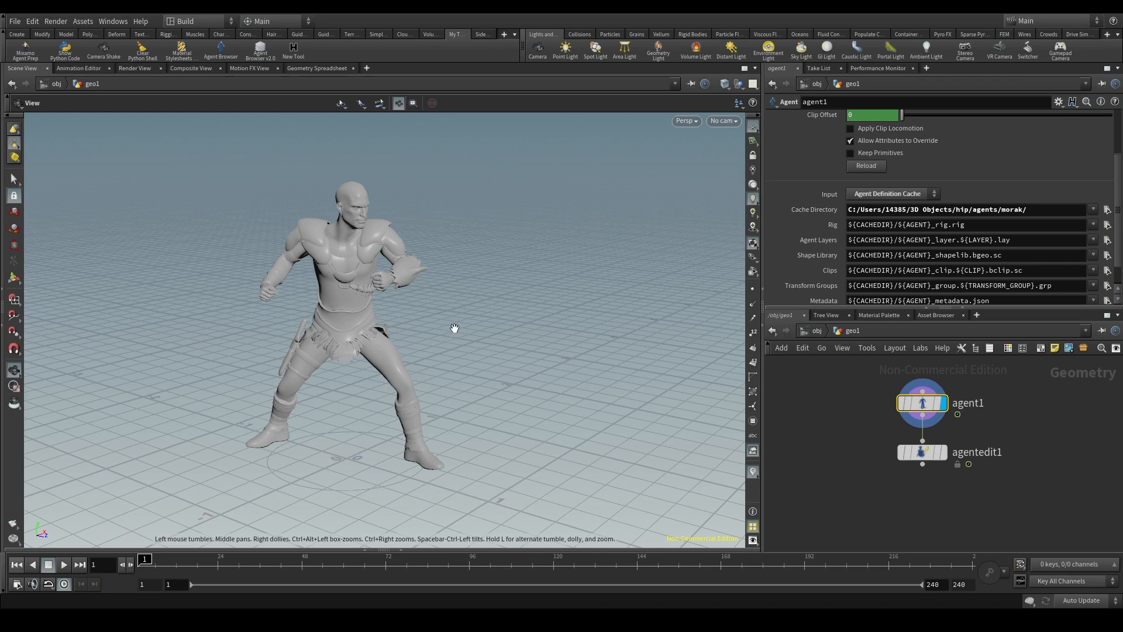
{"action": "mouse_move", "coordinate": [953, 416]}
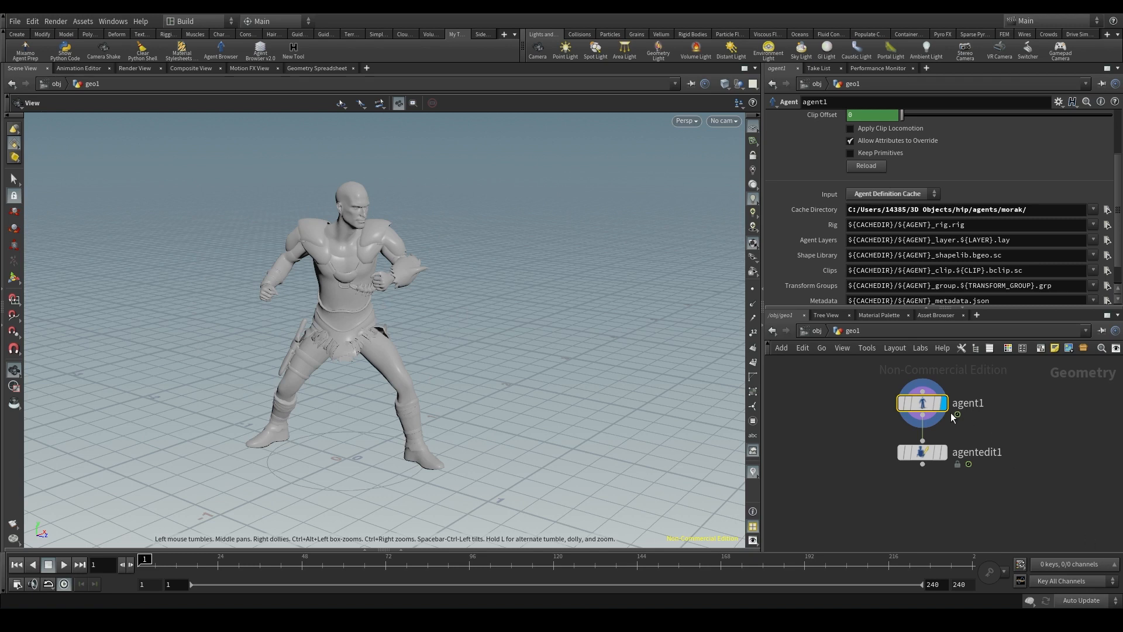